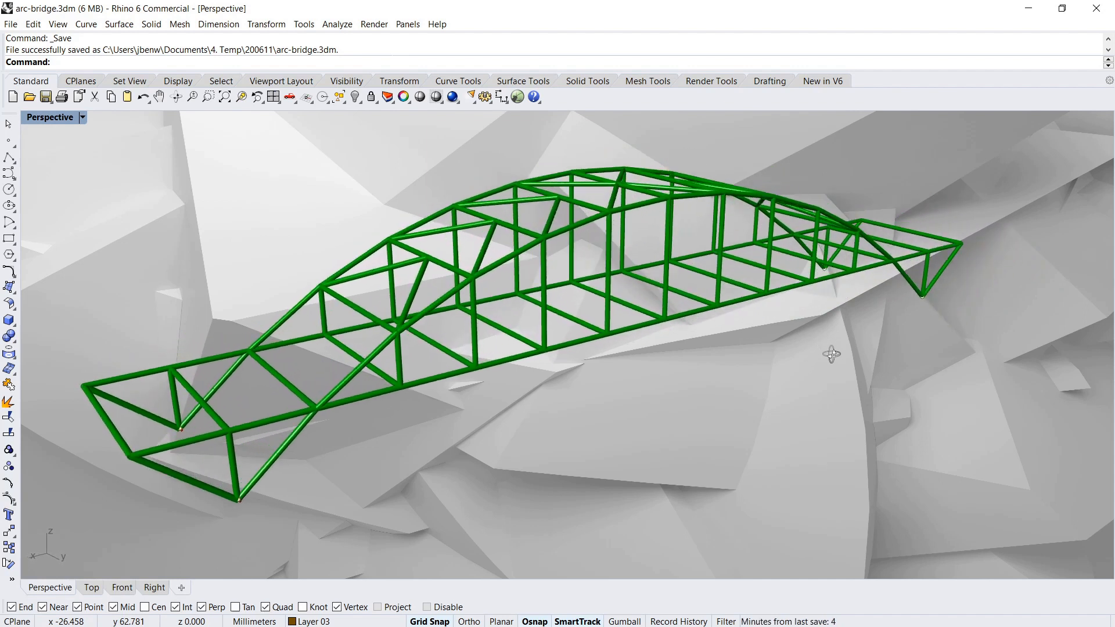
- Orbit around the sagging, stress-coloured bridge to view it end-on, angled and along its length
{"action": "left_click_drag", "start_coordinate": [831, 355], "coordinate": [618, 370]}
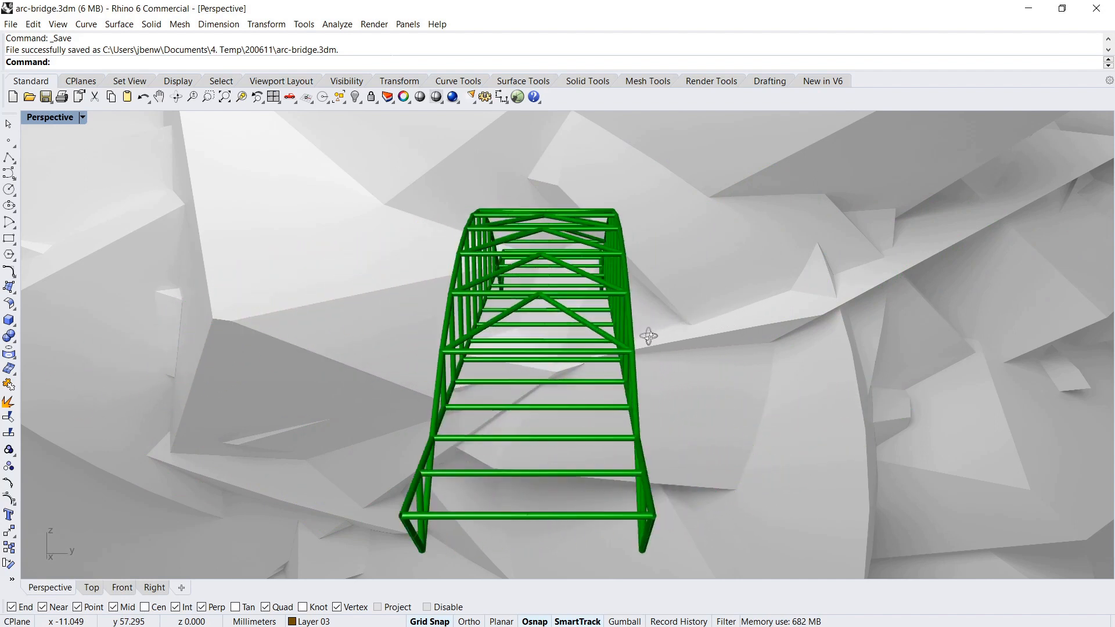
{"action": "left_click_drag", "start_coordinate": [647, 337], "coordinate": [395, 335]}
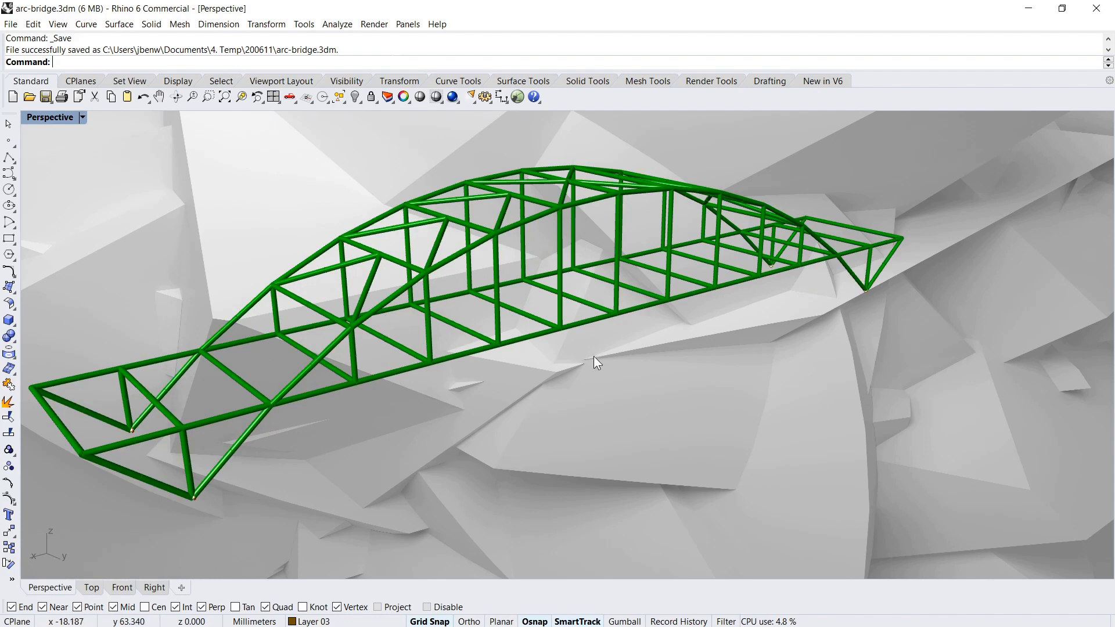
{"action": "left_click_drag", "start_coordinate": [596, 363], "coordinate": [530, 349]}
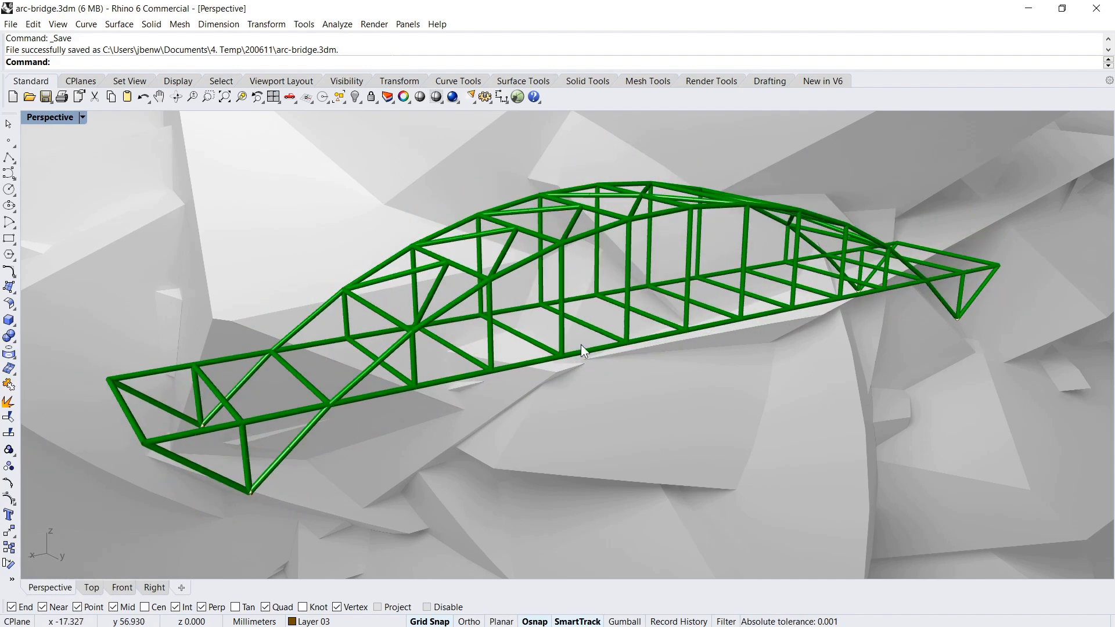
{"action": "left_click_drag", "start_coordinate": [583, 349], "coordinate": [598, 335]}
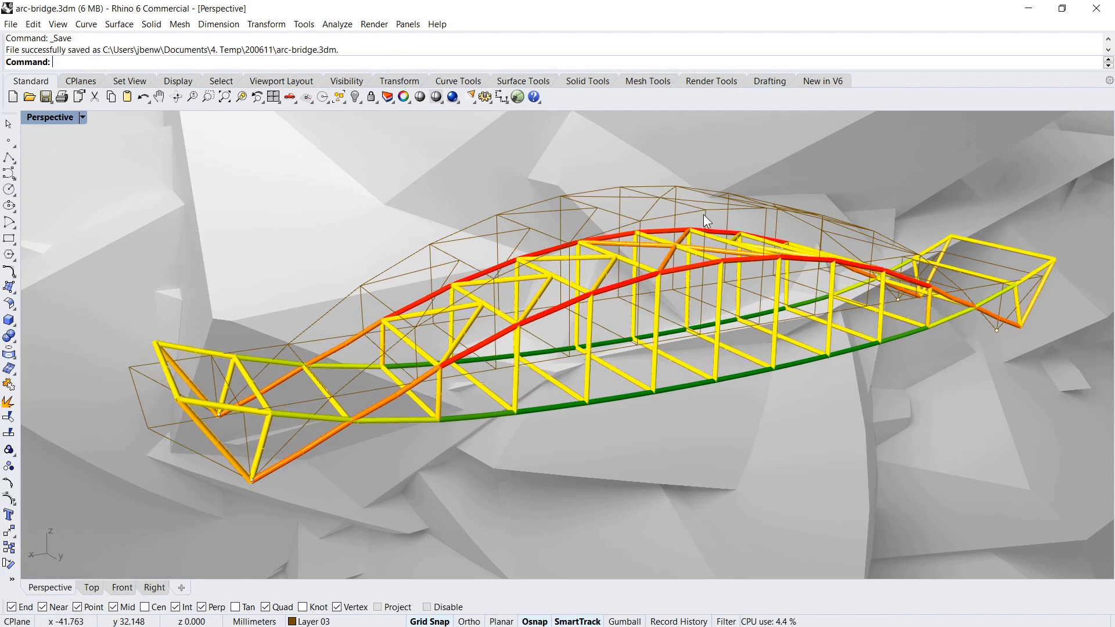
{"action": "left_click_drag", "start_coordinate": [704, 219], "coordinate": [617, 335]}
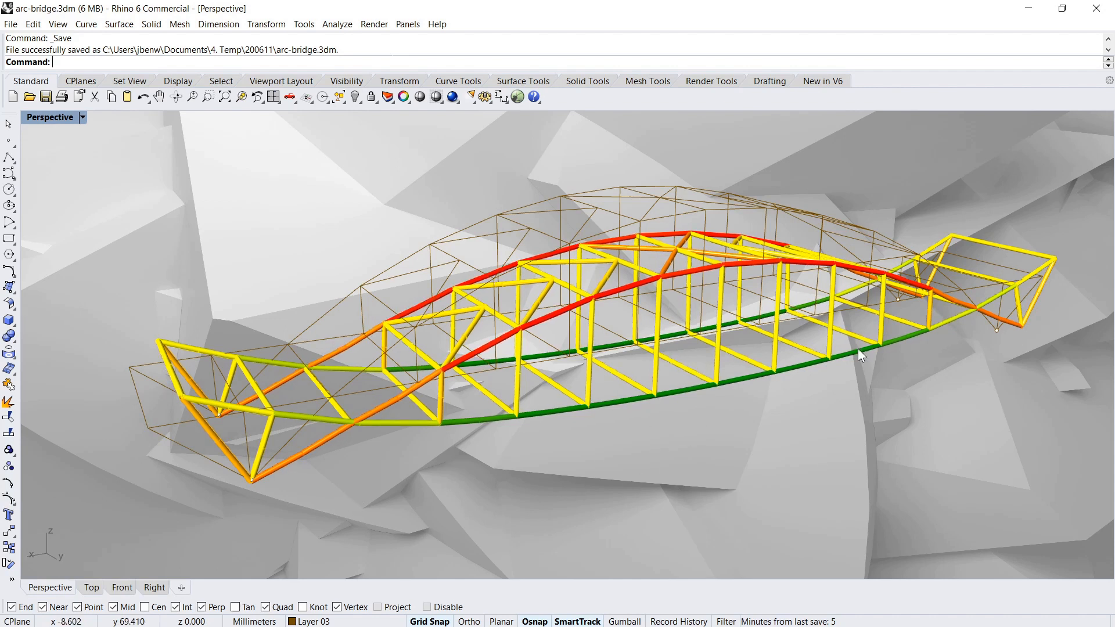
{"action": "mouse_move", "coordinate": [516, 345]}
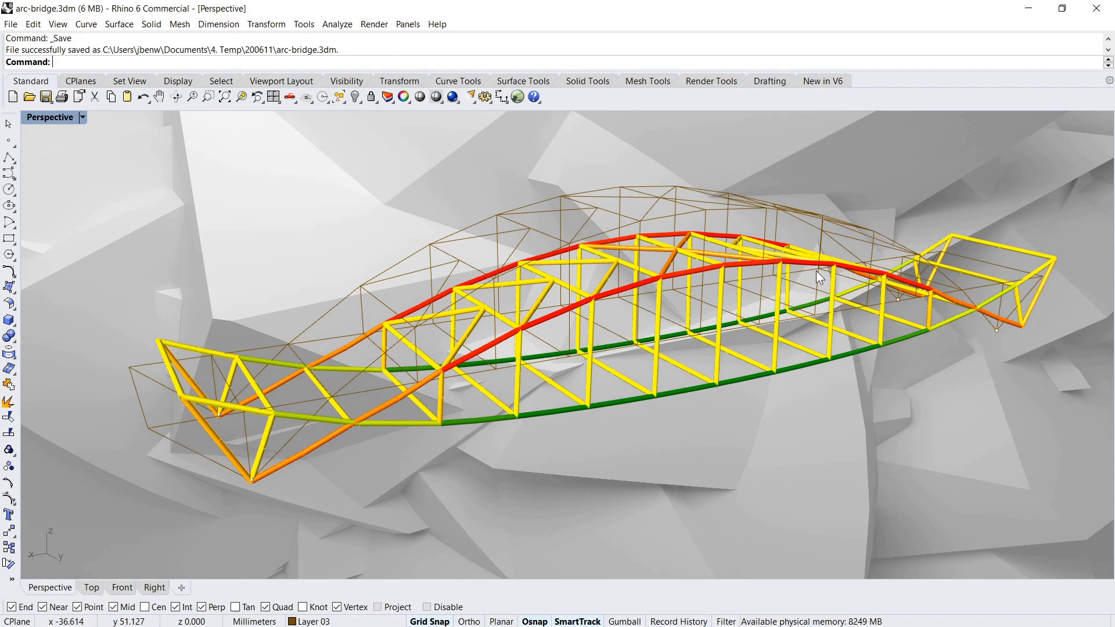
{"action": "mouse_move", "coordinate": [811, 395]}
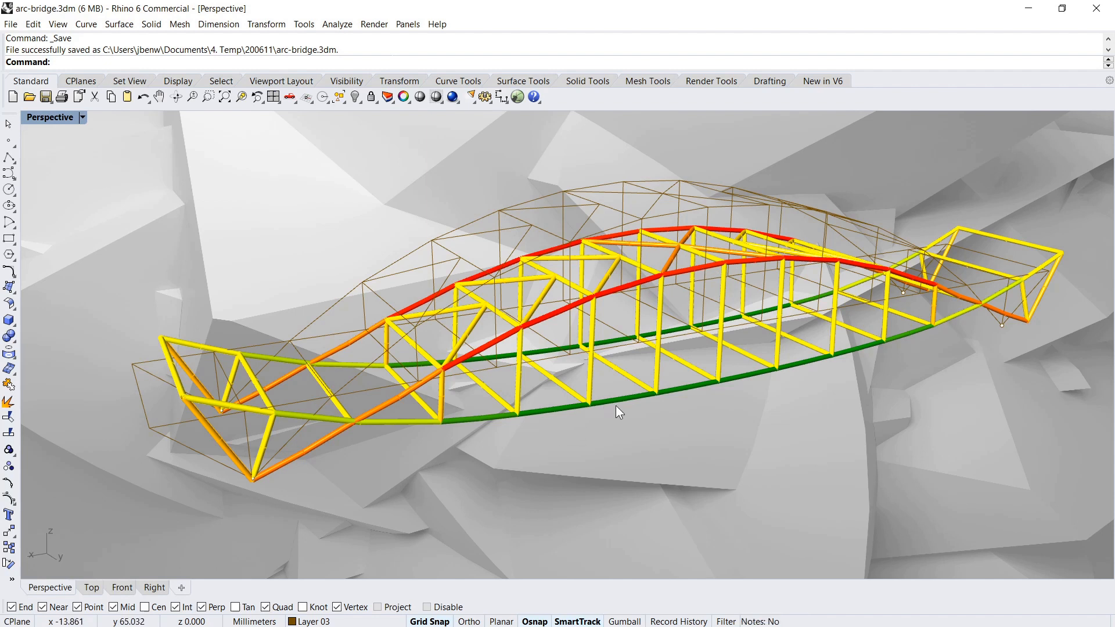
{"action": "mouse_move", "coordinate": [329, 515]}
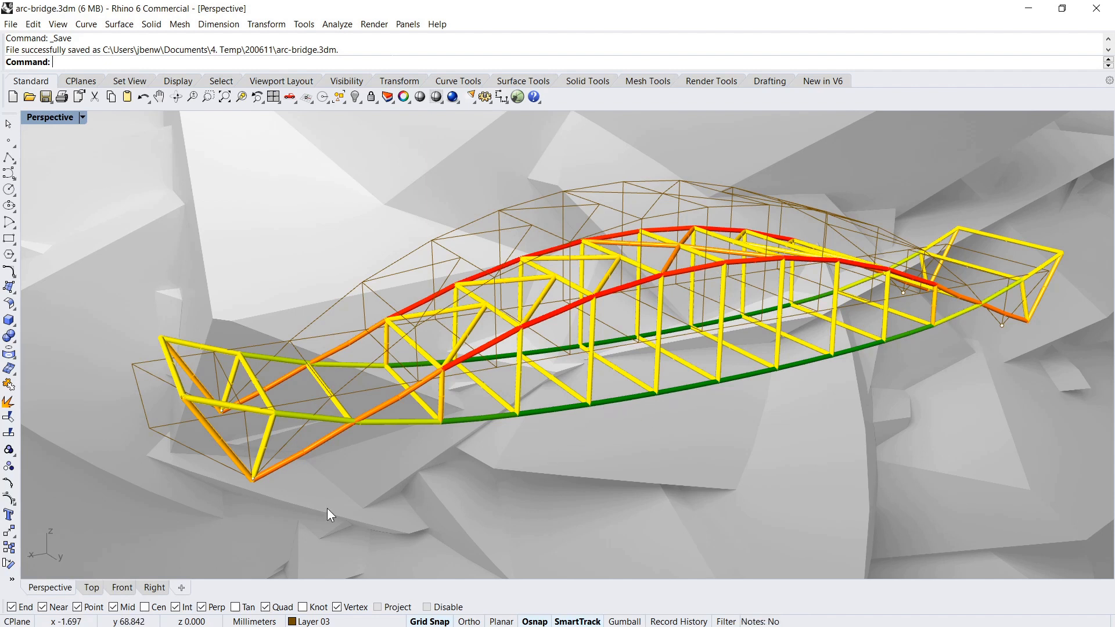
{"action": "left_click_drag", "start_coordinate": [330, 514], "coordinate": [229, 484]}
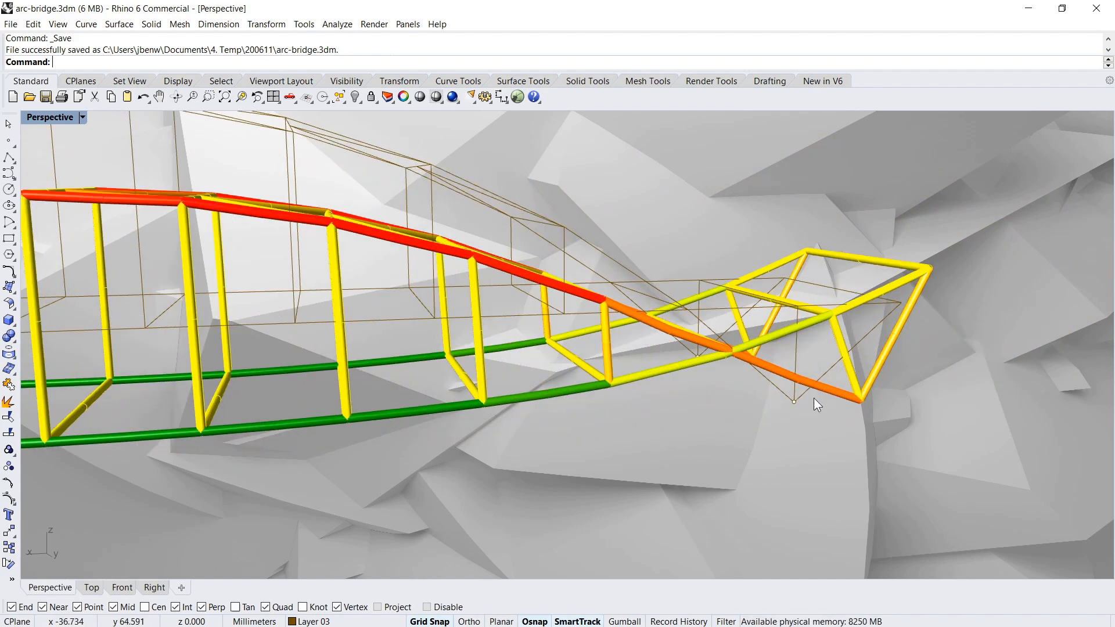
{"action": "mouse_move", "coordinate": [791, 412]}
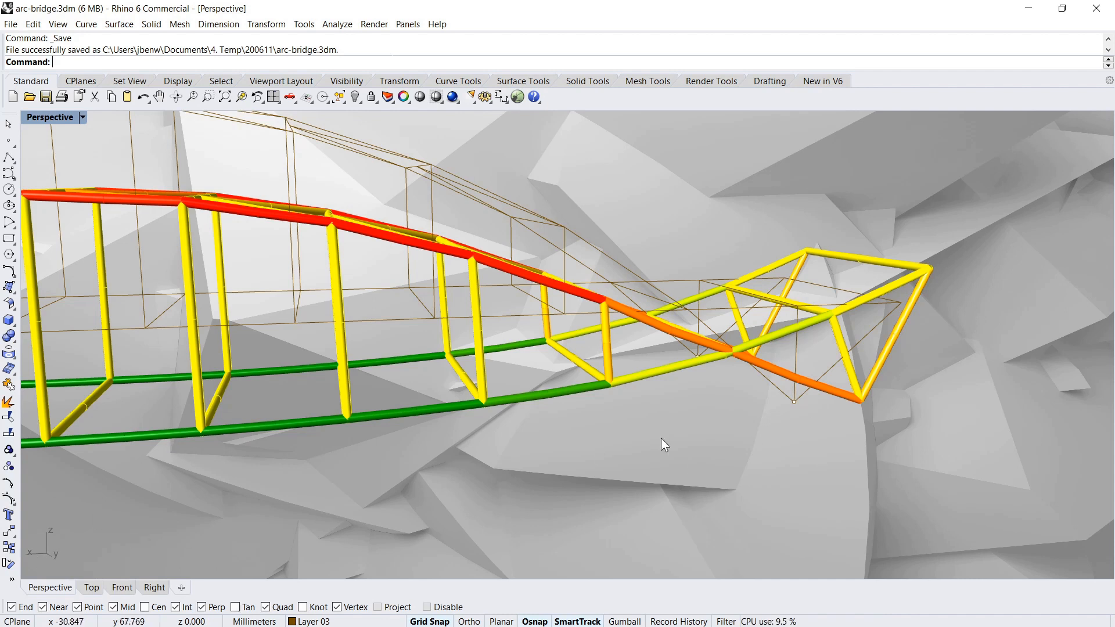
{"action": "mouse_move", "coordinate": [794, 413]}
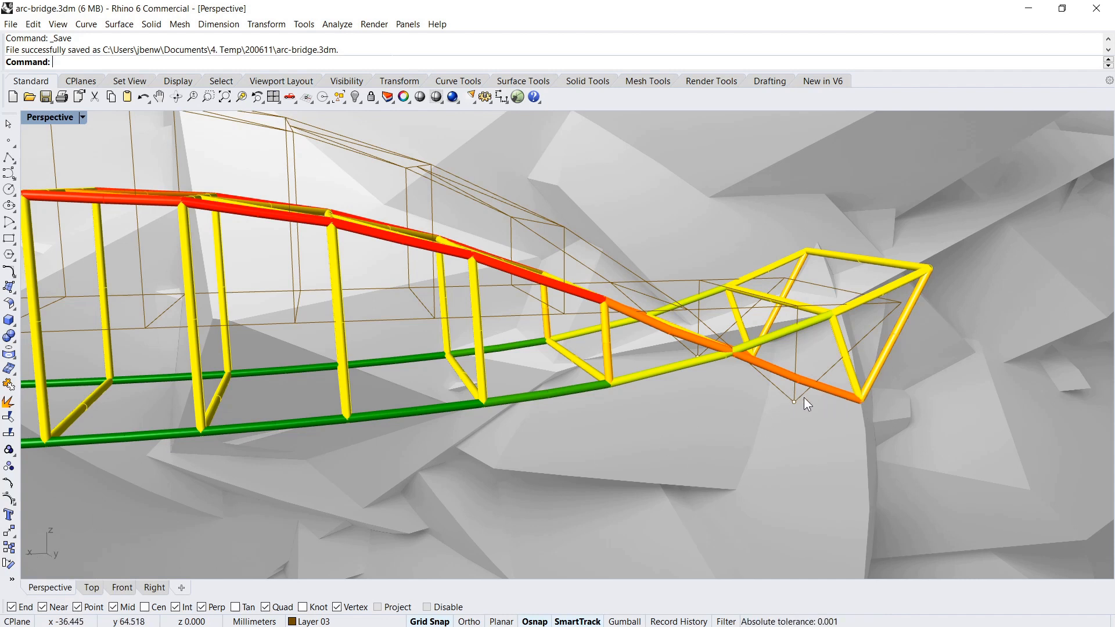
{"action": "left_click_drag", "start_coordinate": [807, 404], "coordinate": [732, 412]}
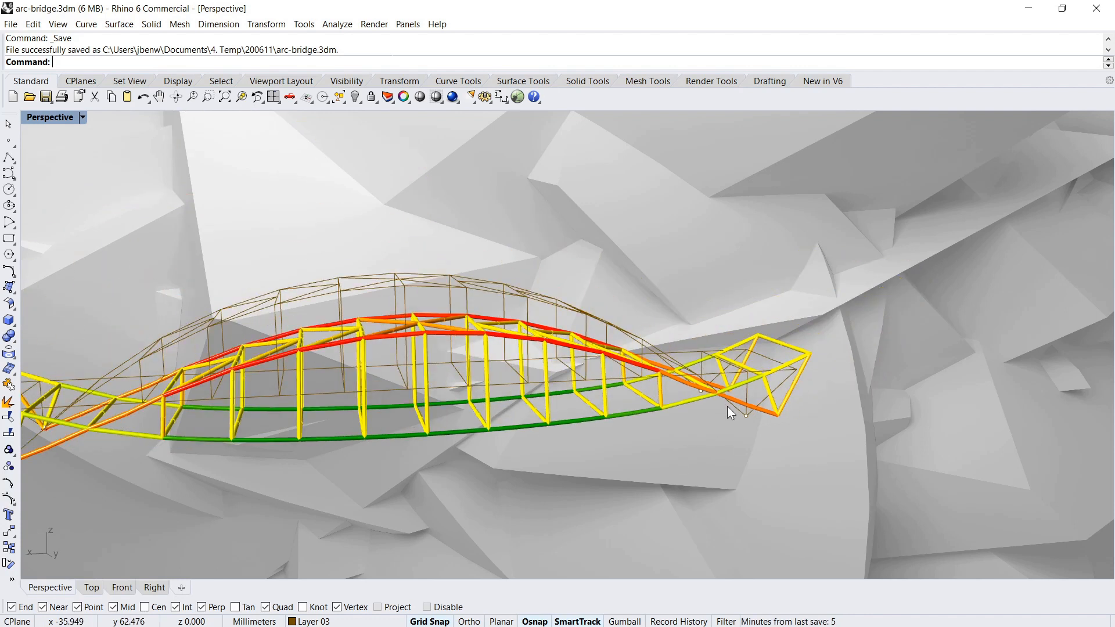
{"action": "left_click_drag", "start_coordinate": [730, 413], "coordinate": [648, 398]}
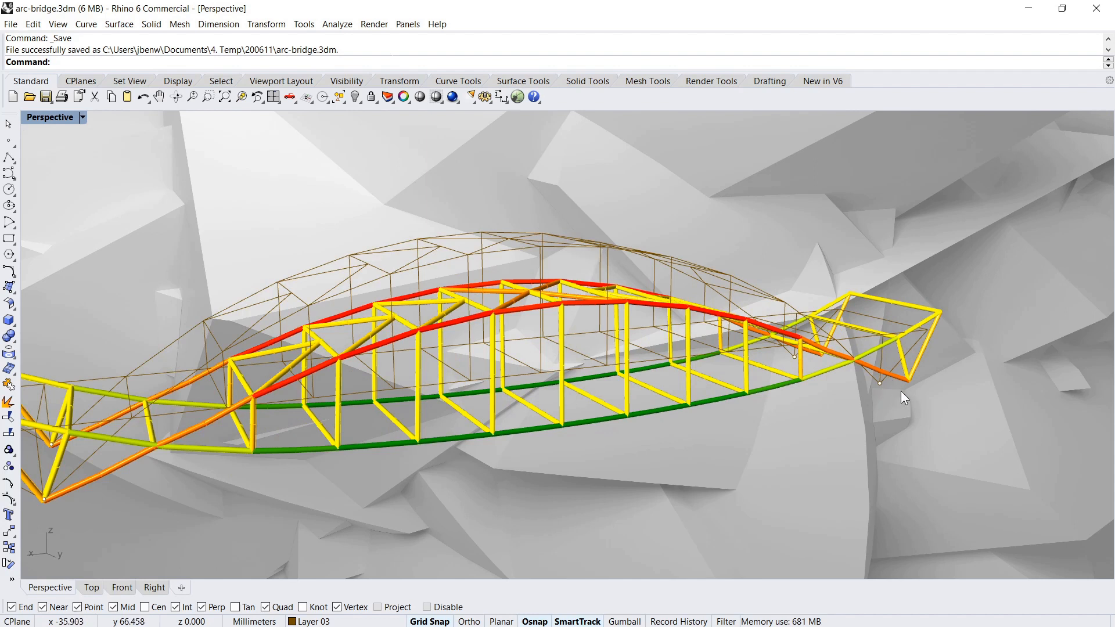
{"action": "mouse_move", "coordinate": [458, 311]}
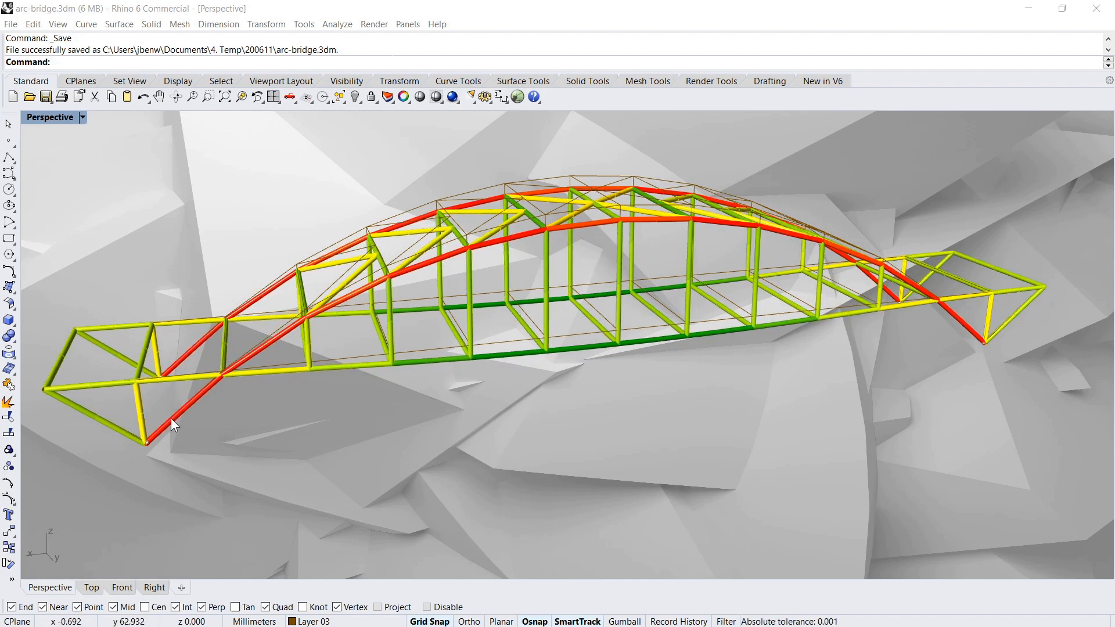
{"action": "mouse_move", "coordinate": [211, 404]}
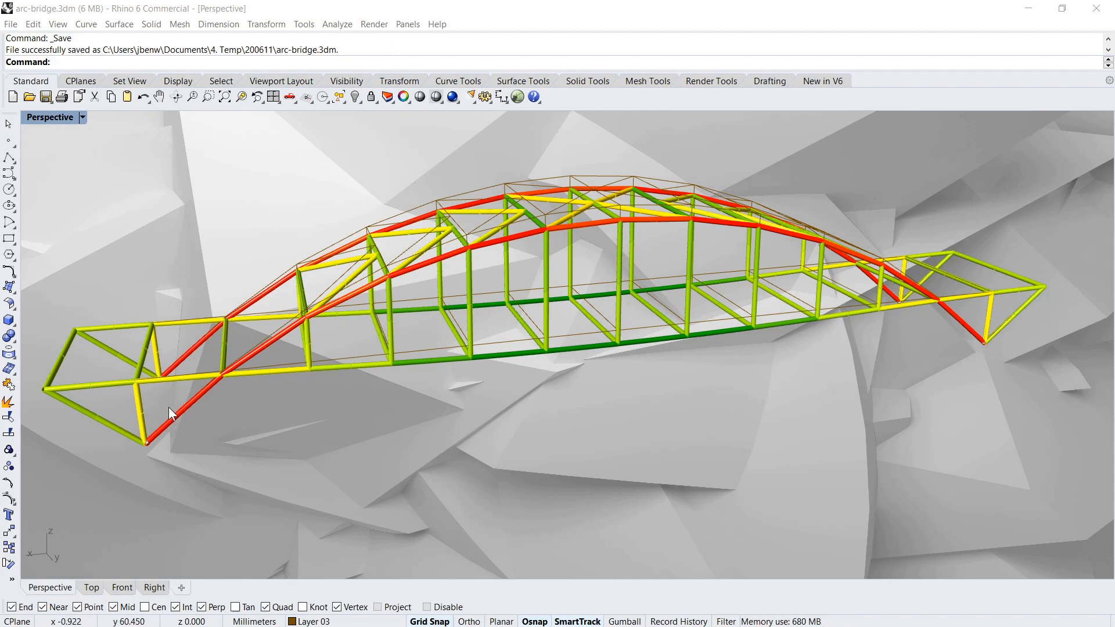
{"action": "mouse_move", "coordinate": [967, 326]}
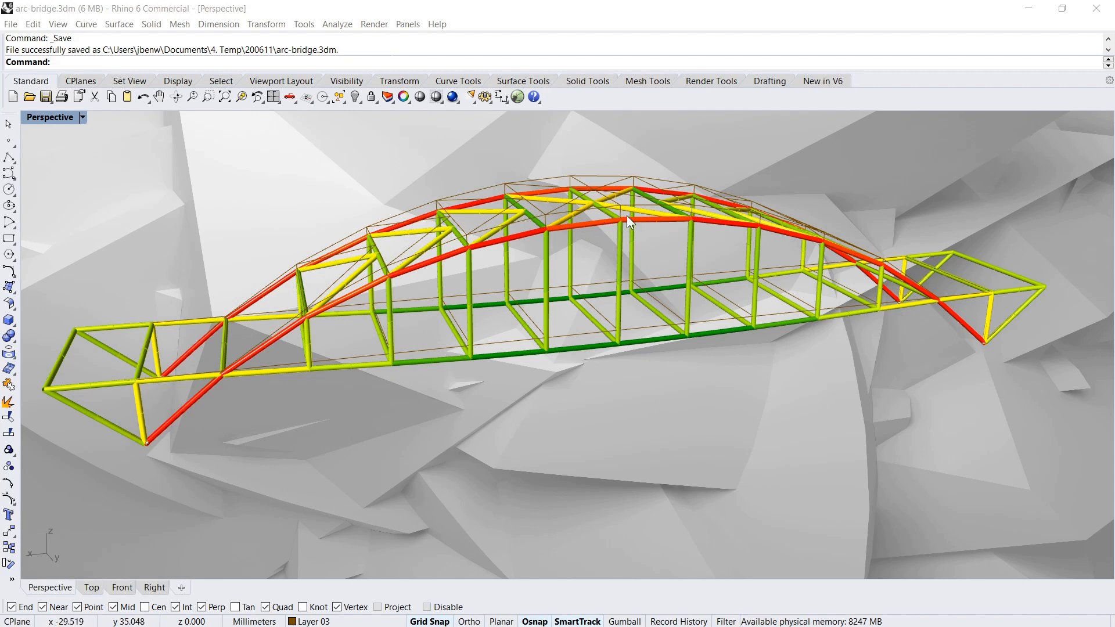
{"action": "mouse_move", "coordinate": [937, 319]}
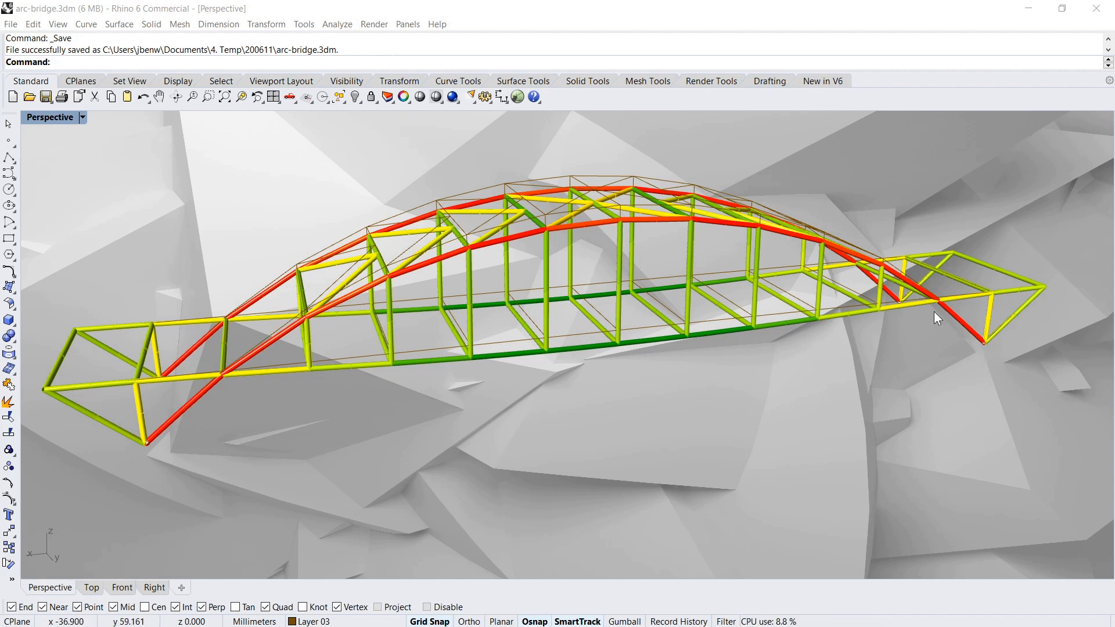
{"action": "mouse_move", "coordinate": [894, 310]}
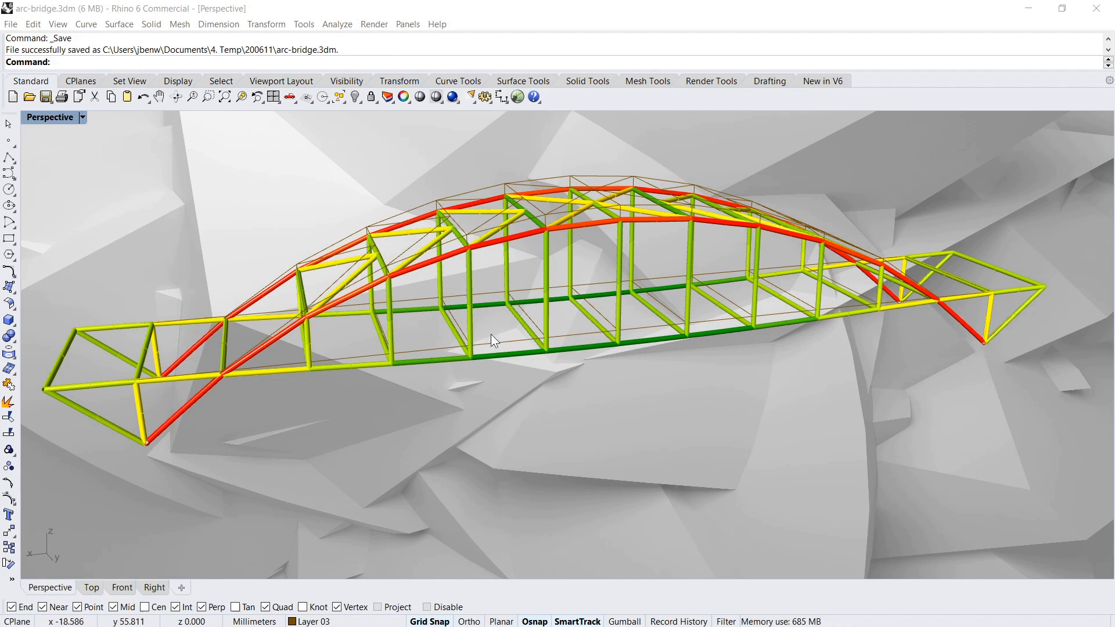
{"action": "mouse_move", "coordinate": [498, 280]}
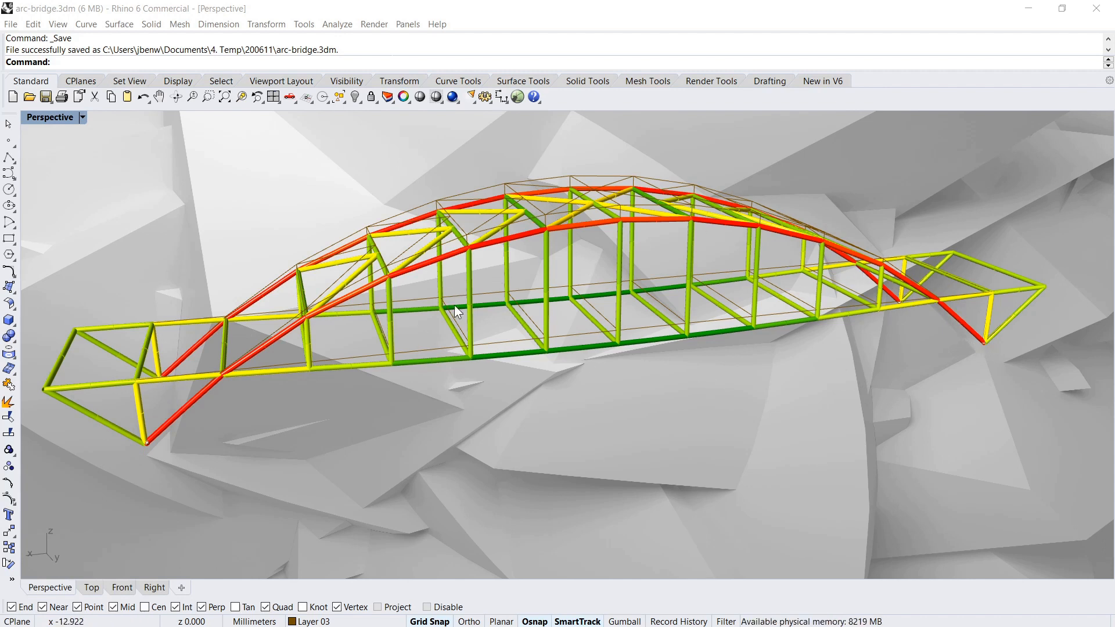
{"action": "mouse_move", "coordinate": [766, 274]}
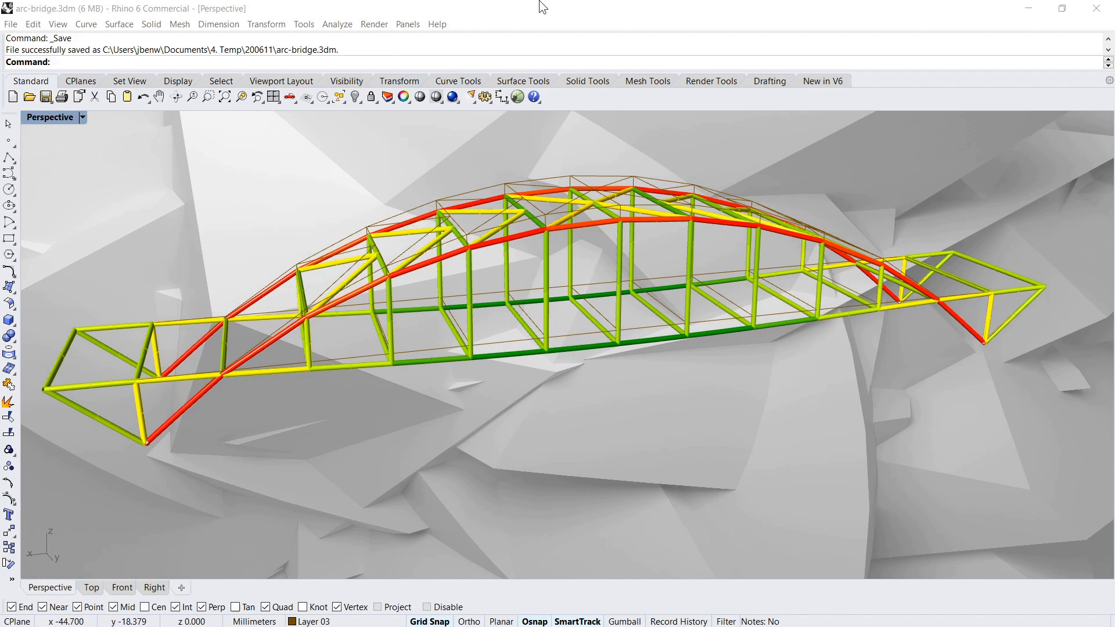
{"action": "mouse_move", "coordinate": [576, 237]}
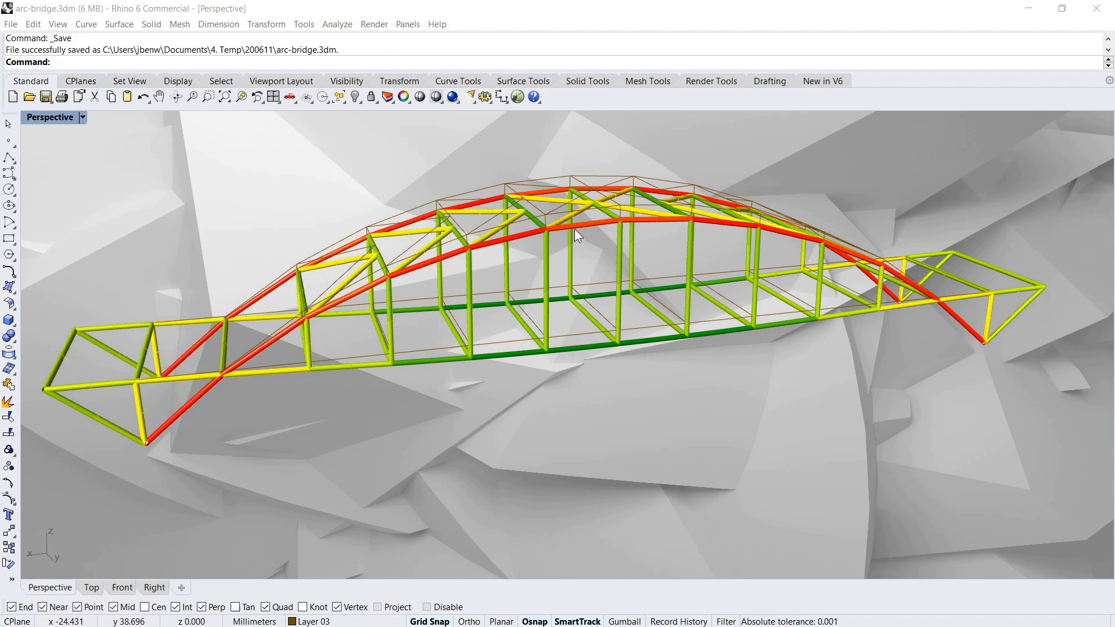
{"action": "mouse_move", "coordinate": [927, 310]}
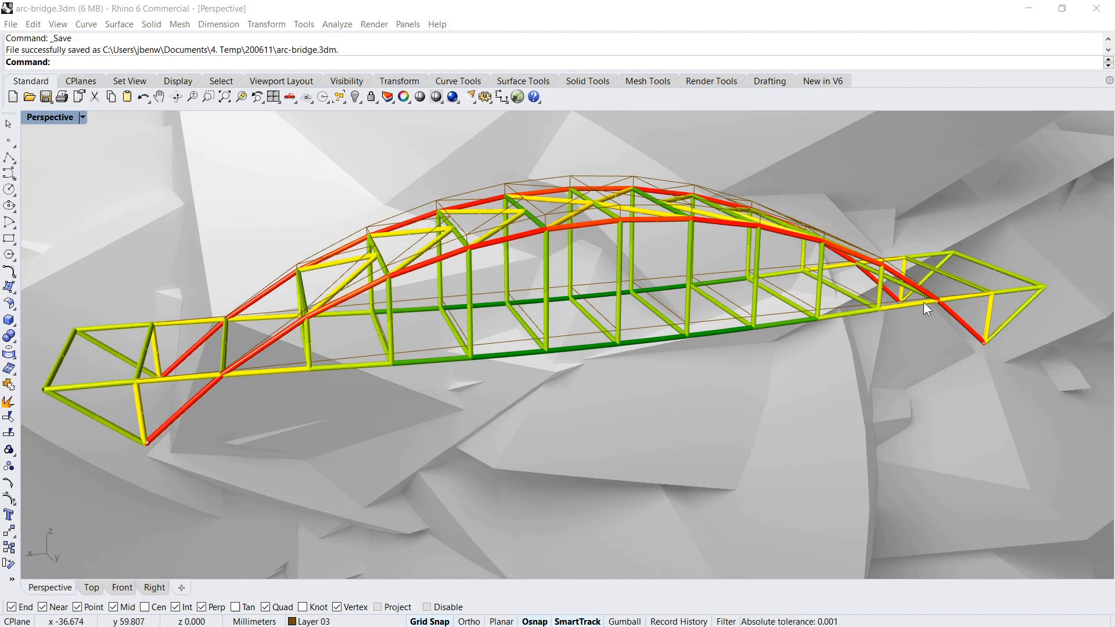
{"action": "mouse_move", "coordinate": [572, 234]}
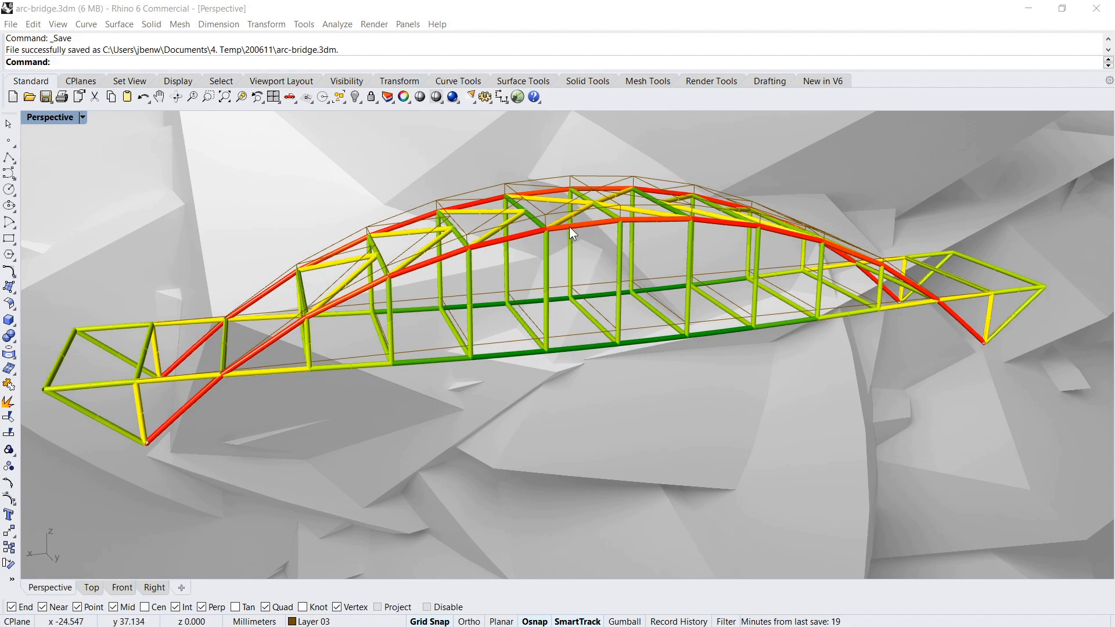
{"action": "mouse_move", "coordinate": [592, 233]}
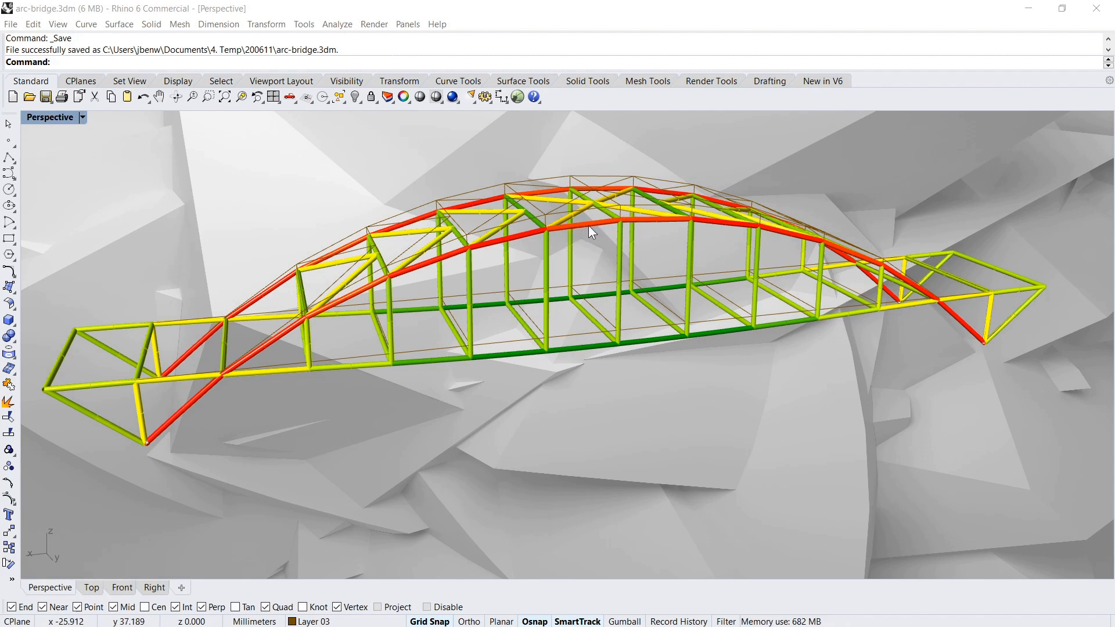
{"action": "mouse_move", "coordinate": [881, 251]}
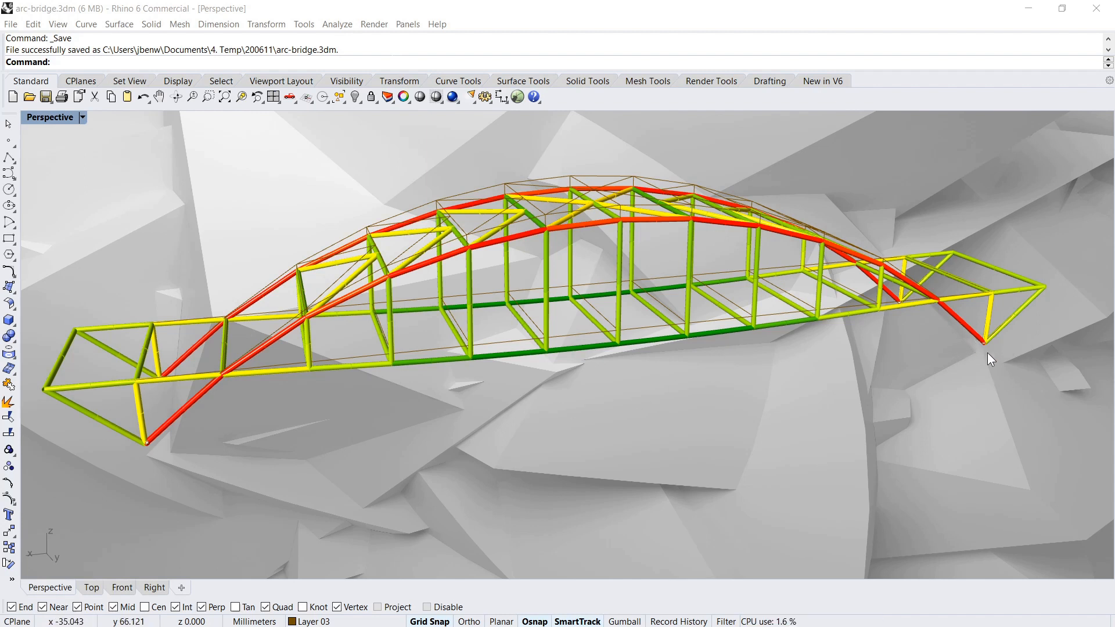
{"action": "mouse_move", "coordinate": [953, 315]}
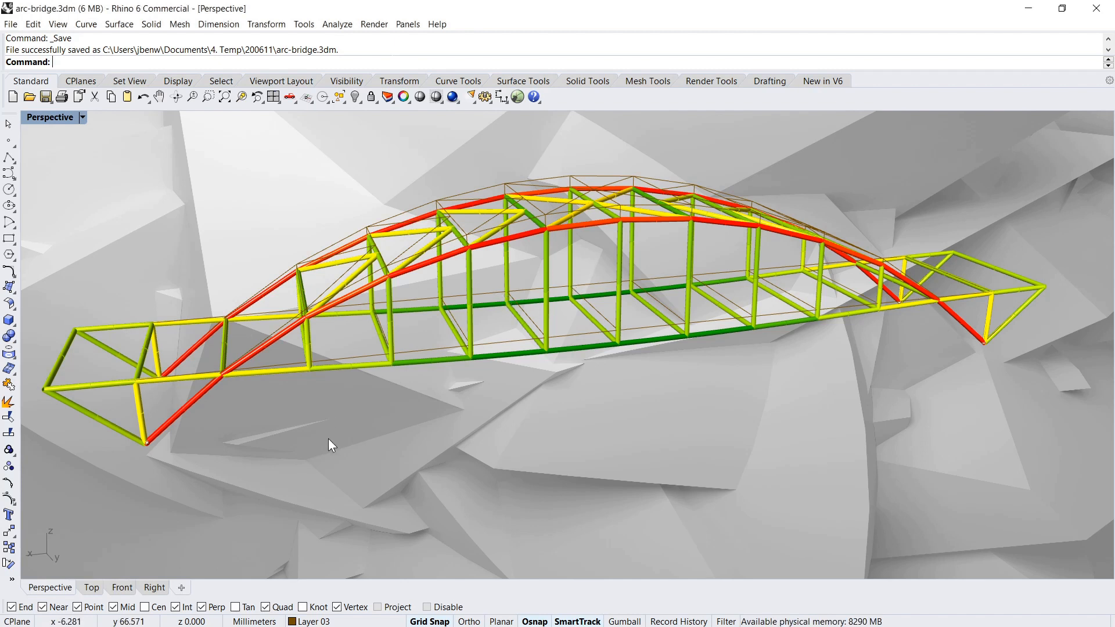
{"action": "mouse_move", "coordinate": [768, 271]}
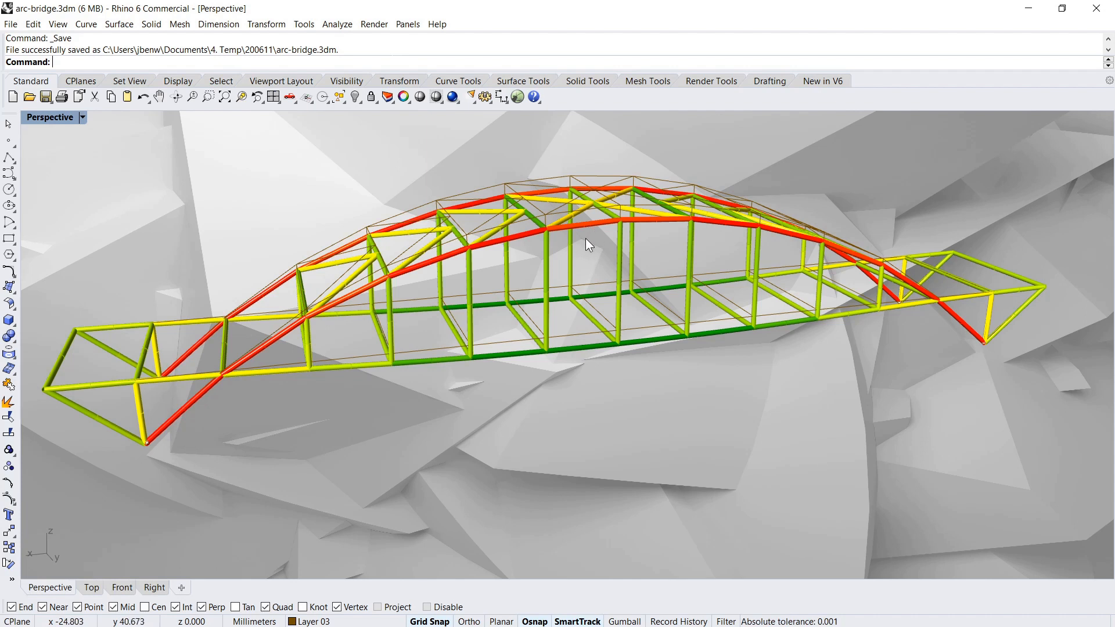
{"action": "mouse_move", "coordinate": [593, 342]}
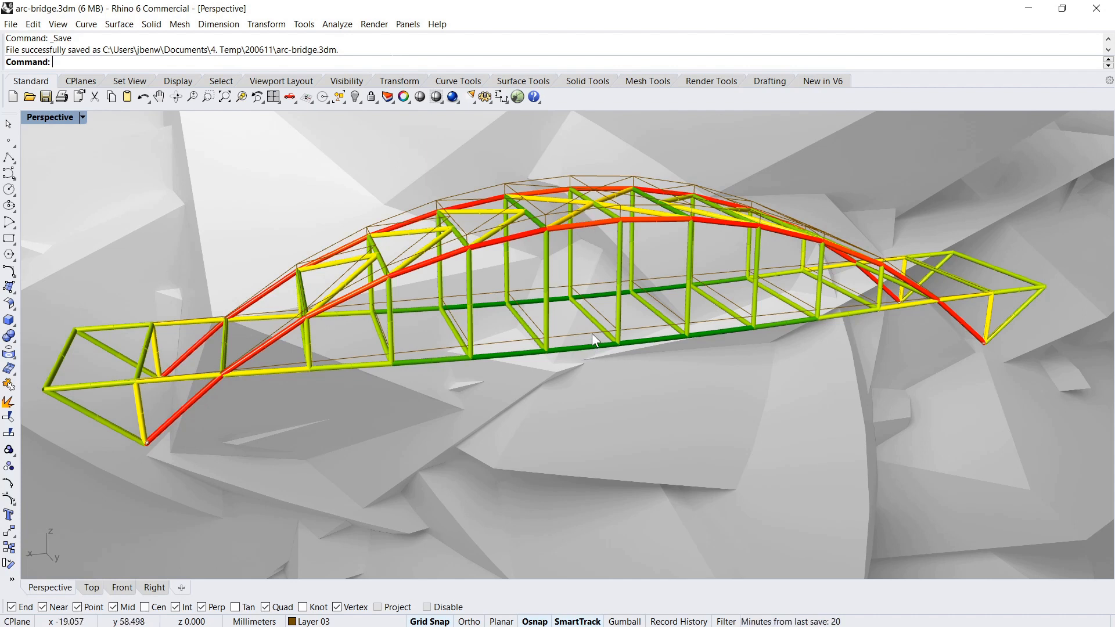
{"action": "mouse_move", "coordinate": [647, 342]}
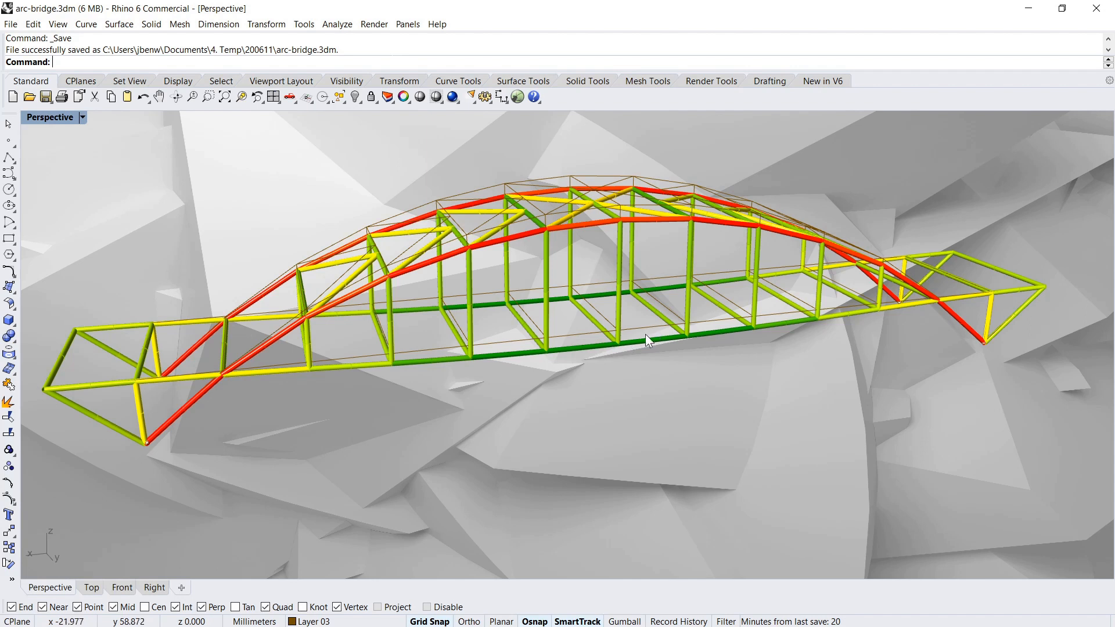
- Select a member in the middle of the bridge deck for removal
{"action": "left_click", "coordinate": [562, 293]}
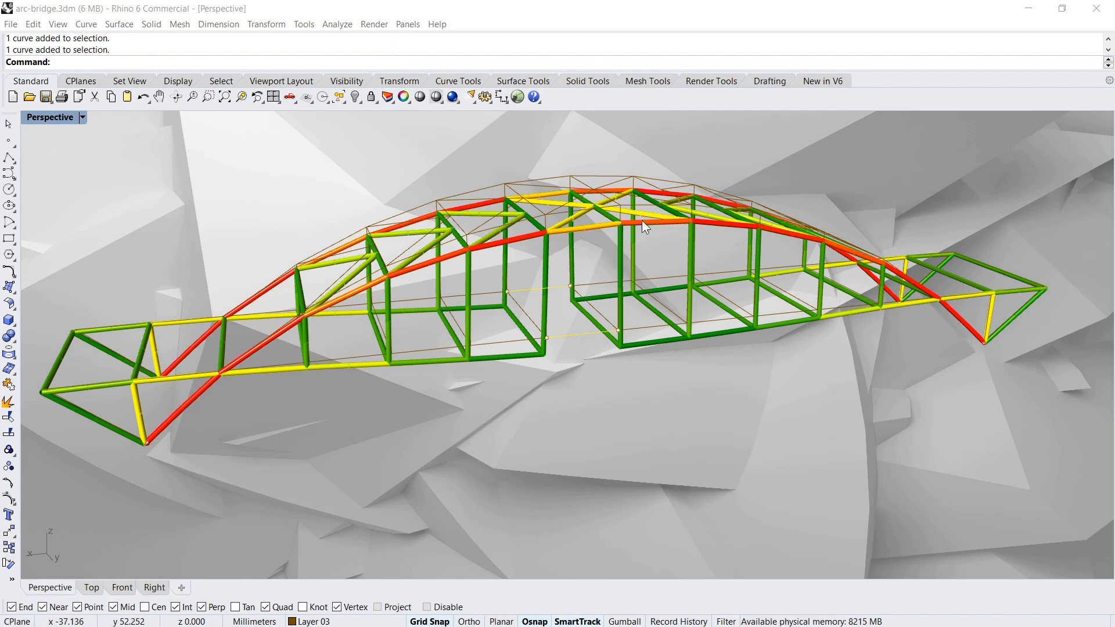
{"action": "mouse_move", "coordinate": [634, 265]}
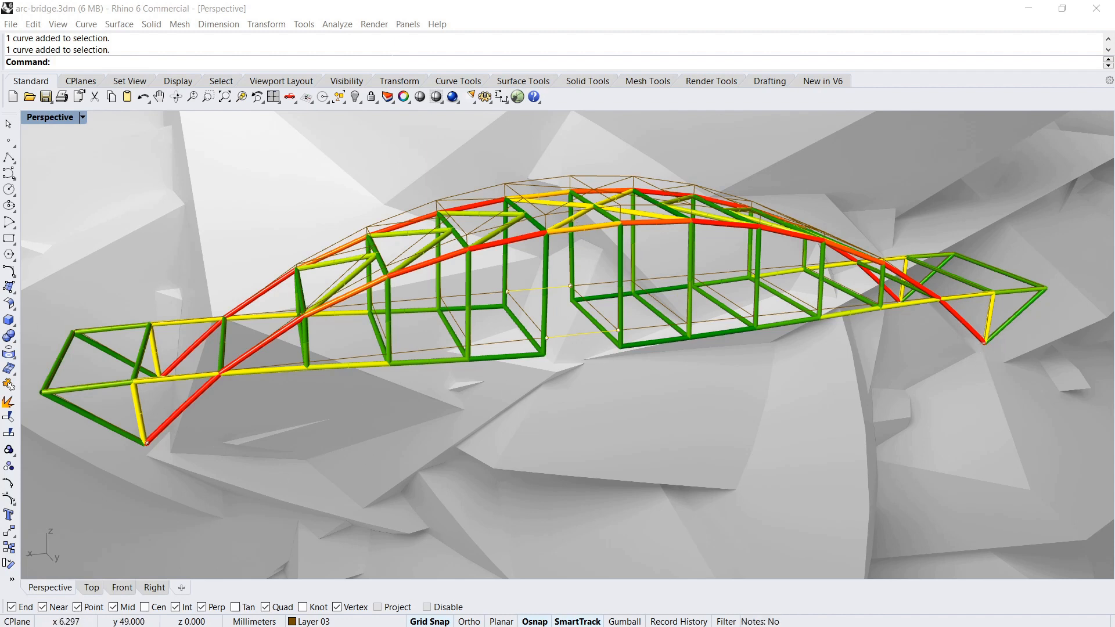
{"action": "mouse_move", "coordinate": [561, 217]}
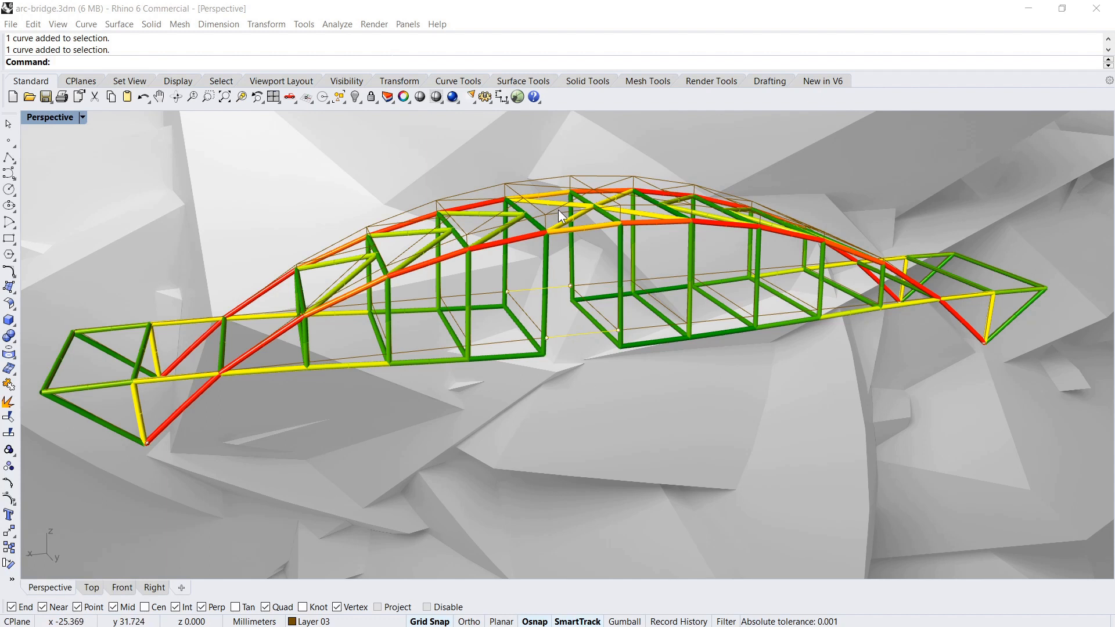
- Pick the arch-crown member from the Selection Menu, then pull on the collapsing bridge
{"action": "left_click", "coordinate": [562, 216]}
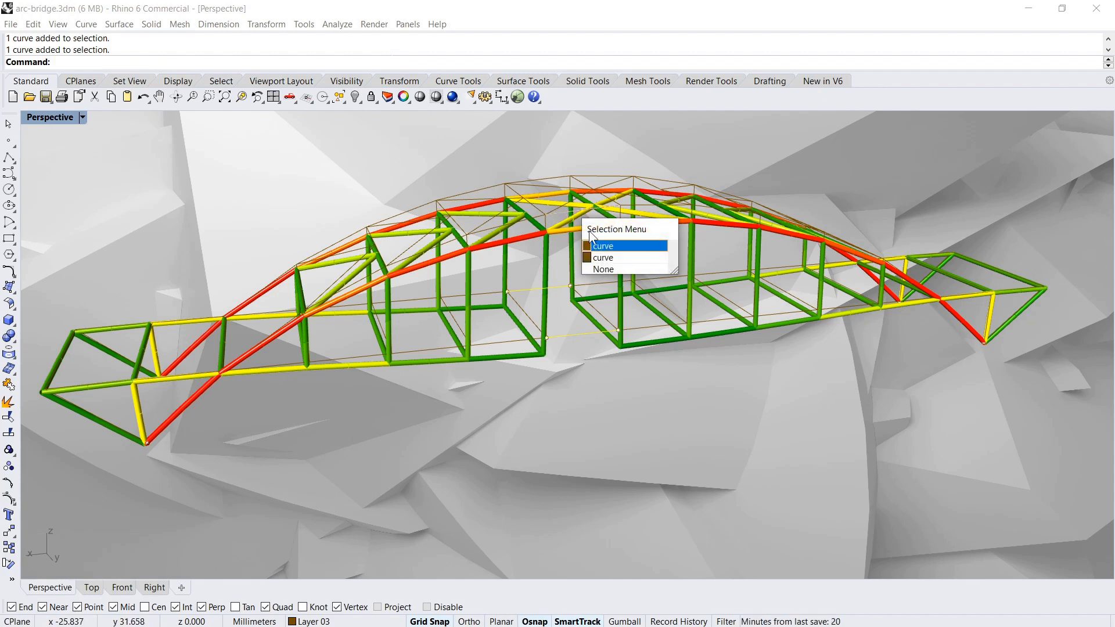
{"action": "left_click", "coordinate": [602, 245]}
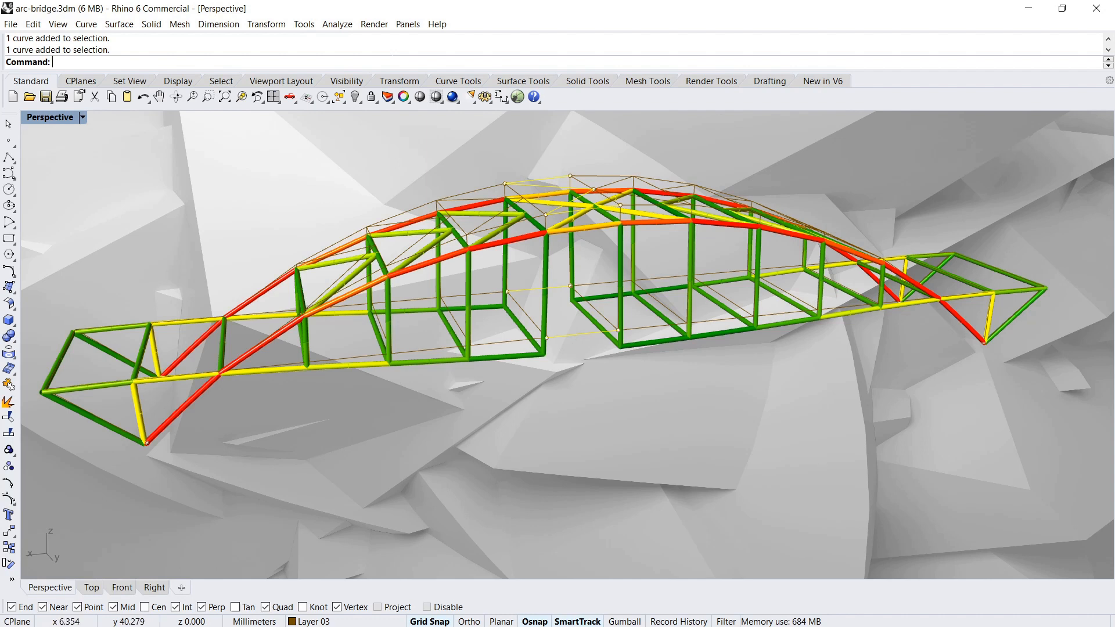
{"action": "mouse_move", "coordinate": [210, 347]}
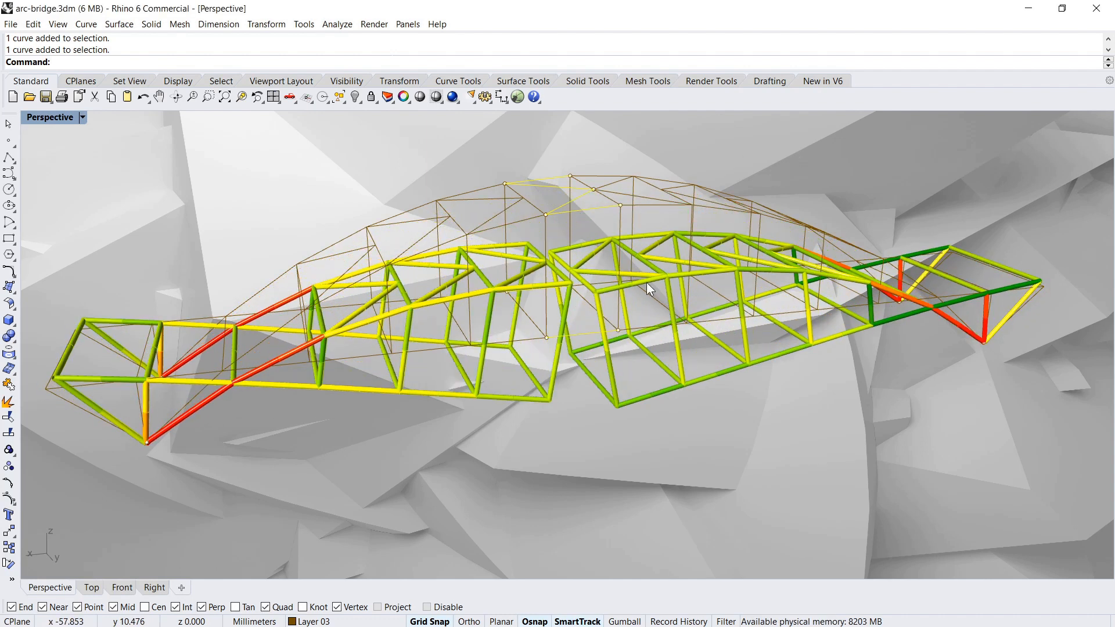
{"action": "left_click_drag", "start_coordinate": [647, 290], "coordinate": [614, 437]}
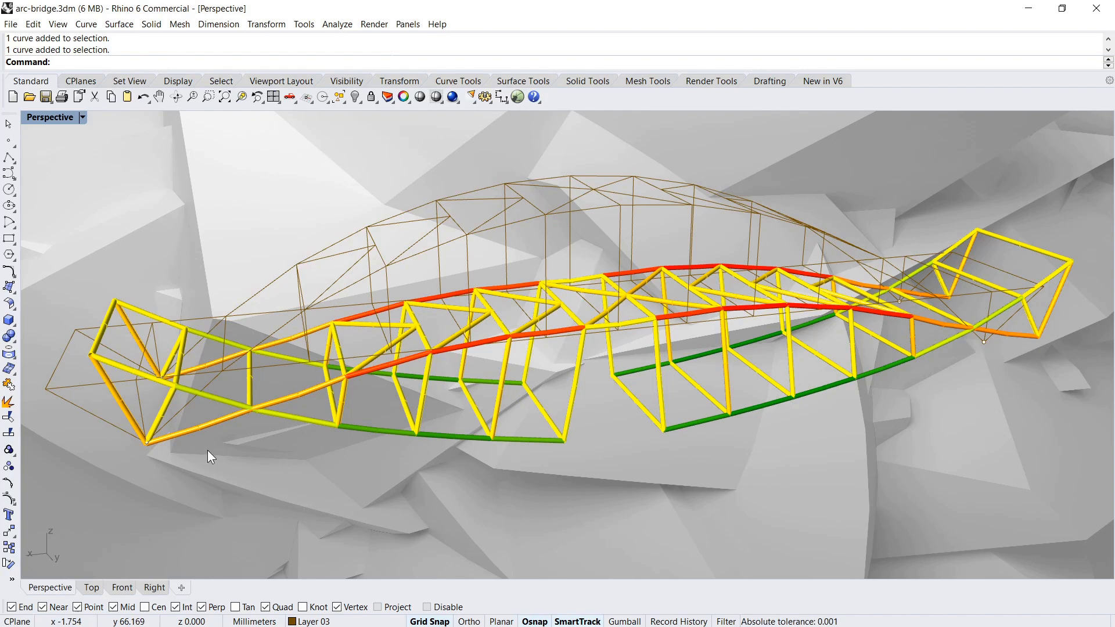
{"action": "mouse_move", "coordinate": [97, 414]}
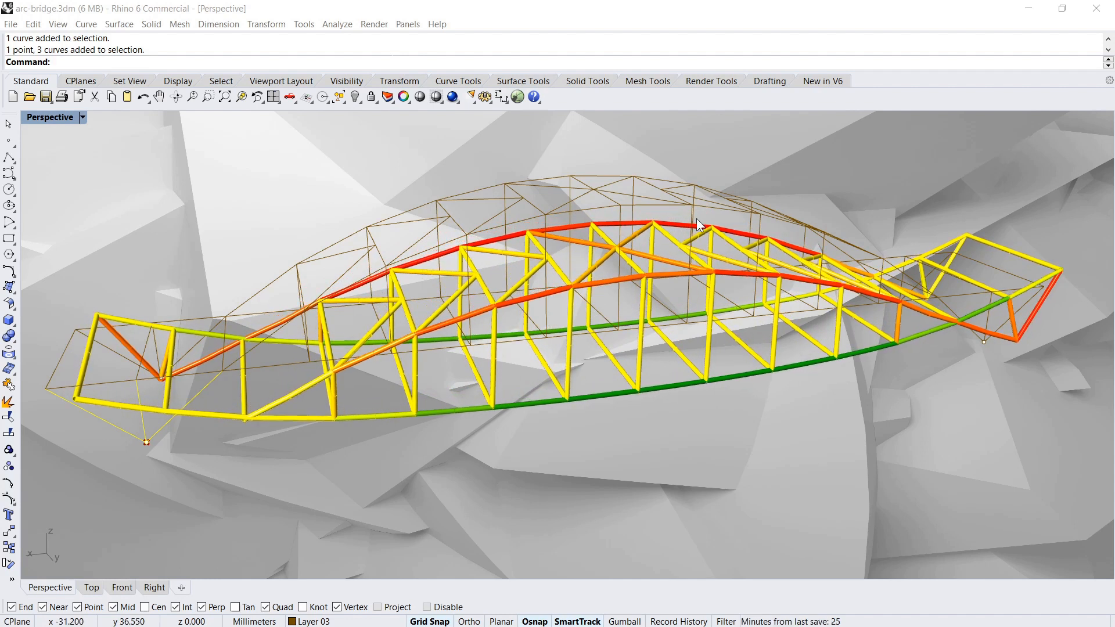
- Pull a bridge corner with the grabber, then orbit to inspect the deformed truss from several angles
{"action": "left_click_drag", "start_coordinate": [696, 224], "coordinate": [647, 246]}
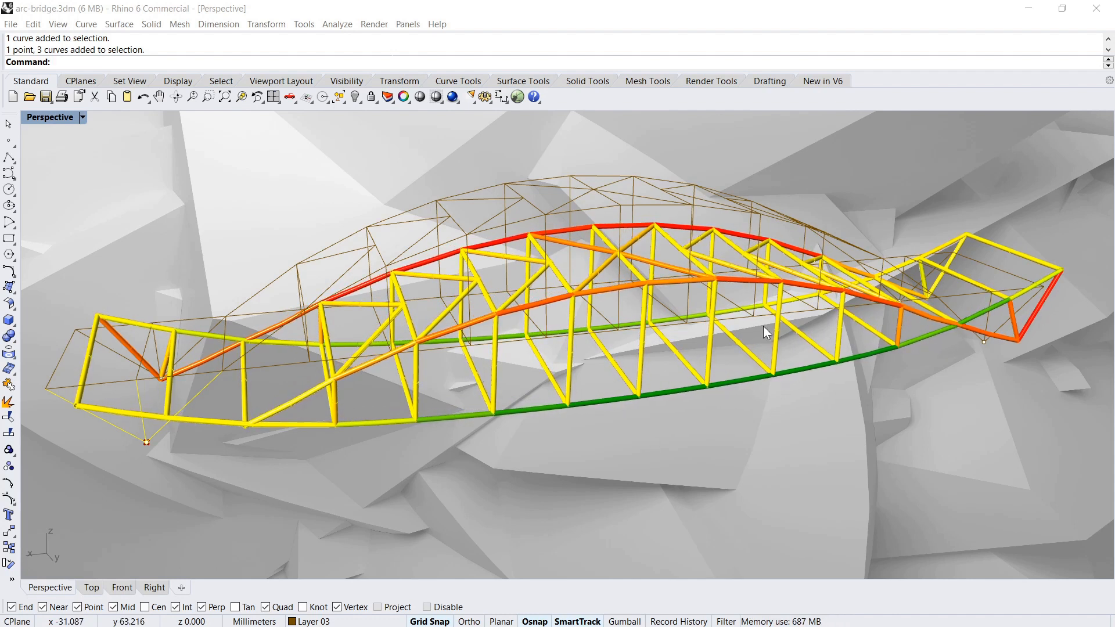
{"action": "left_click_drag", "start_coordinate": [764, 332], "coordinate": [882, 359]}
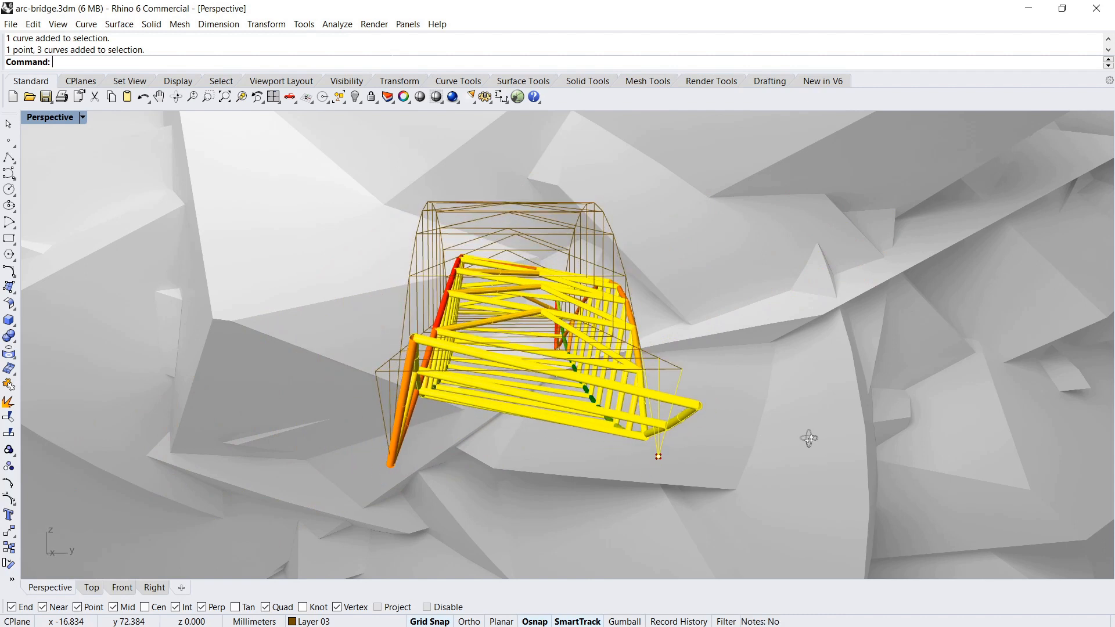
{"action": "left_click_drag", "start_coordinate": [808, 439], "coordinate": [744, 464]}
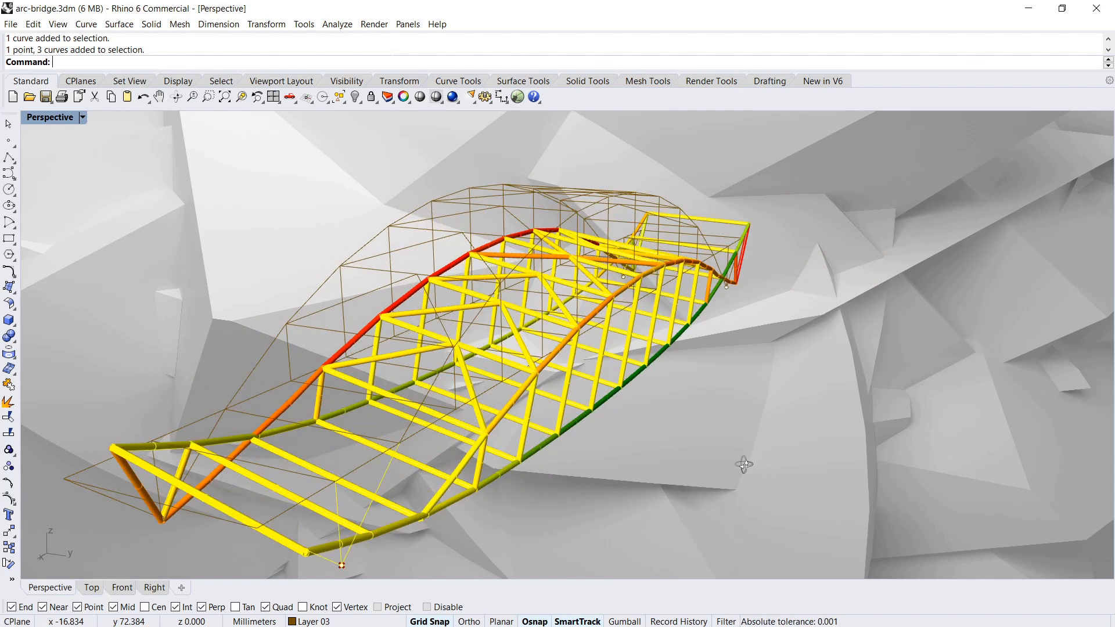
{"action": "left_click_drag", "start_coordinate": [745, 464], "coordinate": [668, 455]}
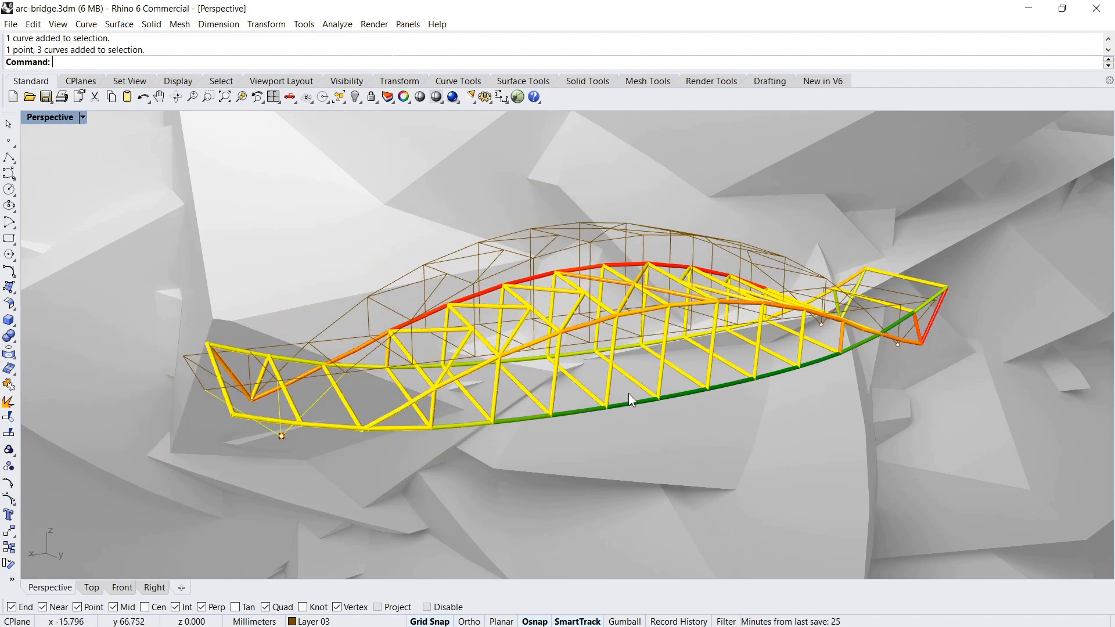
{"action": "left_click_drag", "start_coordinate": [633, 399], "coordinate": [917, 302]}
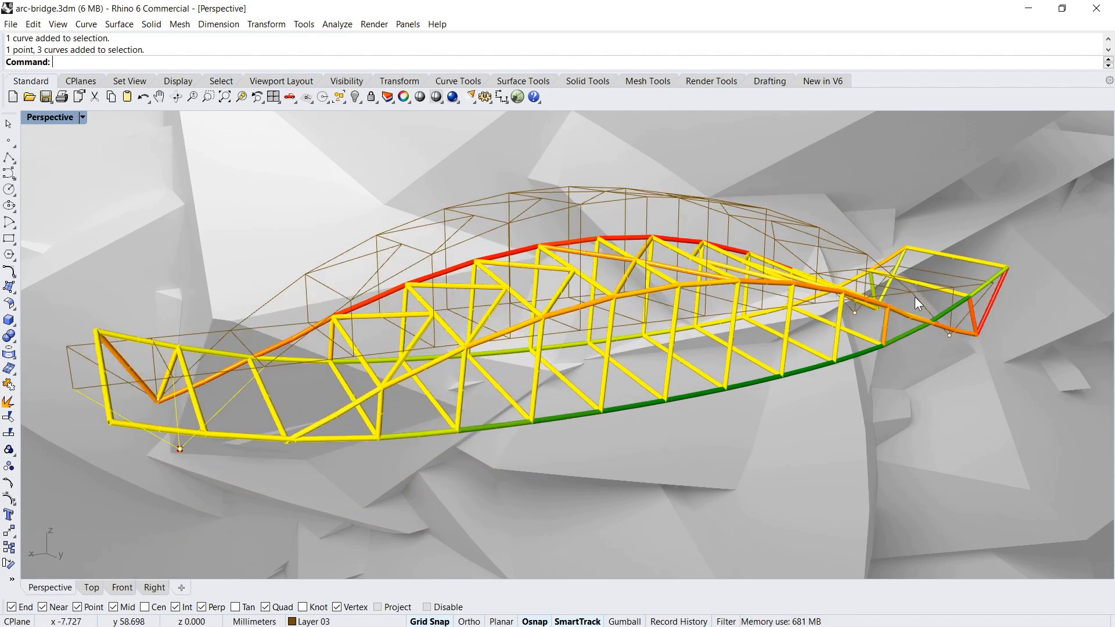
{"action": "left_click_drag", "start_coordinate": [917, 302], "coordinate": [658, 285]}
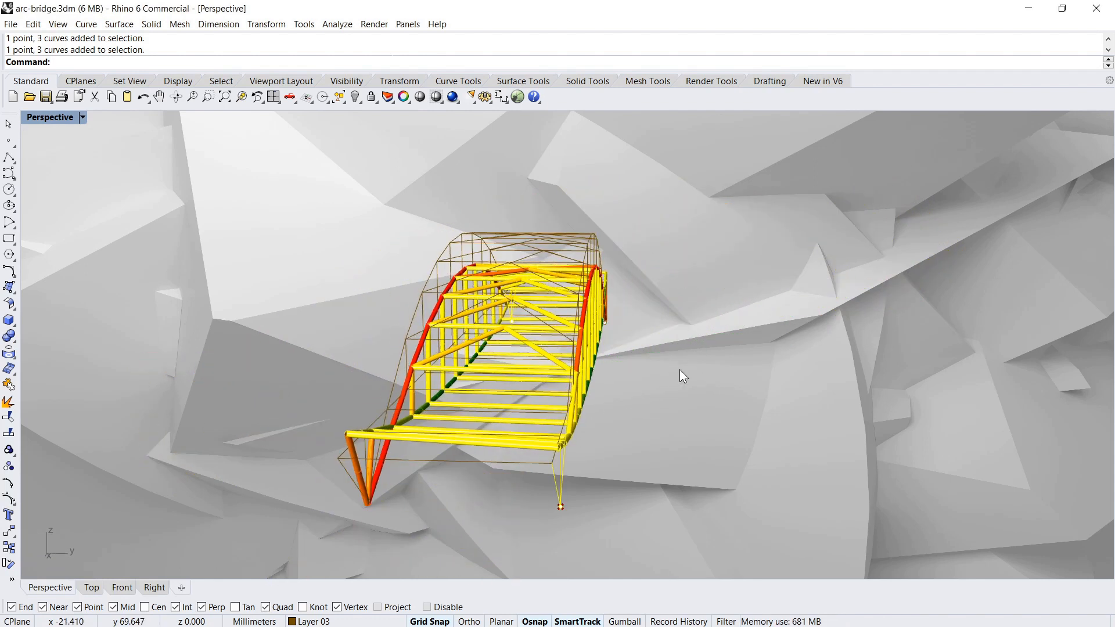
- Orbit around the failing truss from end-on and above, then tip it onto its side
{"action": "left_click_drag", "start_coordinate": [681, 375], "coordinate": [643, 355]}
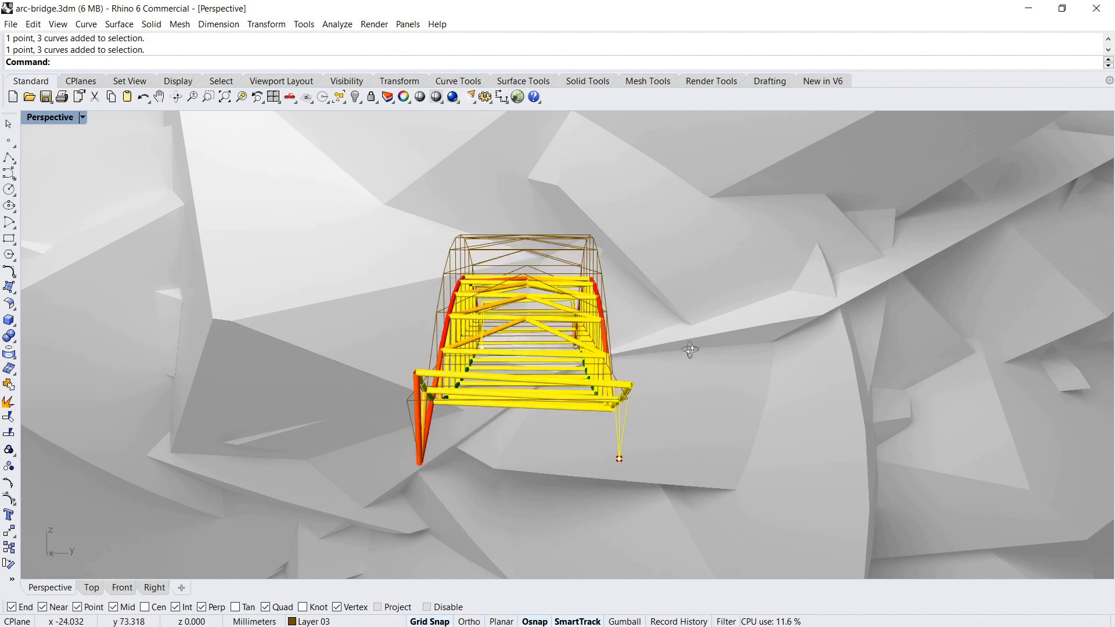
{"action": "left_click_drag", "start_coordinate": [690, 348], "coordinate": [665, 349]}
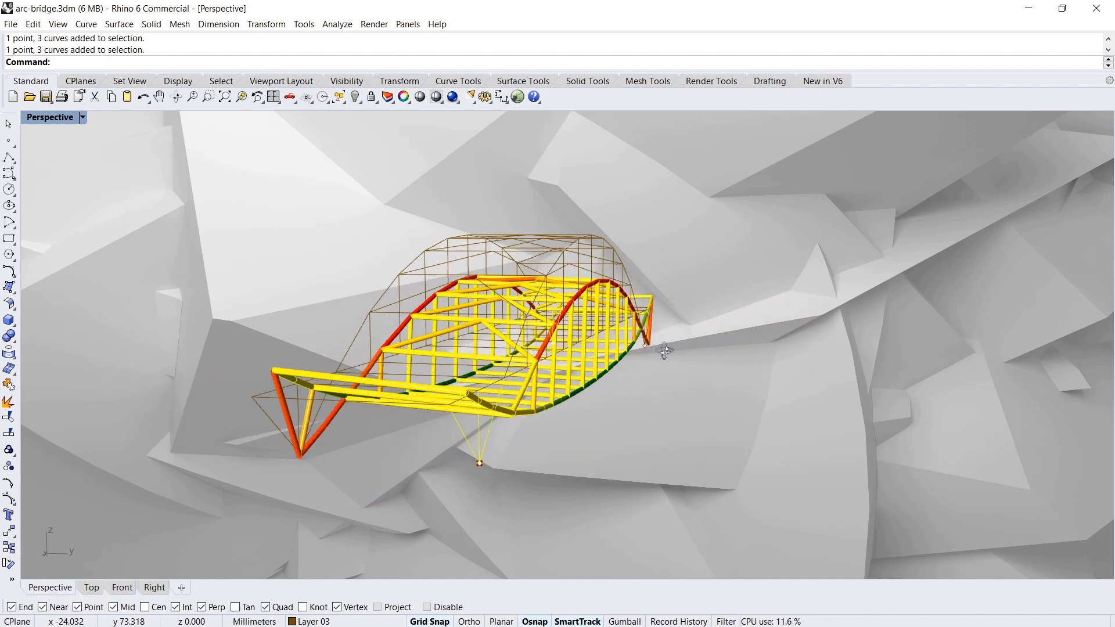
{"action": "left_click_drag", "start_coordinate": [665, 349], "coordinate": [683, 359]}
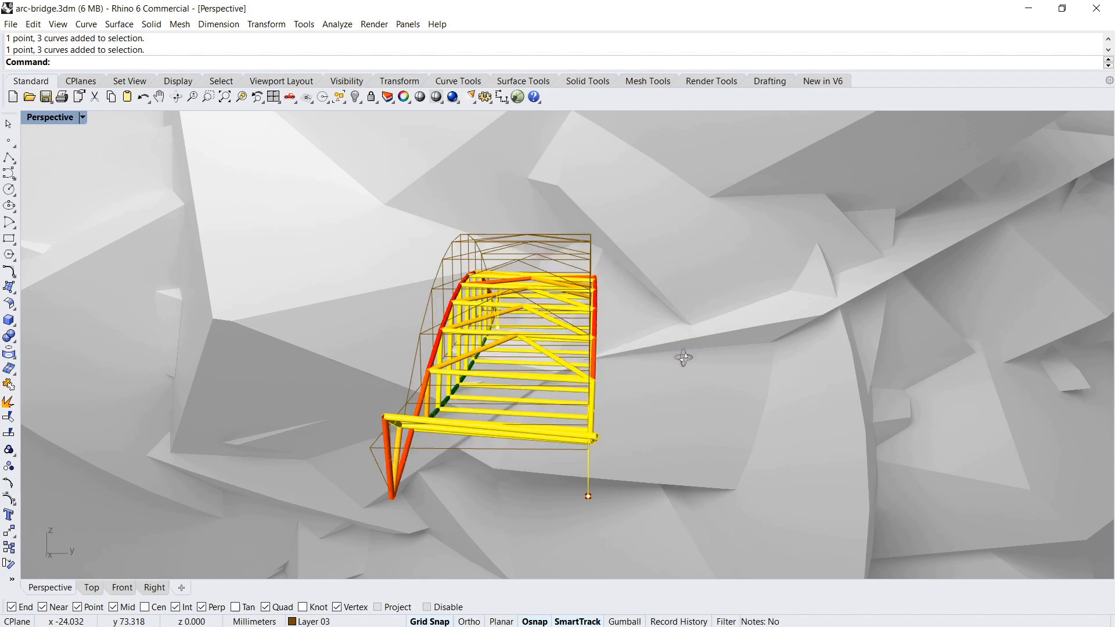
{"action": "left_click_drag", "start_coordinate": [684, 358], "coordinate": [596, 375]}
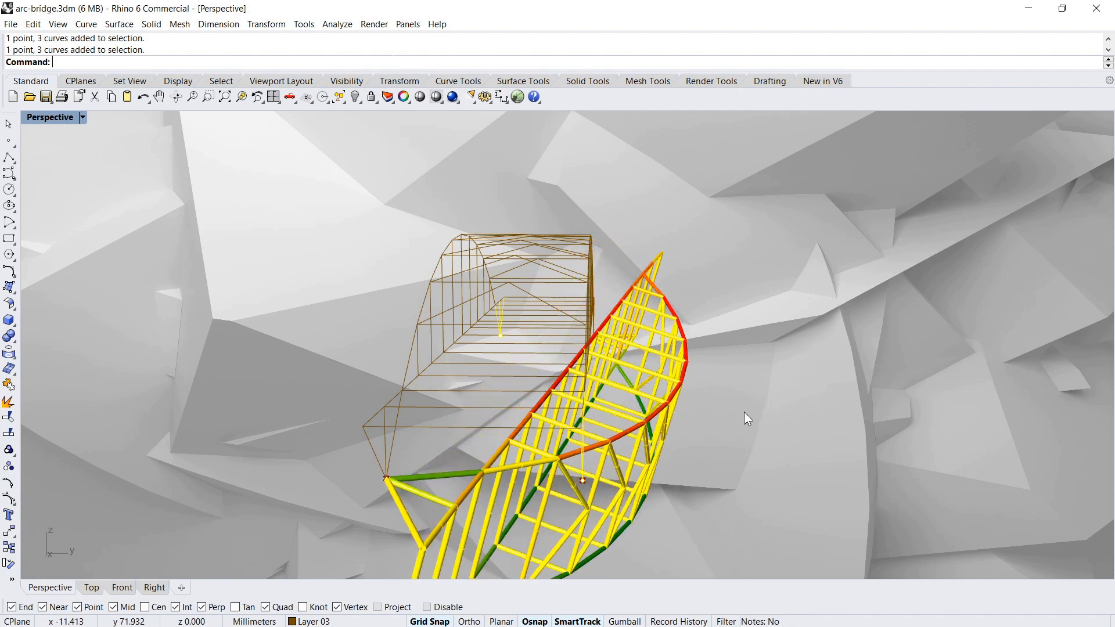
{"action": "left_click_drag", "start_coordinate": [747, 419], "coordinate": [687, 349]}
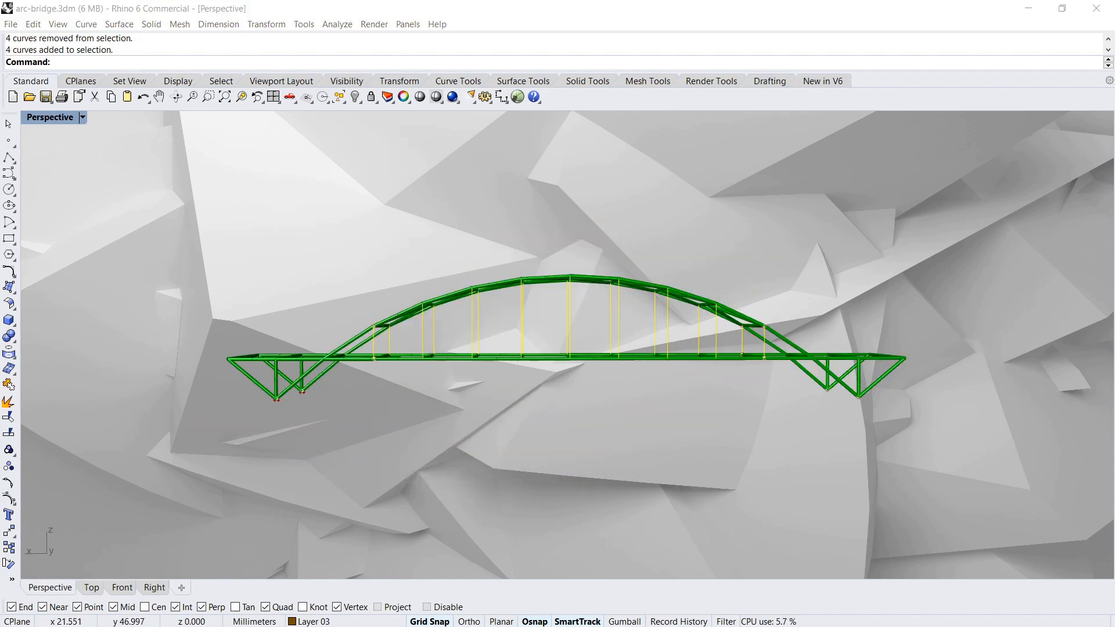
{"action": "mouse_move", "coordinate": [896, 364]}
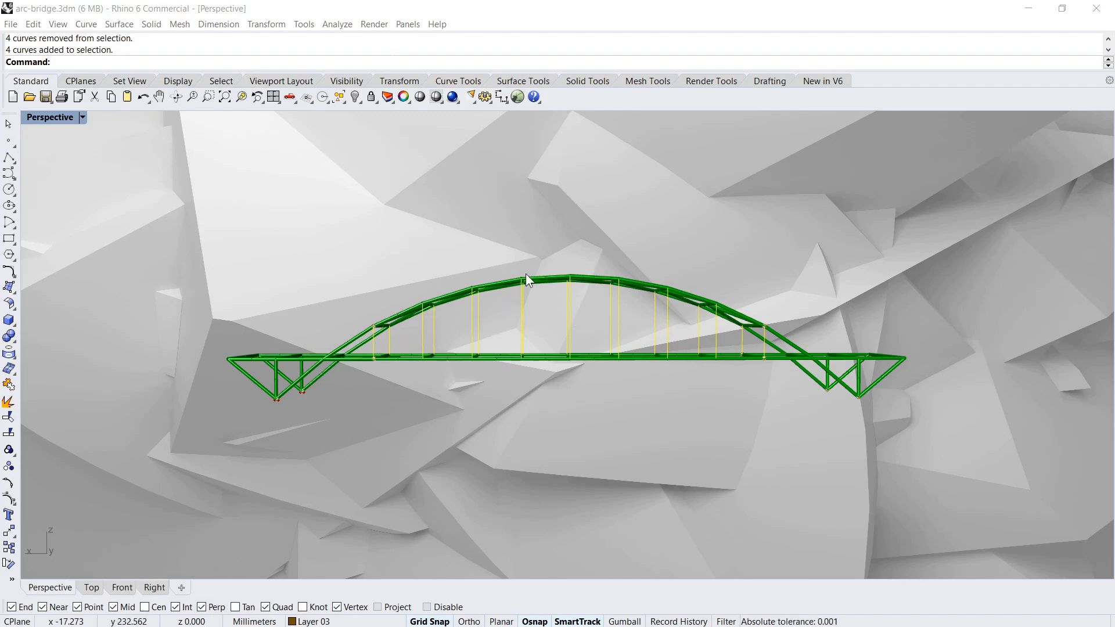
{"action": "mouse_move", "coordinate": [526, 280]}
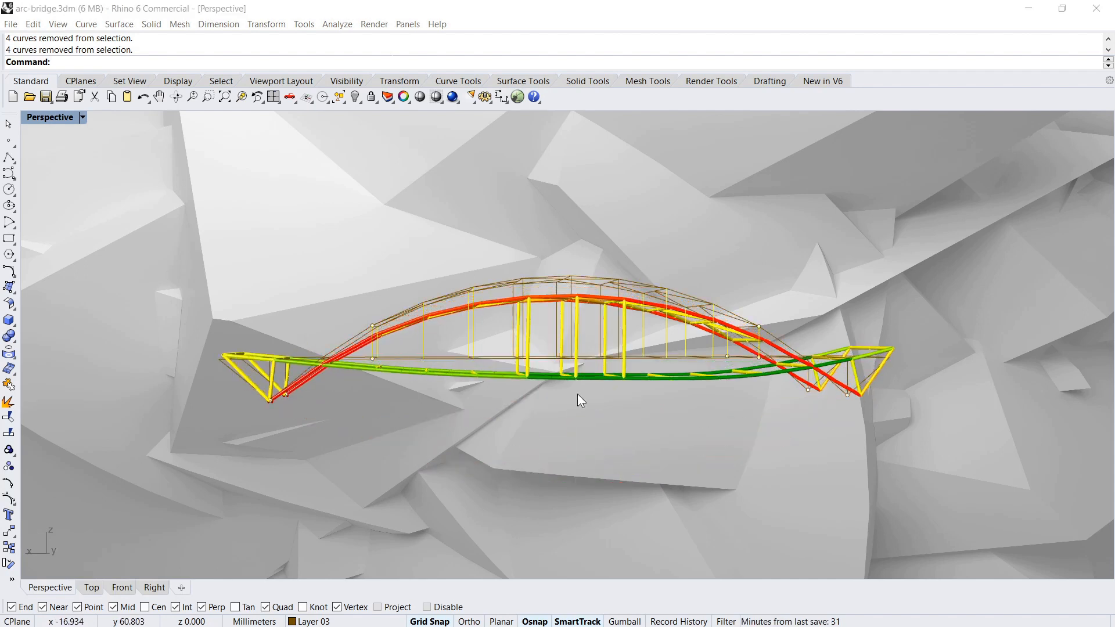
- Drag in the viewport to load the hanger bridge so the arch drops and deck sags
{"action": "left_click_drag", "start_coordinate": [580, 399], "coordinate": [580, 355]}
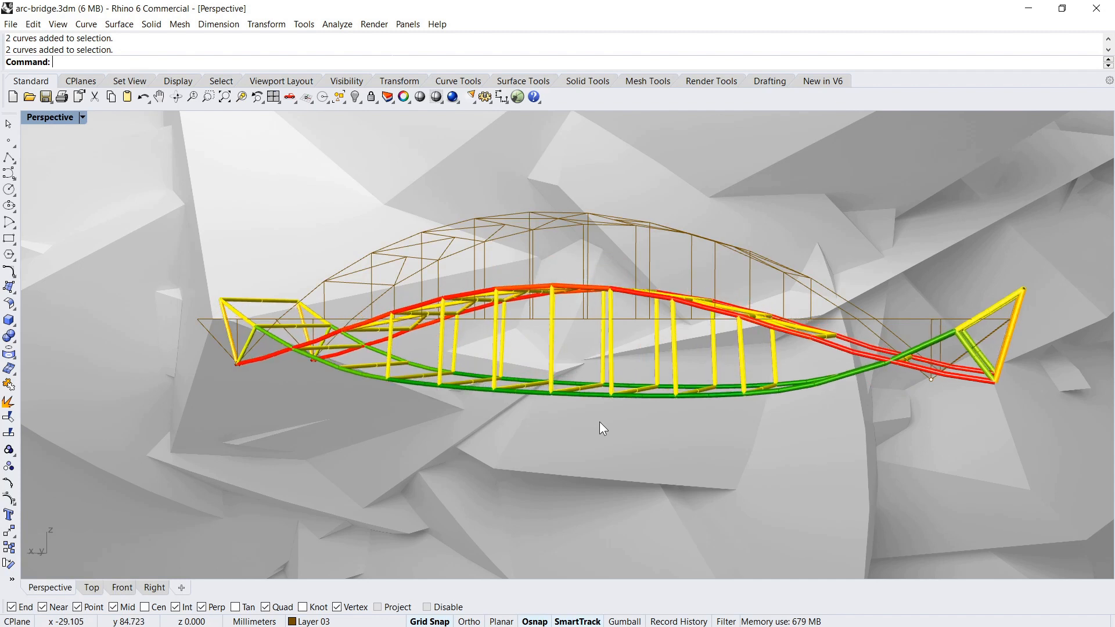
- Drag in the viewport while the arc bridge simulation updates its member stress colours
{"action": "left_click_drag", "start_coordinate": [603, 428], "coordinate": [650, 427]}
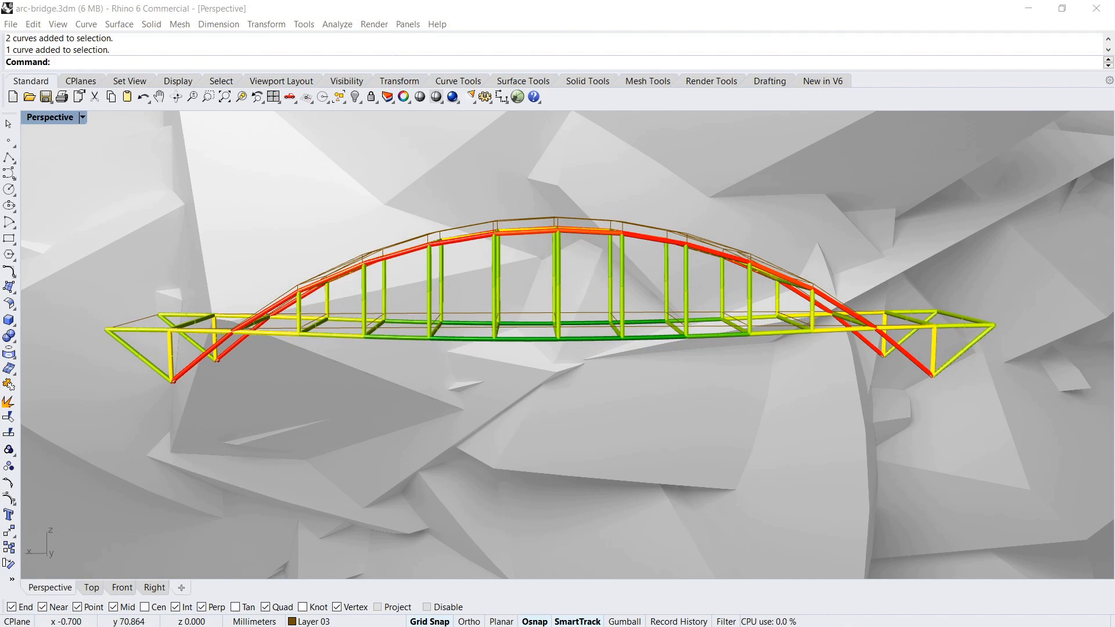
- Drag across the screen while switching from the bridge simulation to the big-s.3dm model
{"action": "left_click_drag", "start_coordinate": [136, 384], "coordinate": [1005, 443]}
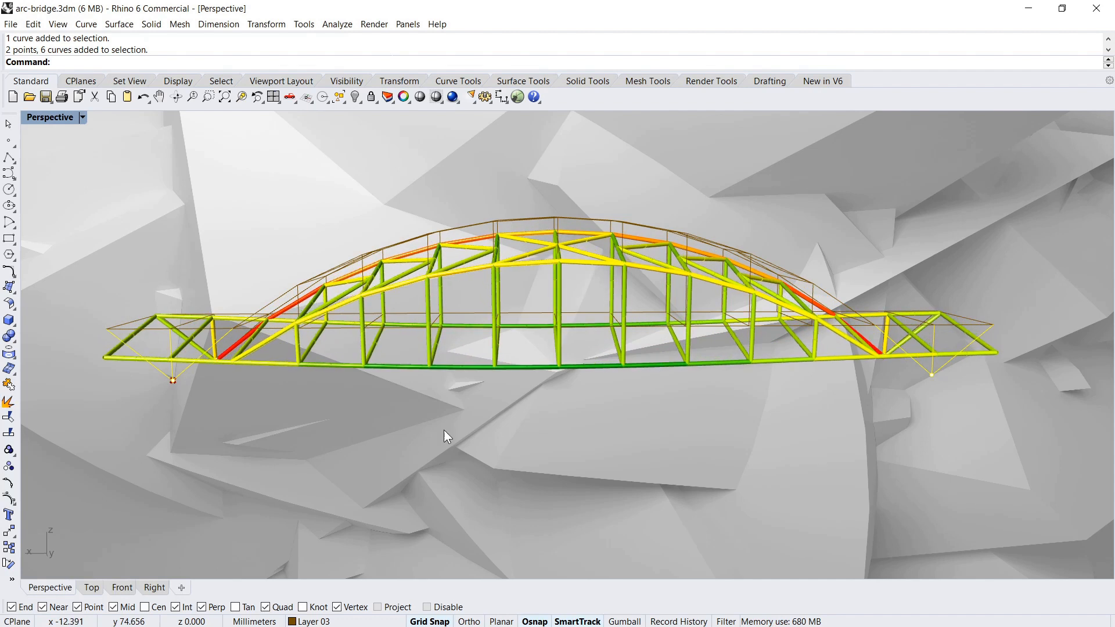
{"action": "left_click_drag", "start_coordinate": [445, 437], "coordinate": [552, 439]}
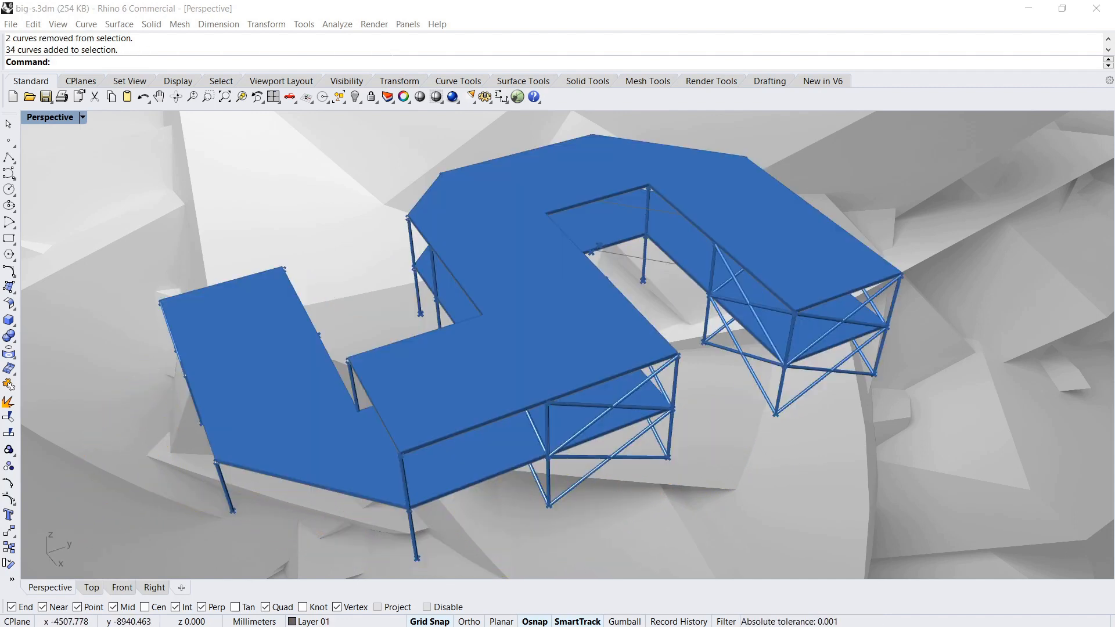
{"action": "mouse_move", "coordinate": [325, 233]}
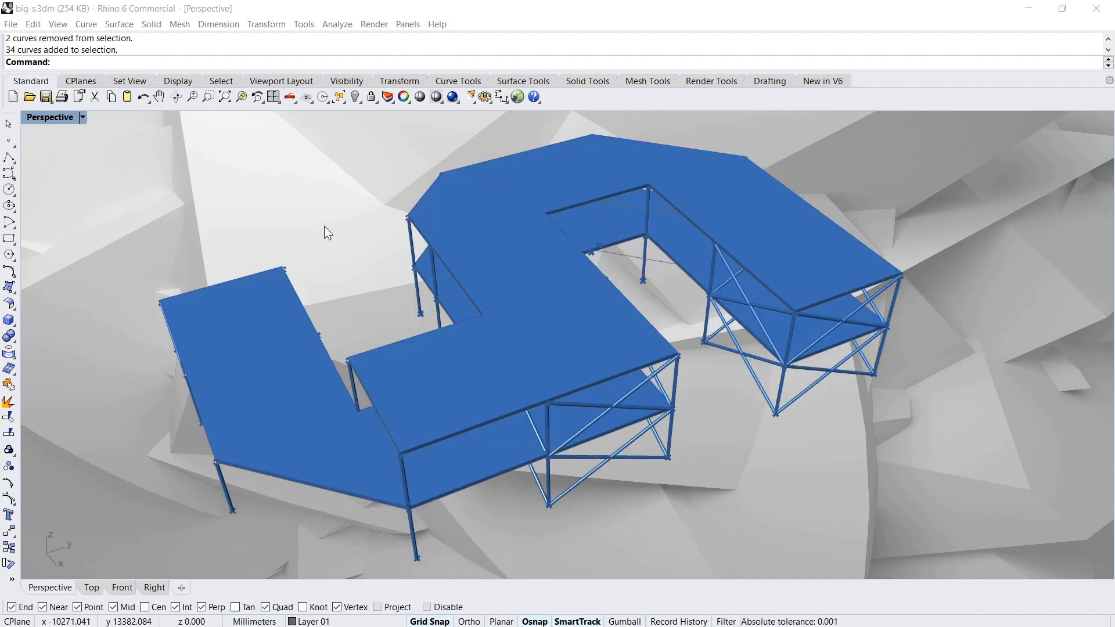
{"action": "mouse_move", "coordinate": [374, 294]}
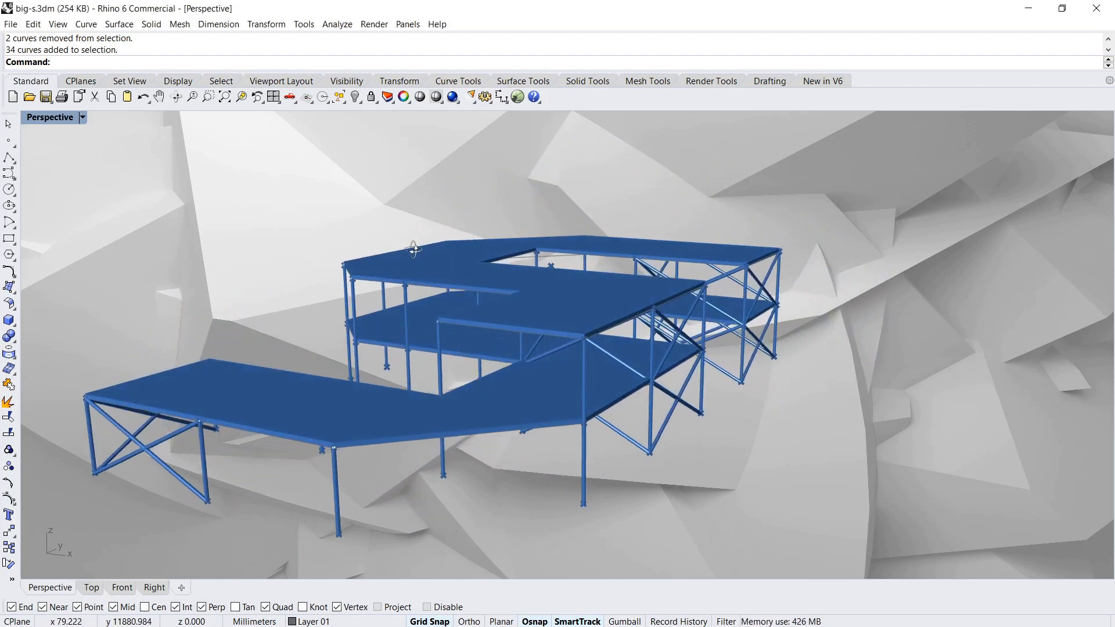
{"action": "left_click_drag", "start_coordinate": [413, 249], "coordinate": [384, 276]}
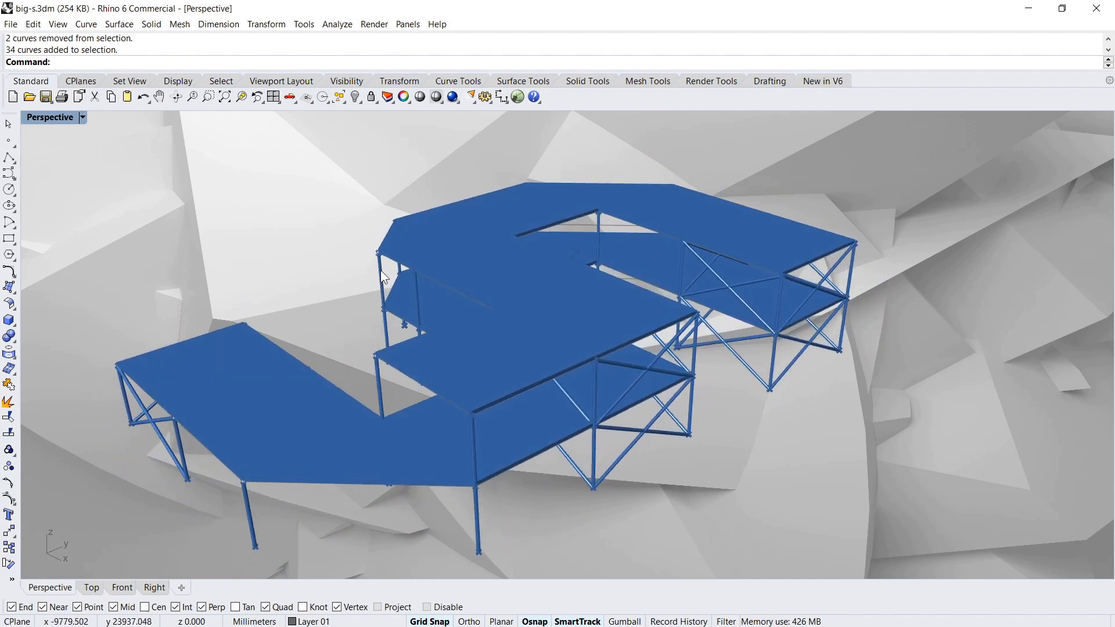
{"action": "left_click_drag", "start_coordinate": [384, 278], "coordinate": [505, 259]}
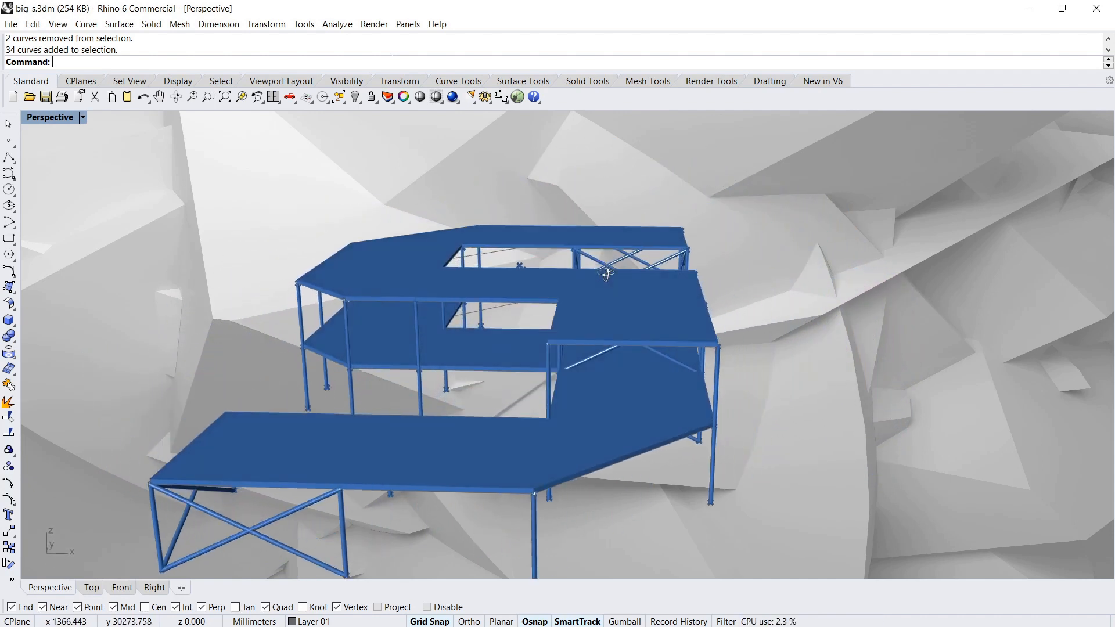
{"action": "left_click_drag", "start_coordinate": [606, 274], "coordinate": [491, 288]}
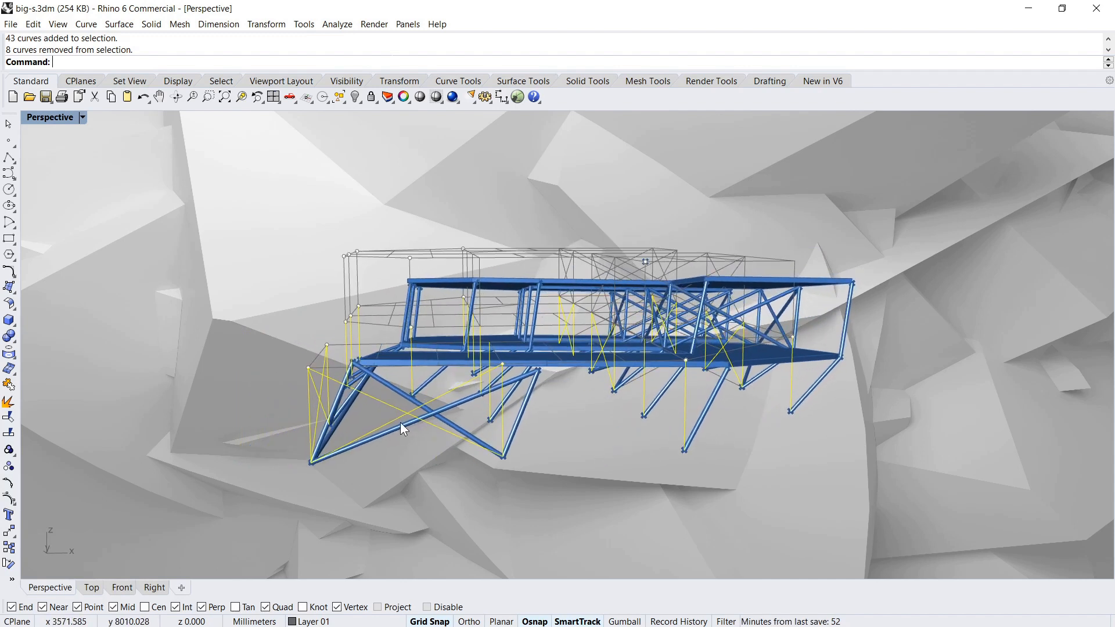
- Orbit the Perspective view to watch the minimally braced building collapse from above and side-on
{"action": "left_click_drag", "start_coordinate": [402, 429], "coordinate": [460, 443]}
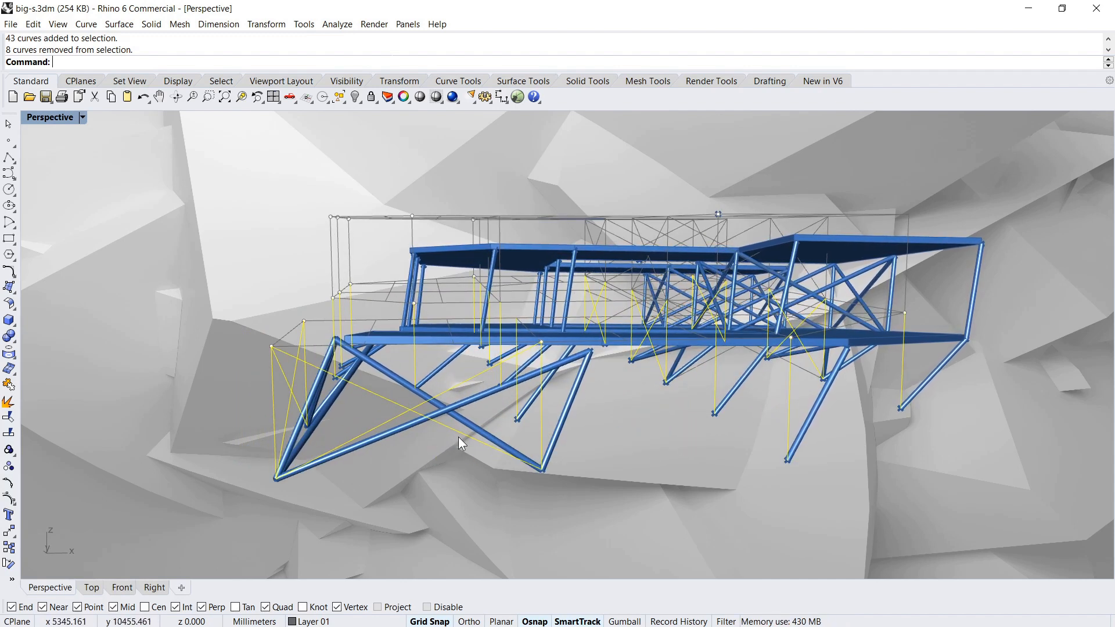
{"action": "left_click_drag", "start_coordinate": [458, 443], "coordinate": [542, 452]}
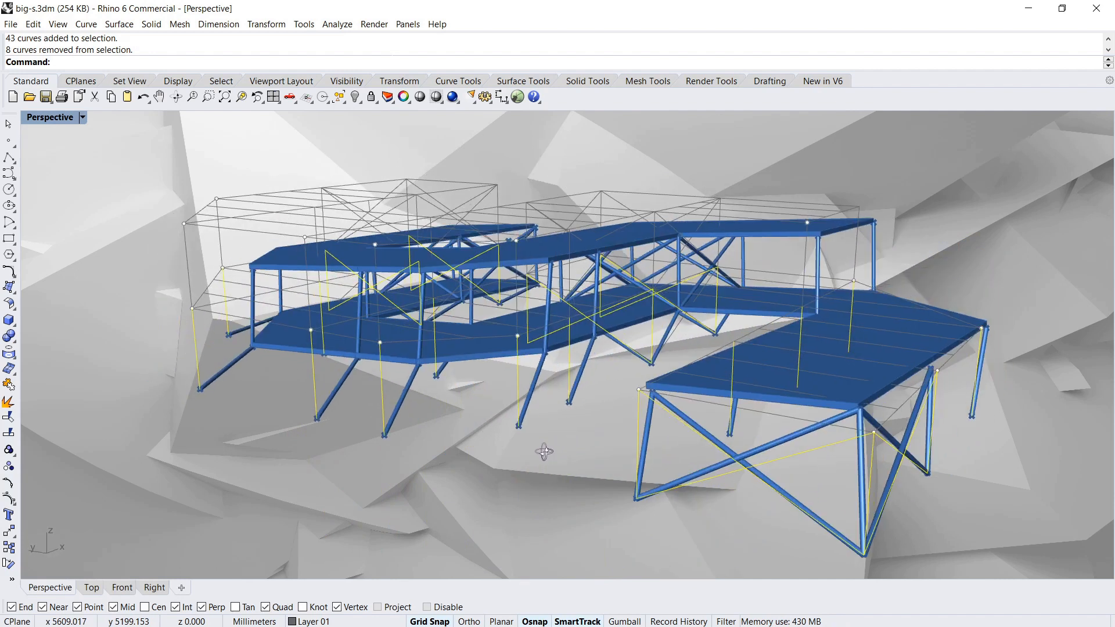
{"action": "left_click_drag", "start_coordinate": [544, 452], "coordinate": [412, 476]}
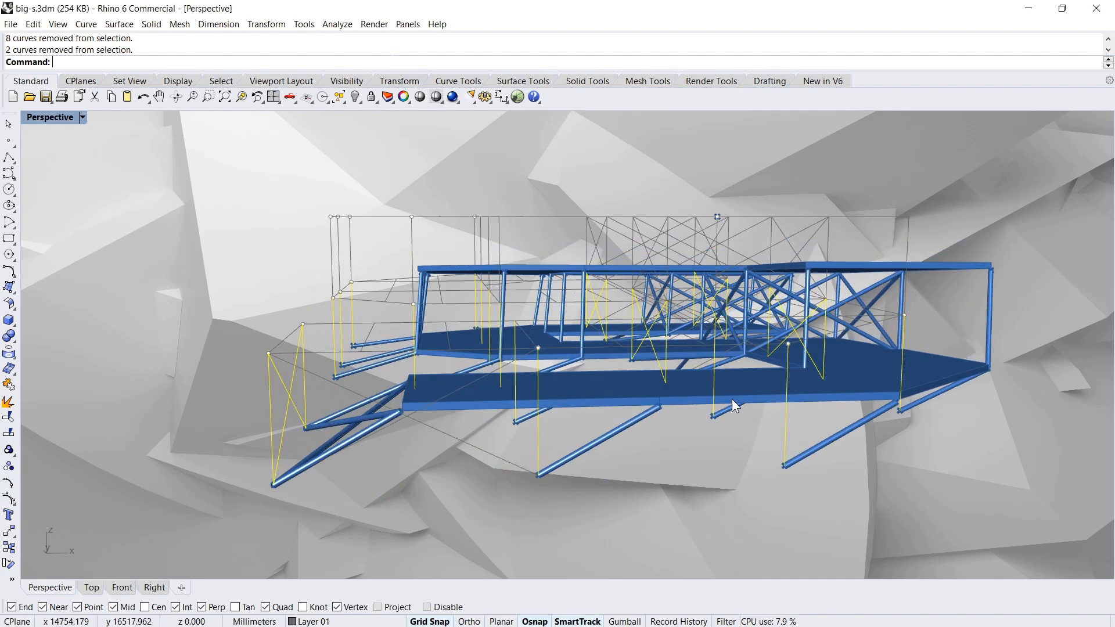
{"action": "left_click_drag", "start_coordinate": [736, 405], "coordinate": [708, 405]}
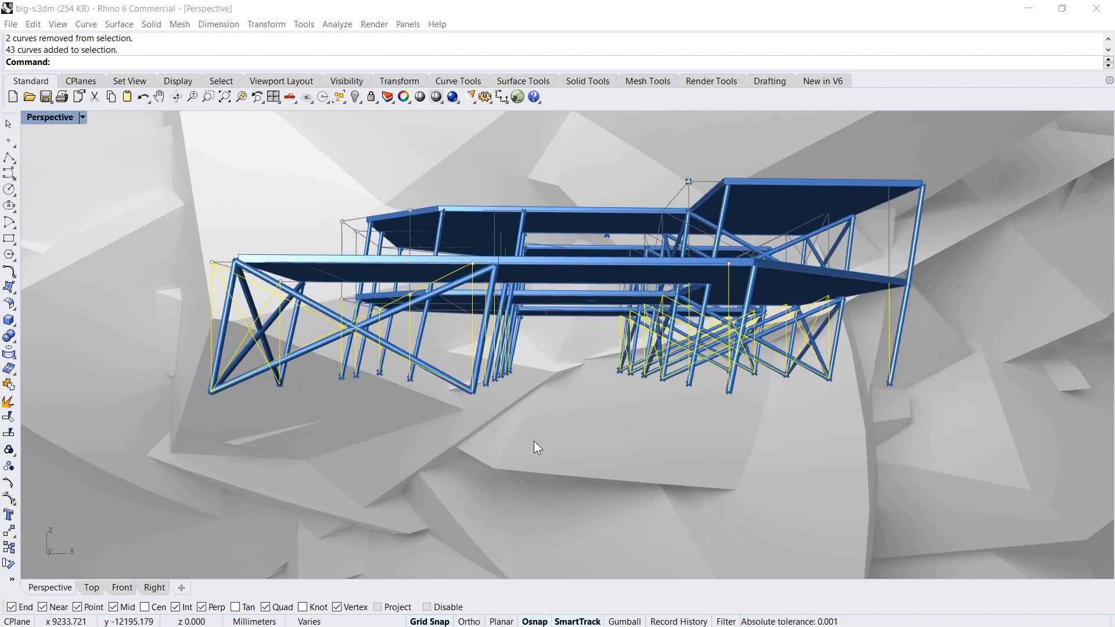
- Orbit closer to the fallen slabs and pick an overlapping bracing curve from the Selection Menu
{"action": "left_click_drag", "start_coordinate": [537, 448], "coordinate": [747, 390]}
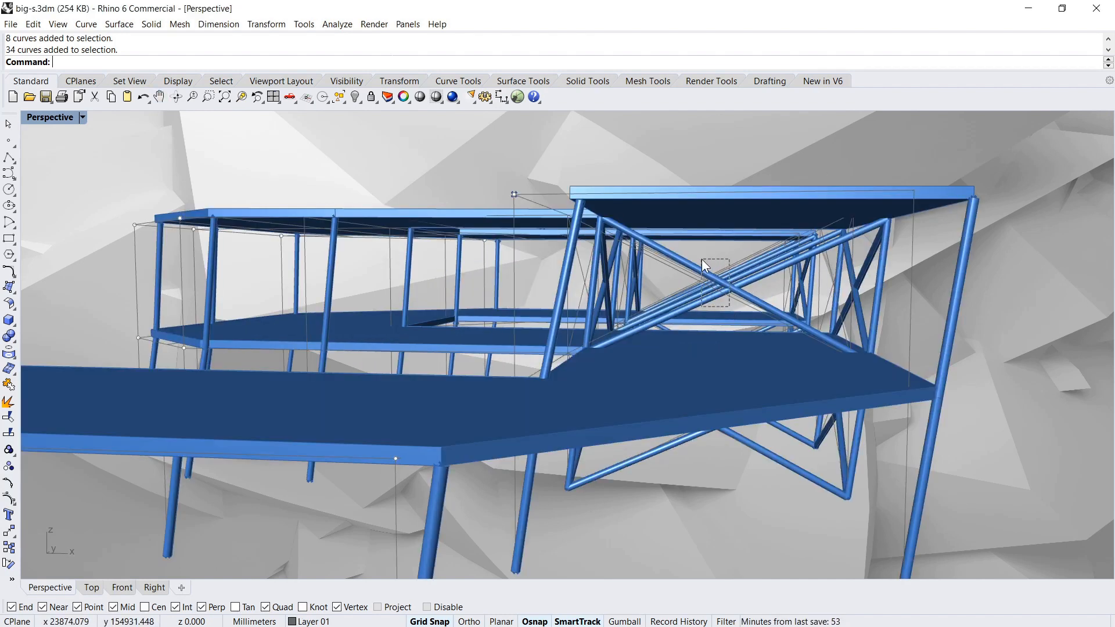
{"action": "left_click_drag", "start_coordinate": [704, 266], "coordinate": [100, 274]}
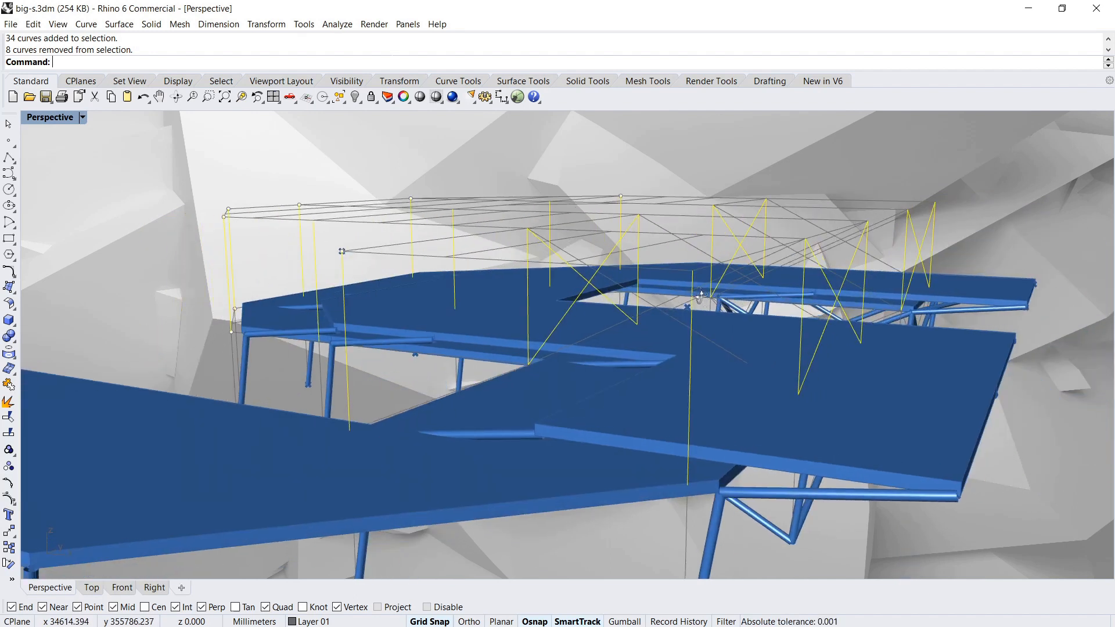
{"action": "left_click_drag", "start_coordinate": [701, 295], "coordinate": [508, 301]}
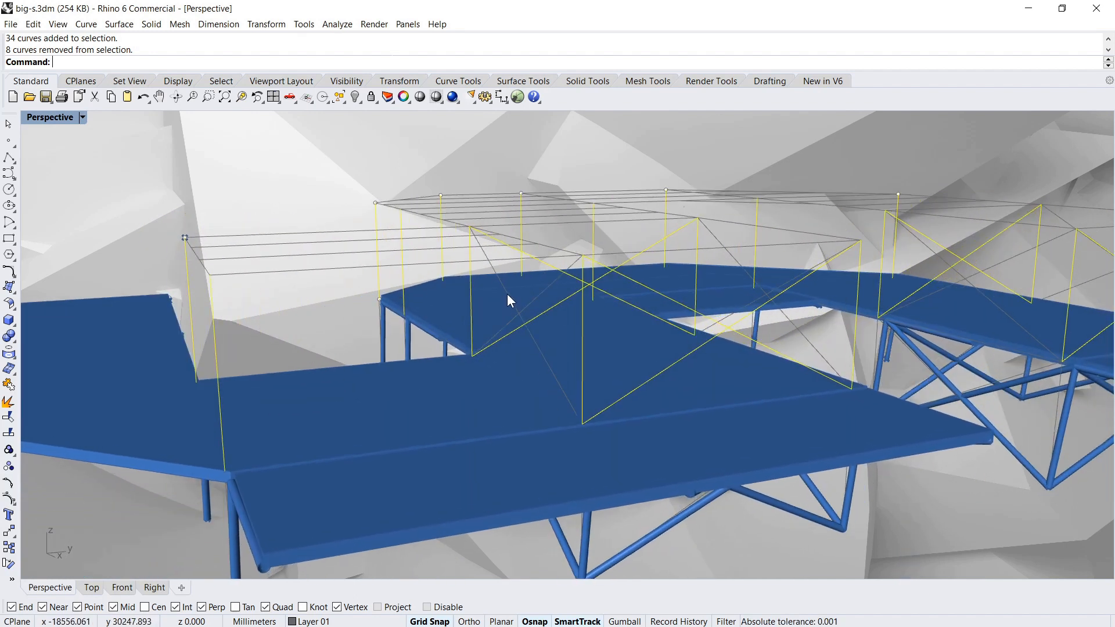
{"action": "left_click", "coordinate": [508, 298]}
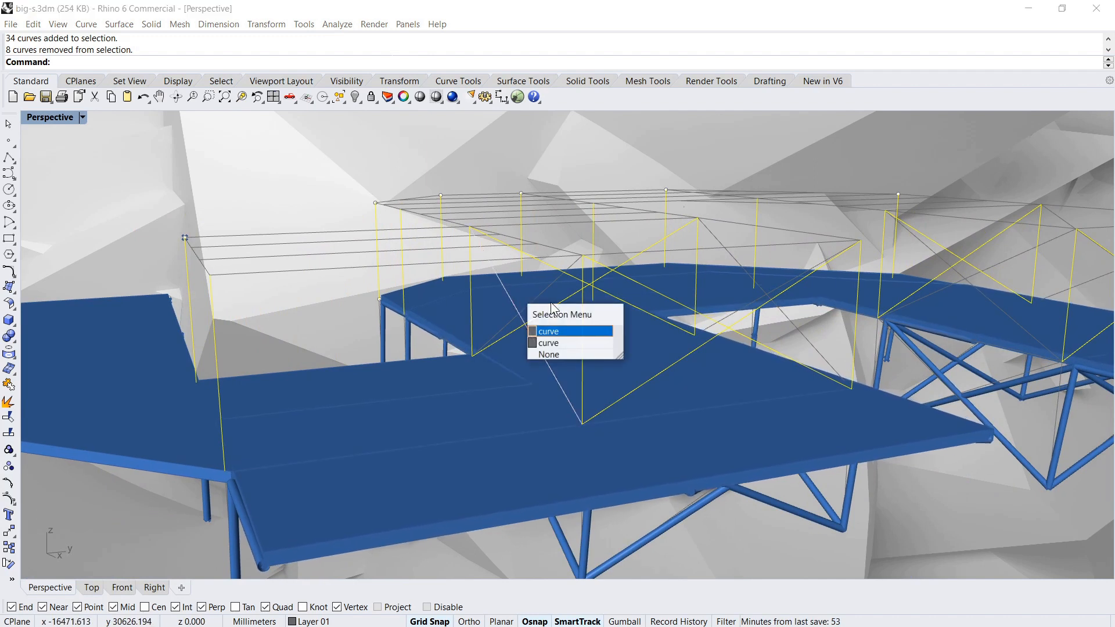
{"action": "left_click", "coordinate": [549, 330]}
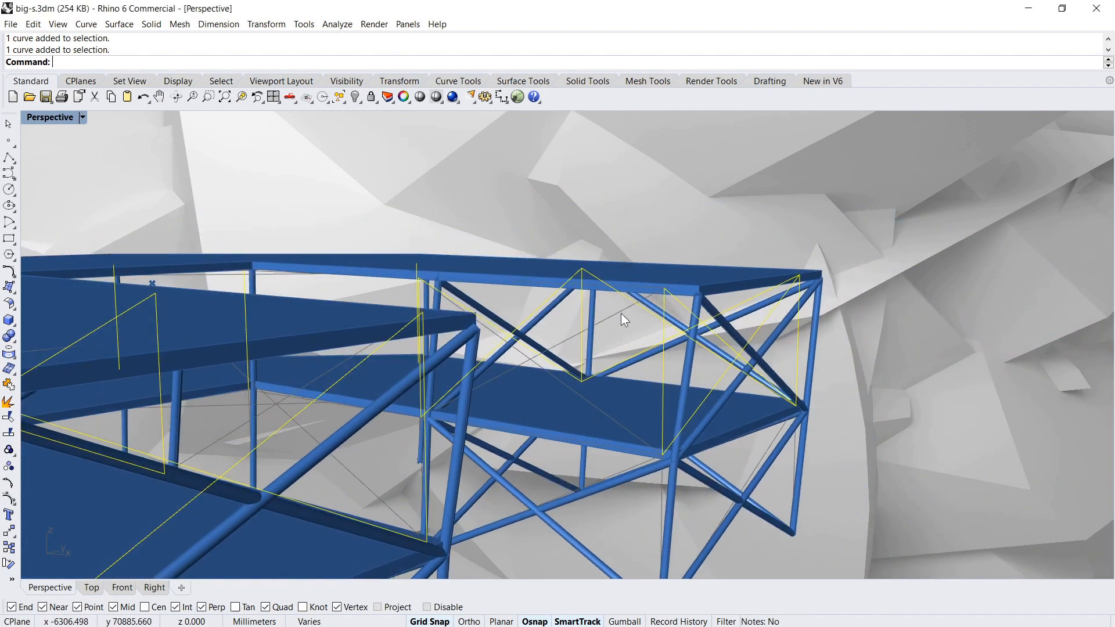
- Orbit out to view the whole fully braced building from the side
{"action": "left_click_drag", "start_coordinate": [622, 320], "coordinate": [476, 384]}
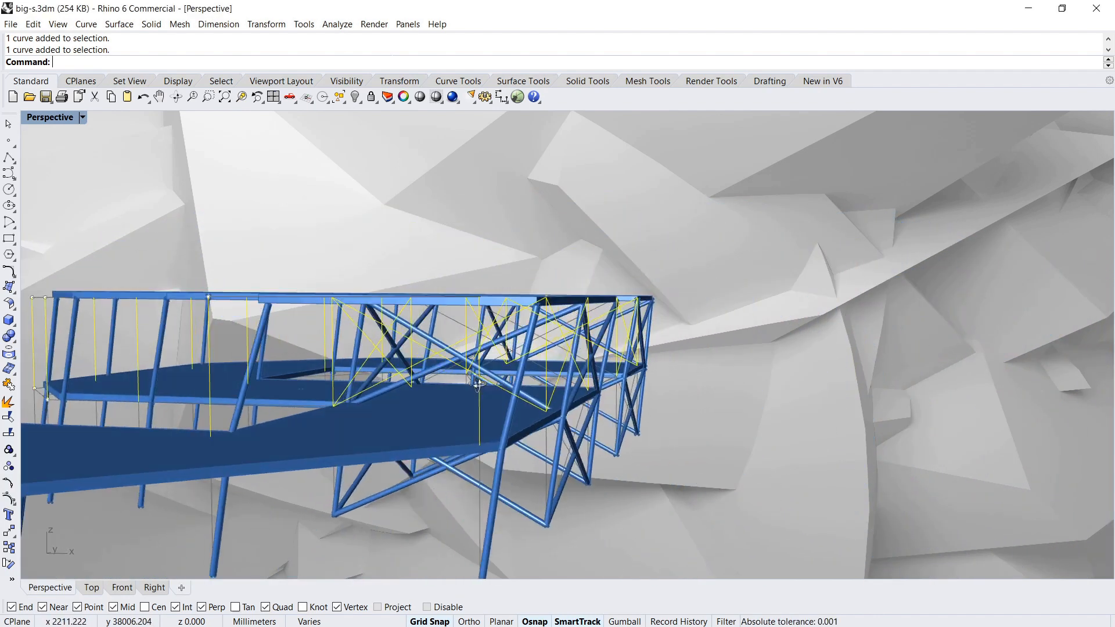
{"action": "left_click_drag", "start_coordinate": [476, 384], "coordinate": [377, 395]}
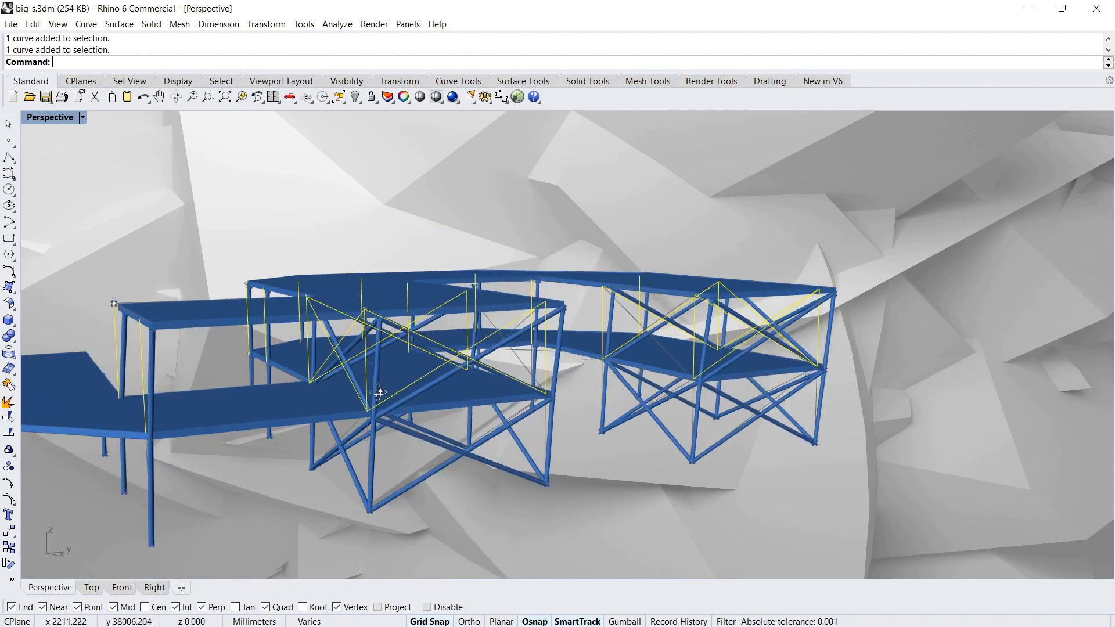
{"action": "left_click_drag", "start_coordinate": [379, 393], "coordinate": [326, 383]}
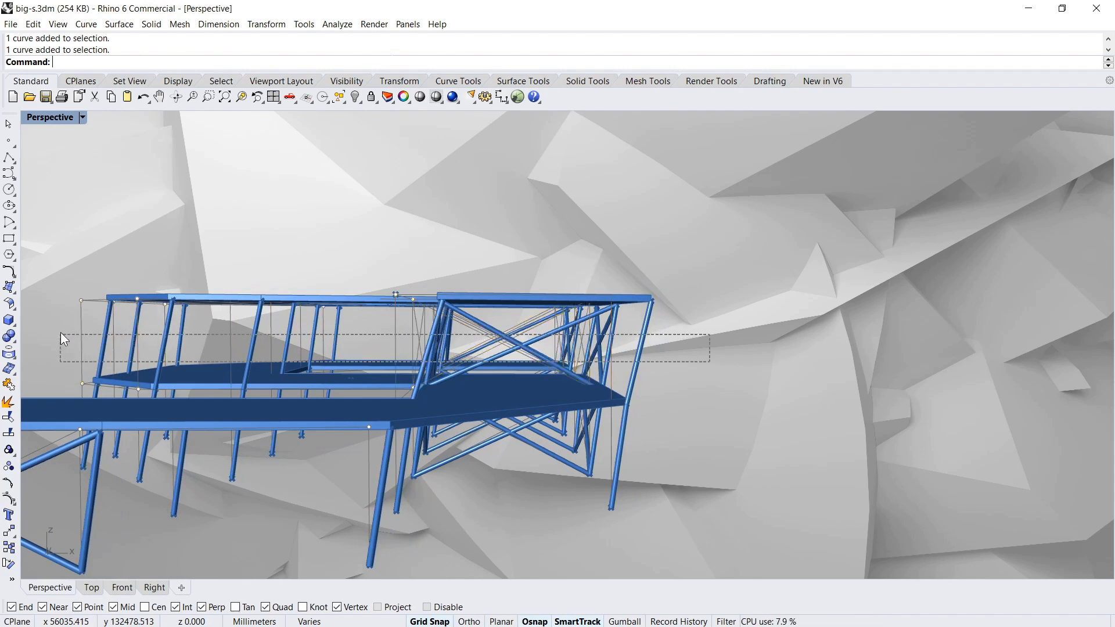
- Window-select the upper-floor bracing curves and zoom in on the cross-braced bays
{"action": "left_click_drag", "start_coordinate": [60, 339], "coordinate": [718, 362]}
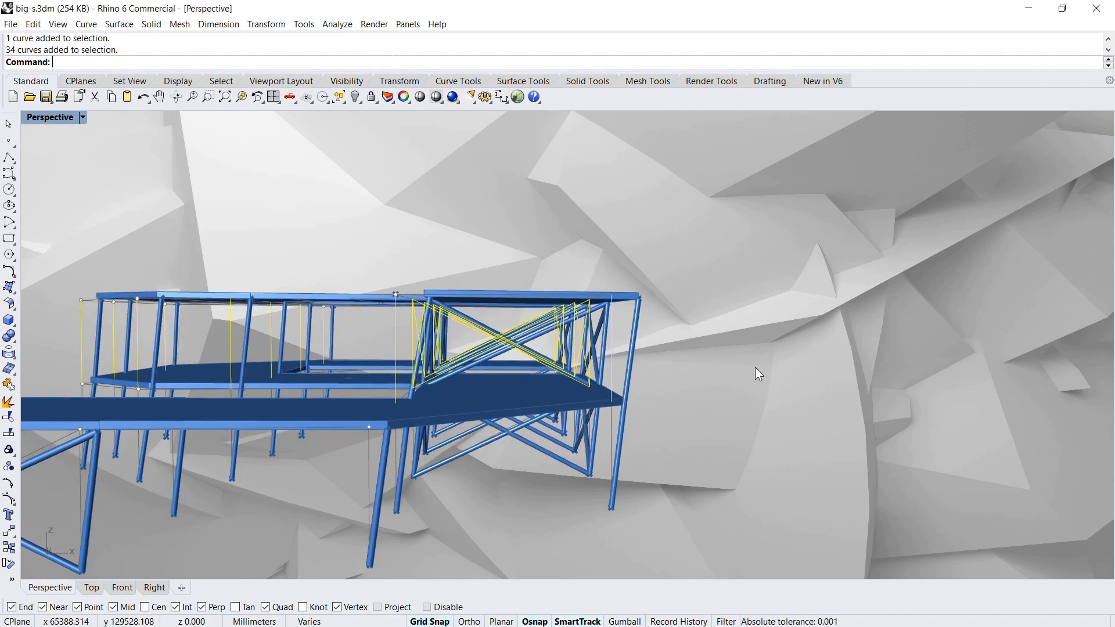
{"action": "left_click_drag", "start_coordinate": [760, 374], "coordinate": [656, 406]}
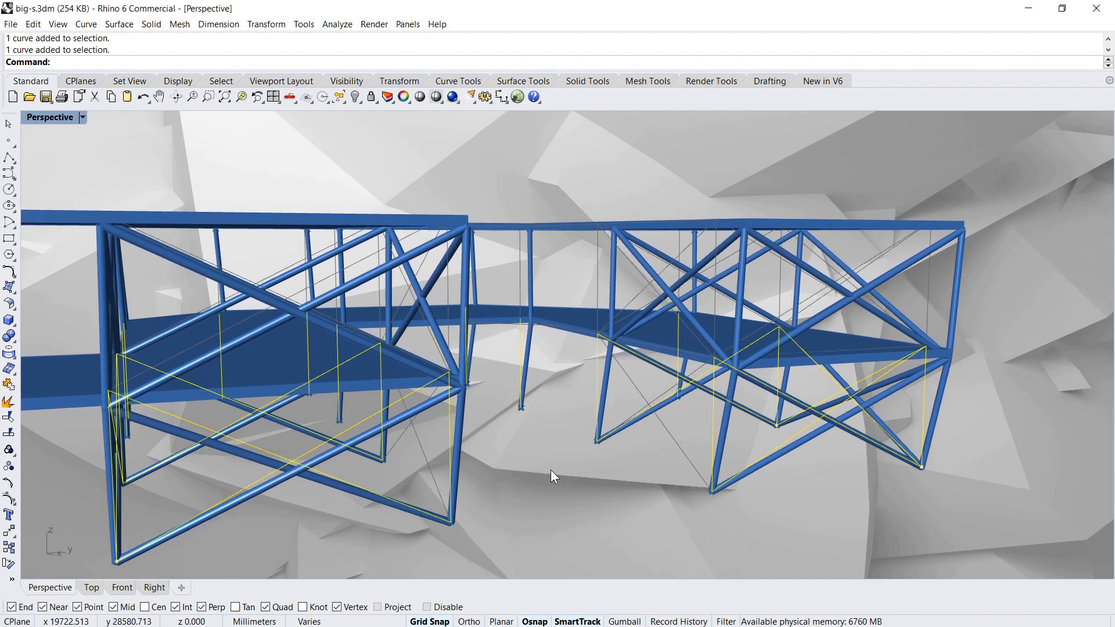
{"action": "left_click_drag", "start_coordinate": [554, 476], "coordinate": [647, 416]}
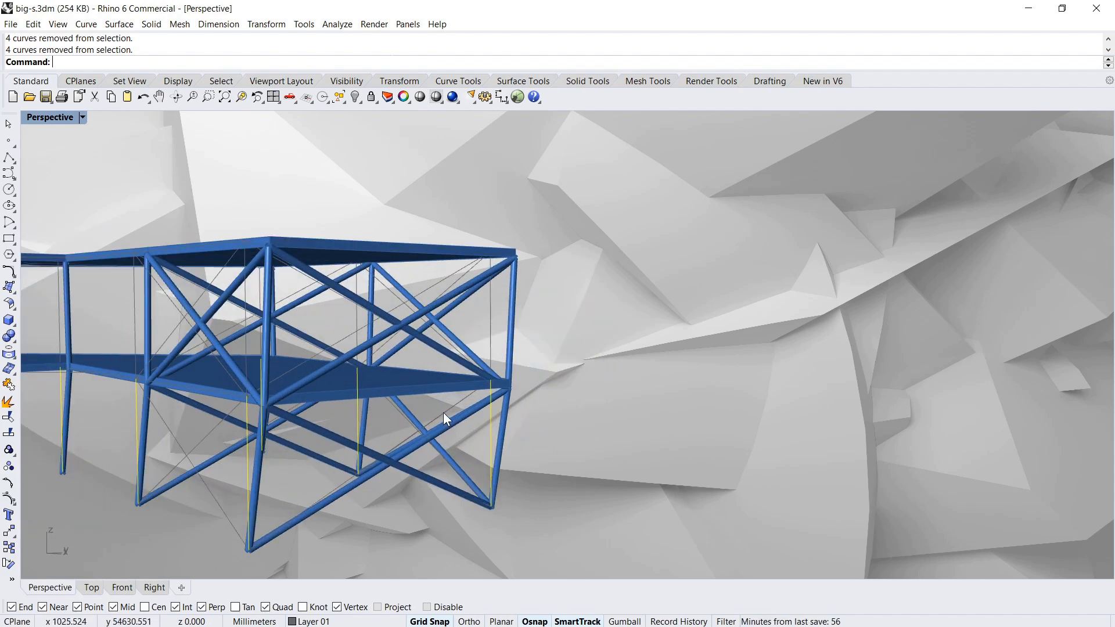
- Load the minimally braced frame and orbit to view the whole S-shaped building side-on
{"action": "left_click", "coordinate": [427, 441]}
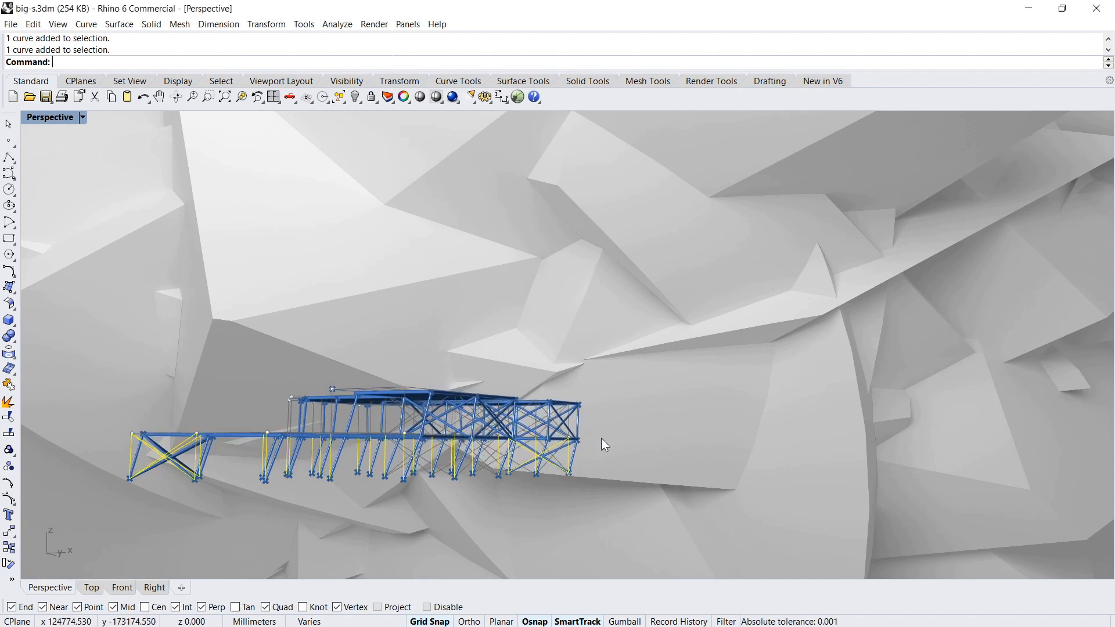
{"action": "left_click_drag", "start_coordinate": [605, 444], "coordinate": [672, 421]}
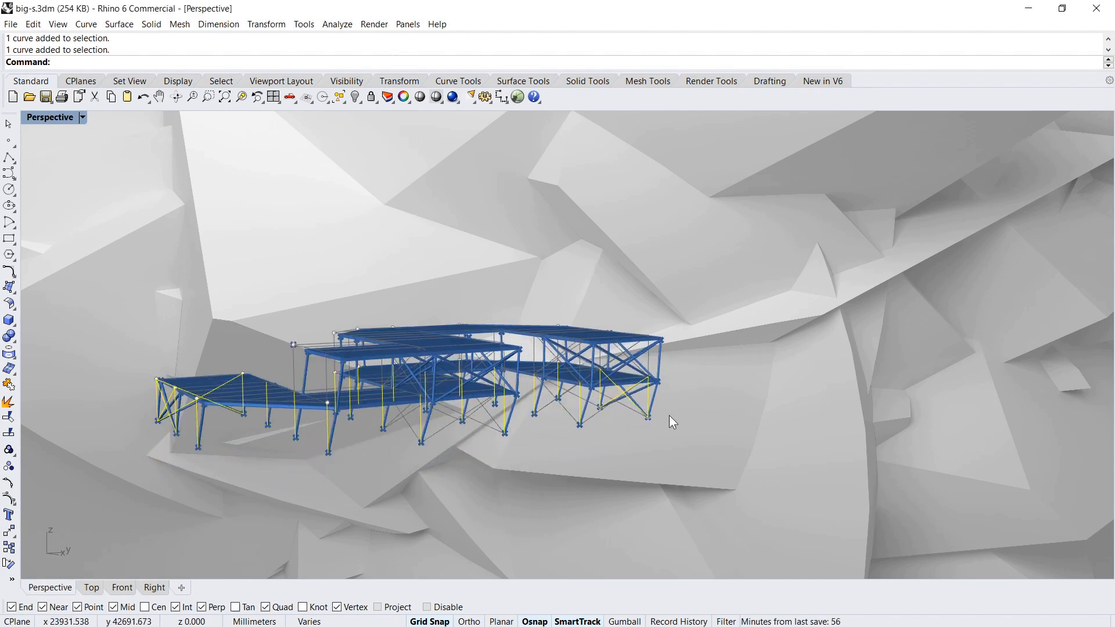
{"action": "left_click_drag", "start_coordinate": [672, 419], "coordinate": [444, 366]}
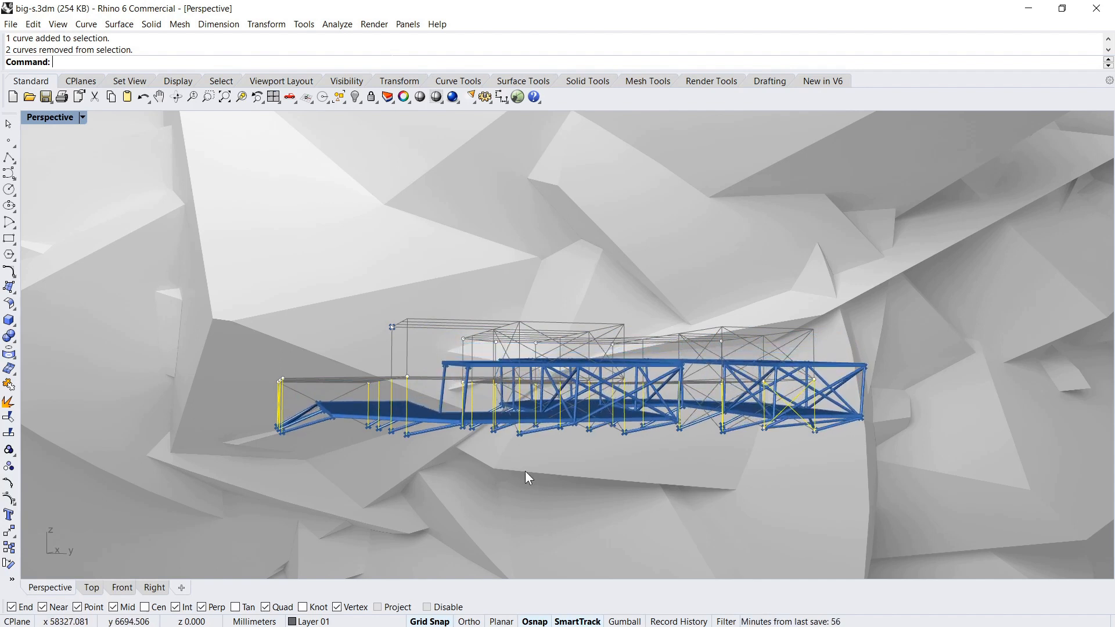
{"action": "left_click_drag", "start_coordinate": [529, 478], "coordinate": [588, 481]}
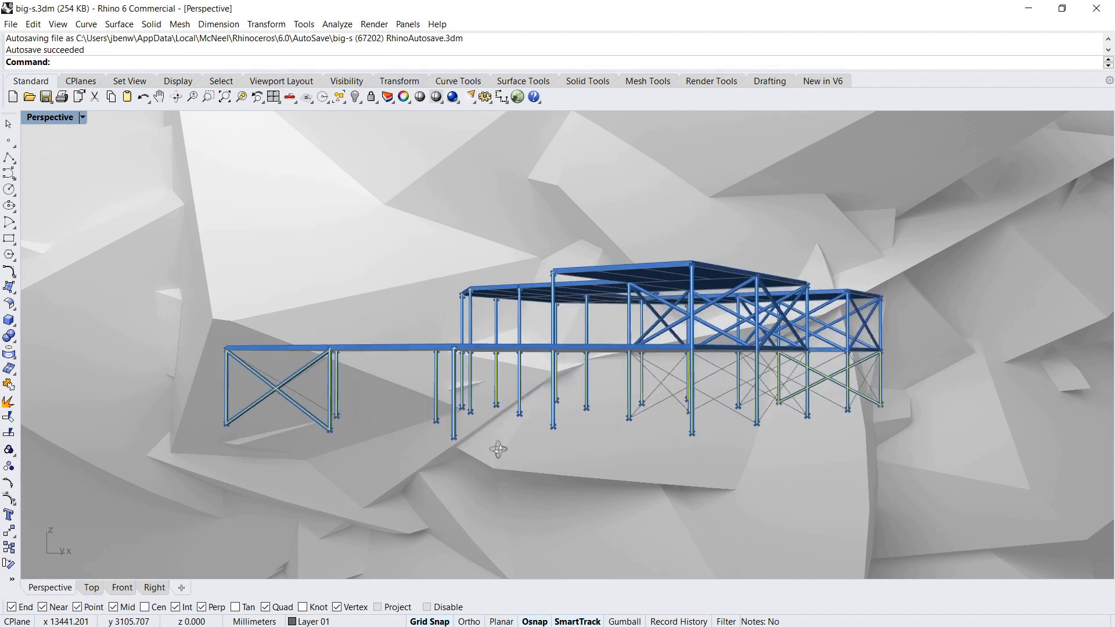
- Run the live simulation and orbit around the lightly braced building as its slabs collapse
{"action": "left_click_drag", "start_coordinate": [498, 448], "coordinate": [512, 412]}
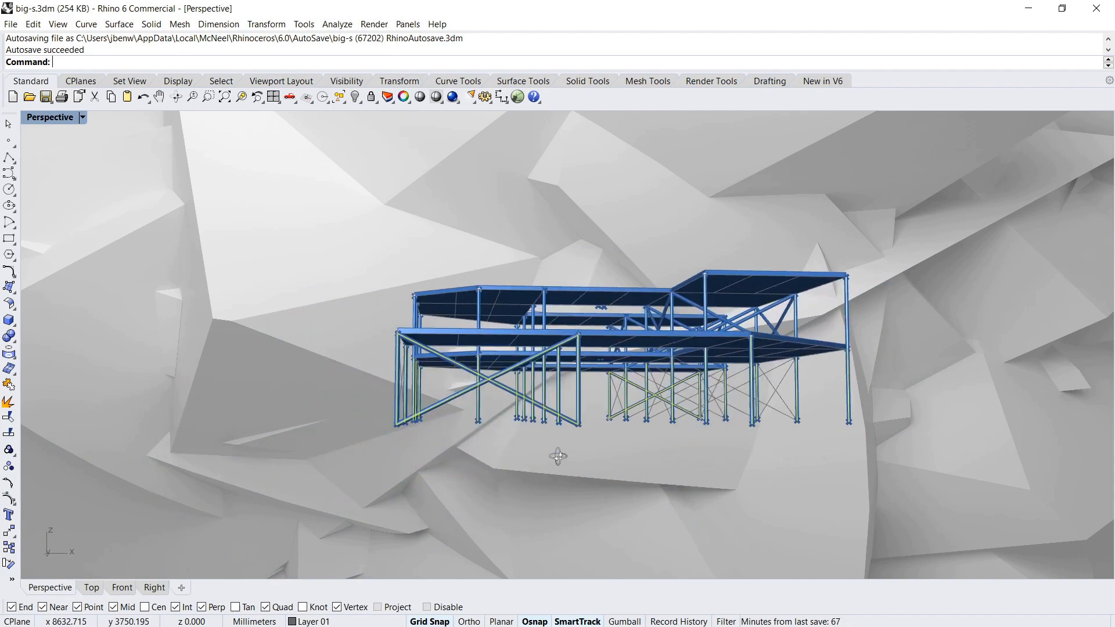
{"action": "left_click_drag", "start_coordinate": [558, 457], "coordinate": [447, 420]}
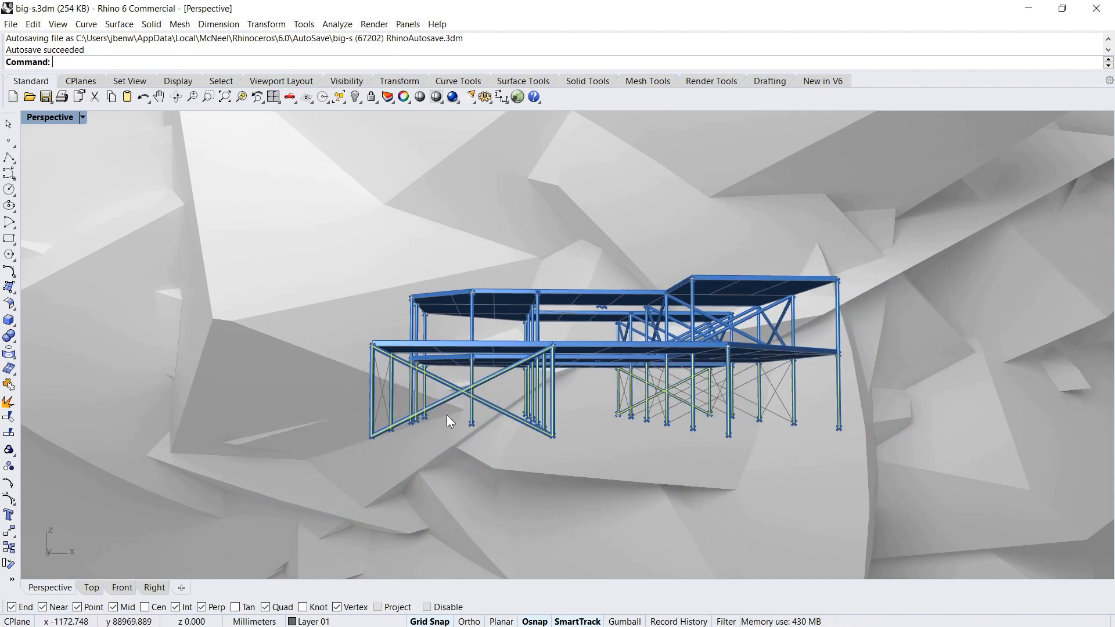
{"action": "left_click_drag", "start_coordinate": [448, 420], "coordinate": [658, 437]}
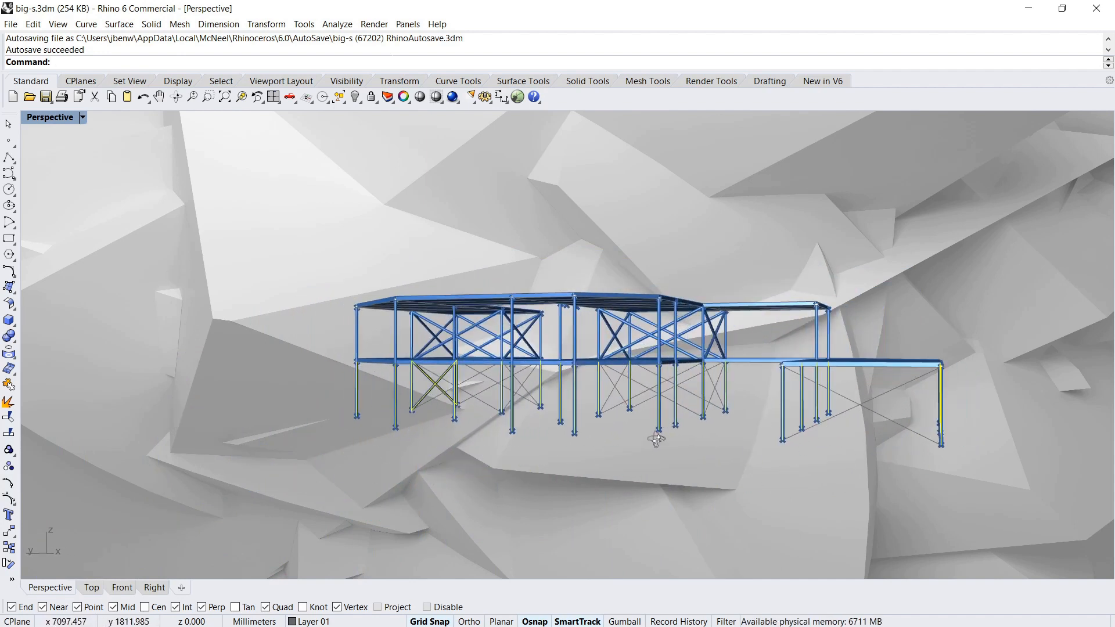
{"action": "left_click_drag", "start_coordinate": [659, 439], "coordinate": [721, 440]}
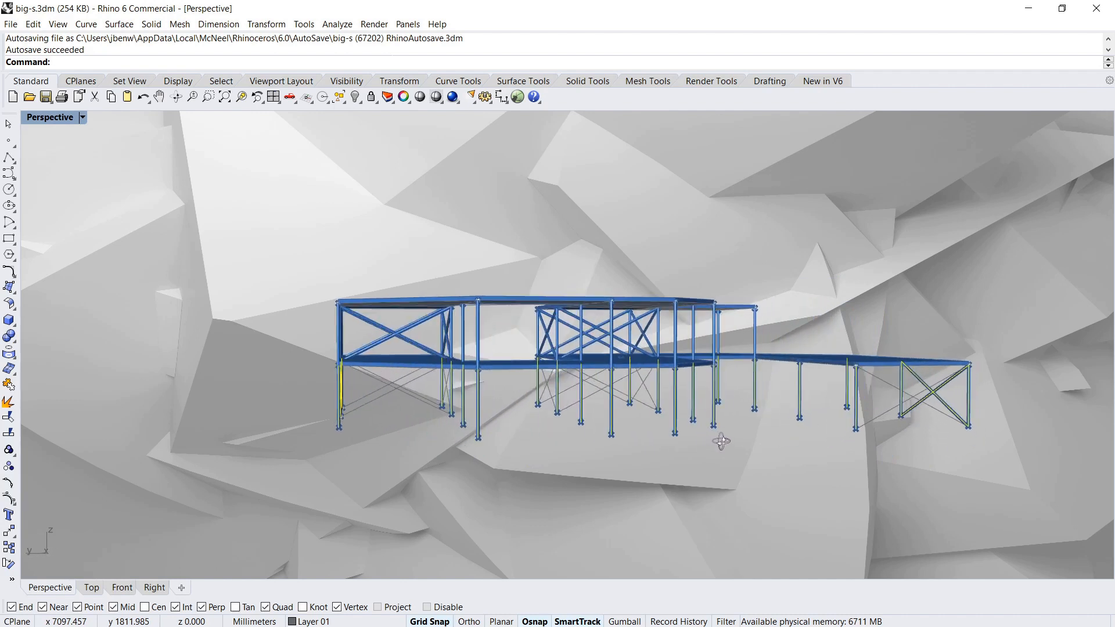
{"action": "left_click_drag", "start_coordinate": [720, 441], "coordinate": [467, 458]}
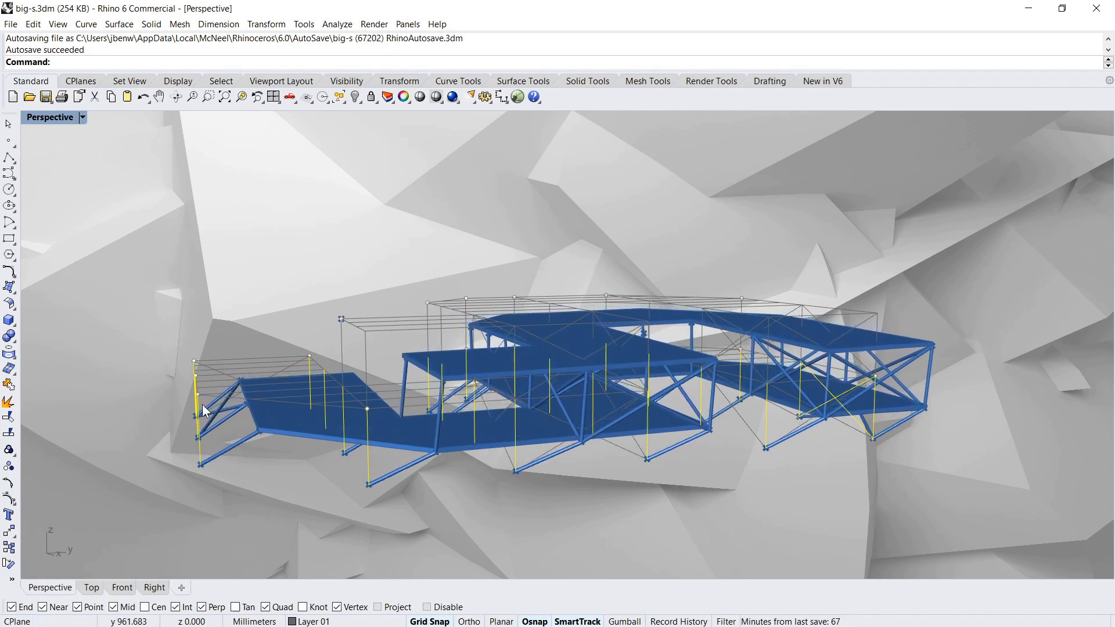
{"action": "left_click_drag", "start_coordinate": [203, 411], "coordinate": [655, 482]}
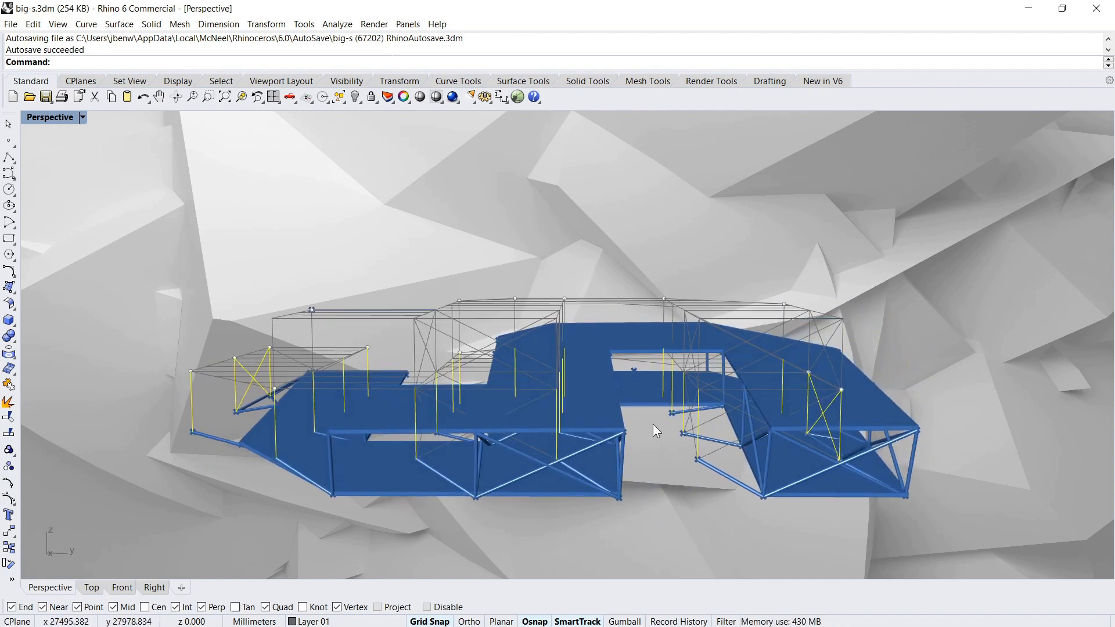
{"action": "left_click_drag", "start_coordinate": [655, 430], "coordinate": [630, 370]}
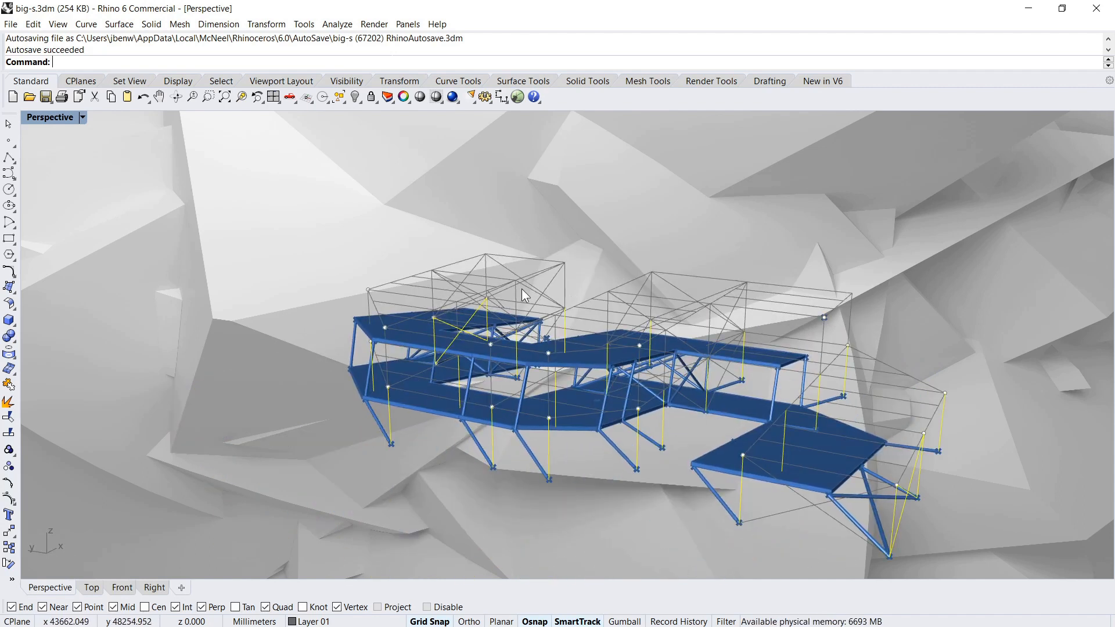
{"action": "left_click_drag", "start_coordinate": [522, 295], "coordinate": [487, 379]}
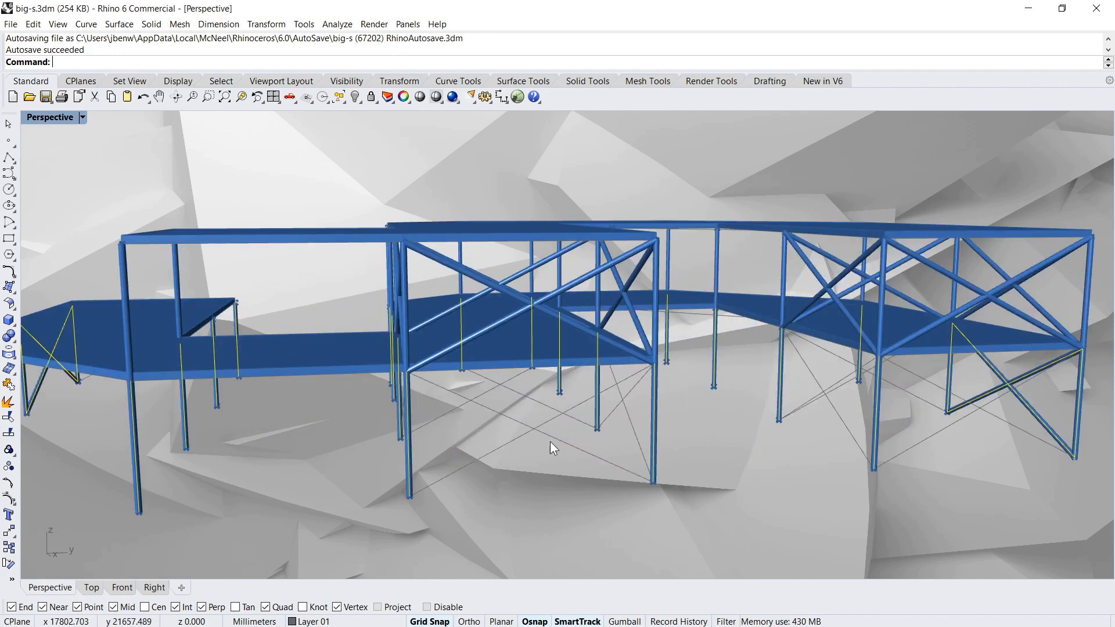
{"action": "left_click", "coordinate": [554, 427]}
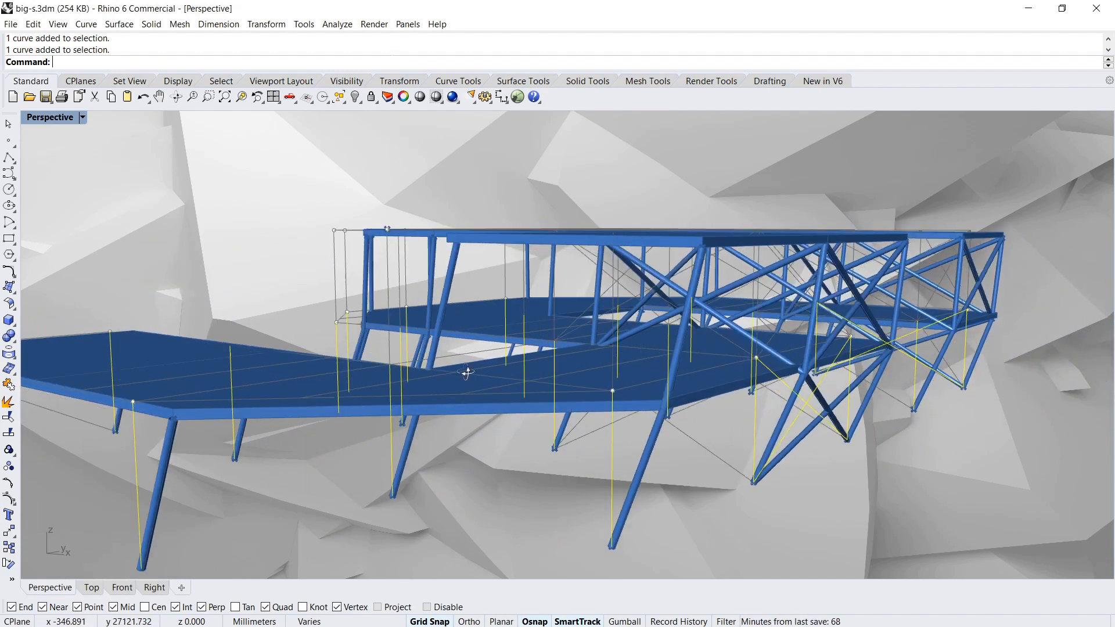
- Rerun the simulation and orbit around the frame as its columns splay outward
{"action": "left_click_drag", "start_coordinate": [466, 373], "coordinate": [622, 298]}
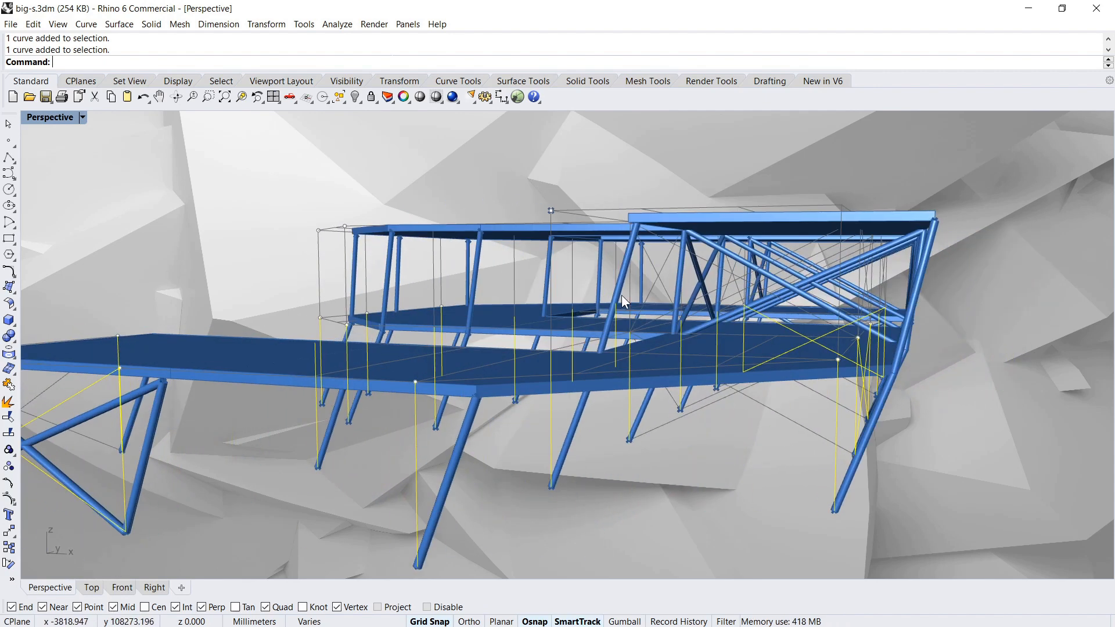
{"action": "left_click_drag", "start_coordinate": [622, 299], "coordinate": [722, 352]}
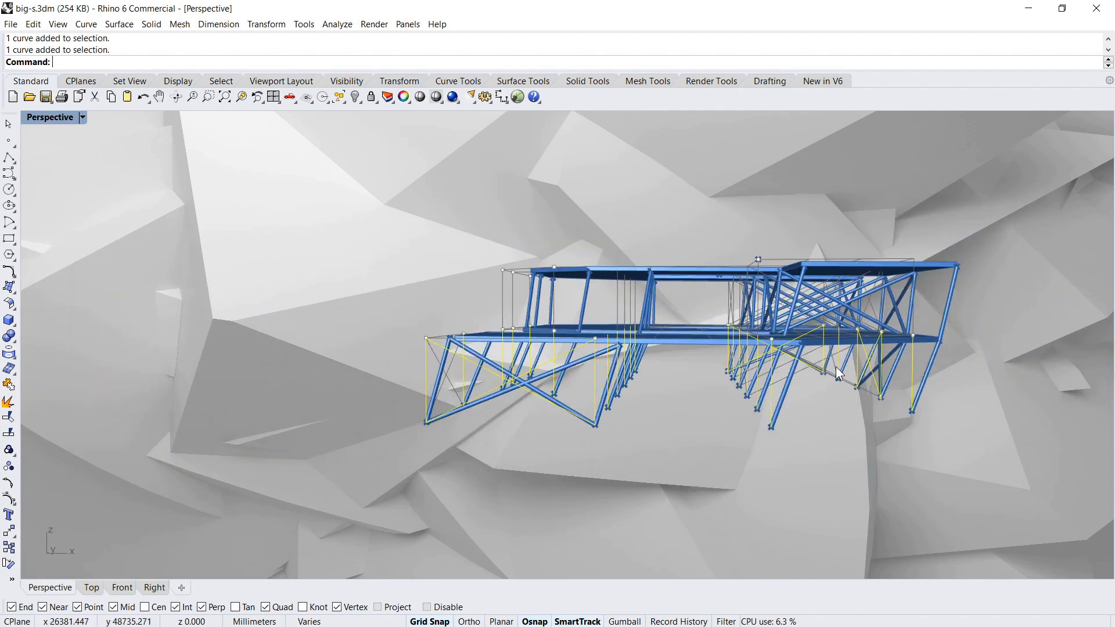
{"action": "left_click_drag", "start_coordinate": [839, 375], "coordinate": [557, 288]}
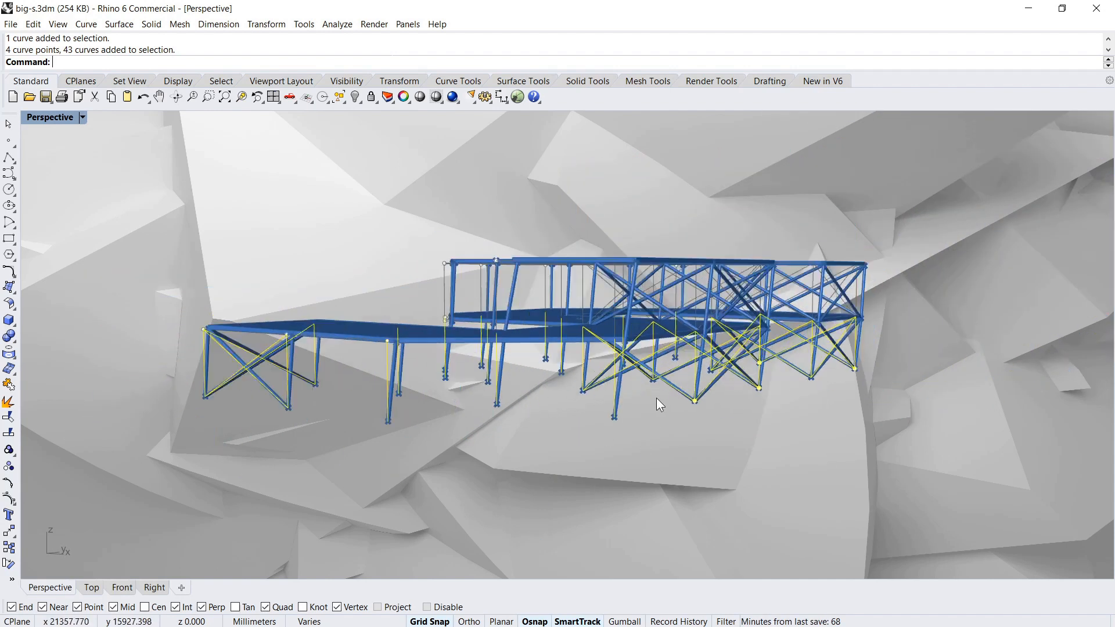
- Orbit around the deforming frame, then reset to the undeformed fully braced model
{"action": "left_click_drag", "start_coordinate": [658, 405], "coordinate": [707, 427]}
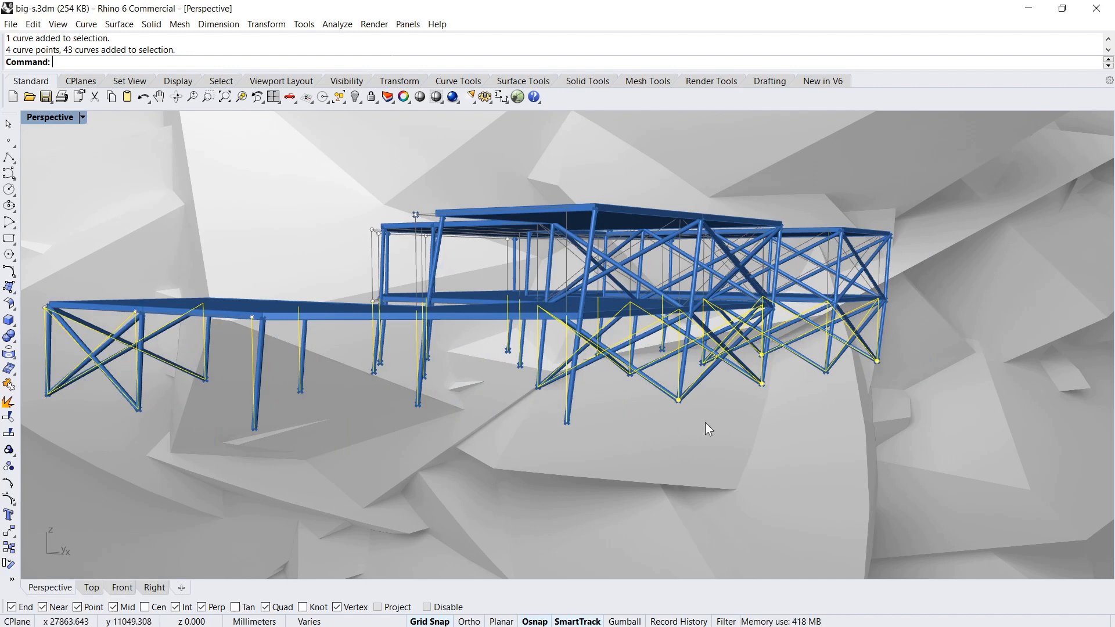
{"action": "left_click_drag", "start_coordinate": [707, 428], "coordinate": [756, 399]}
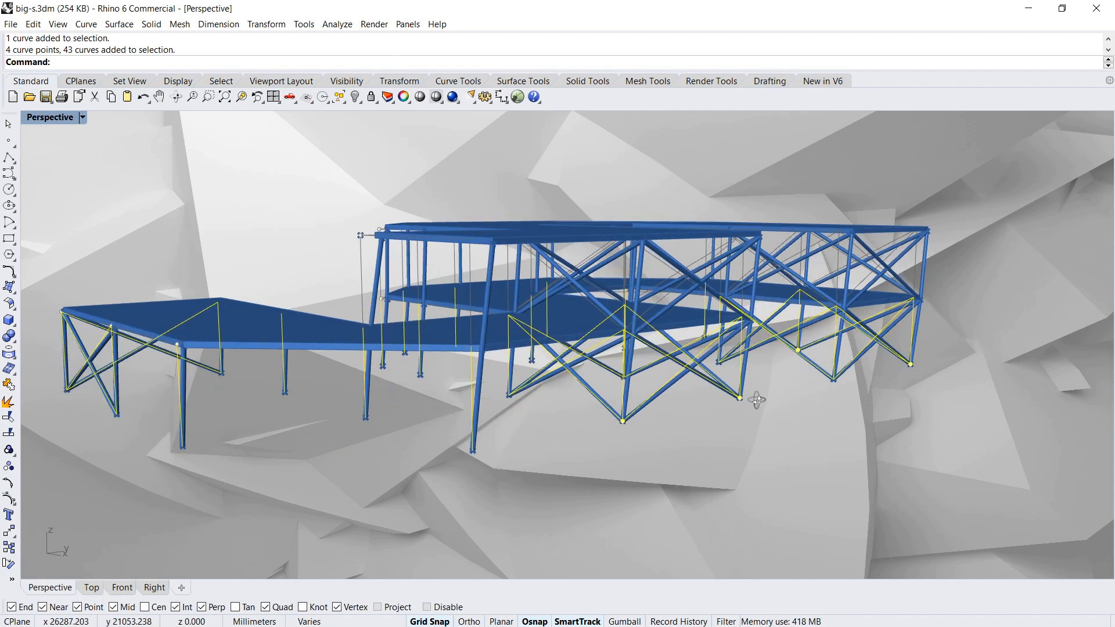
{"action": "left_click_drag", "start_coordinate": [757, 399], "coordinate": [525, 390]}
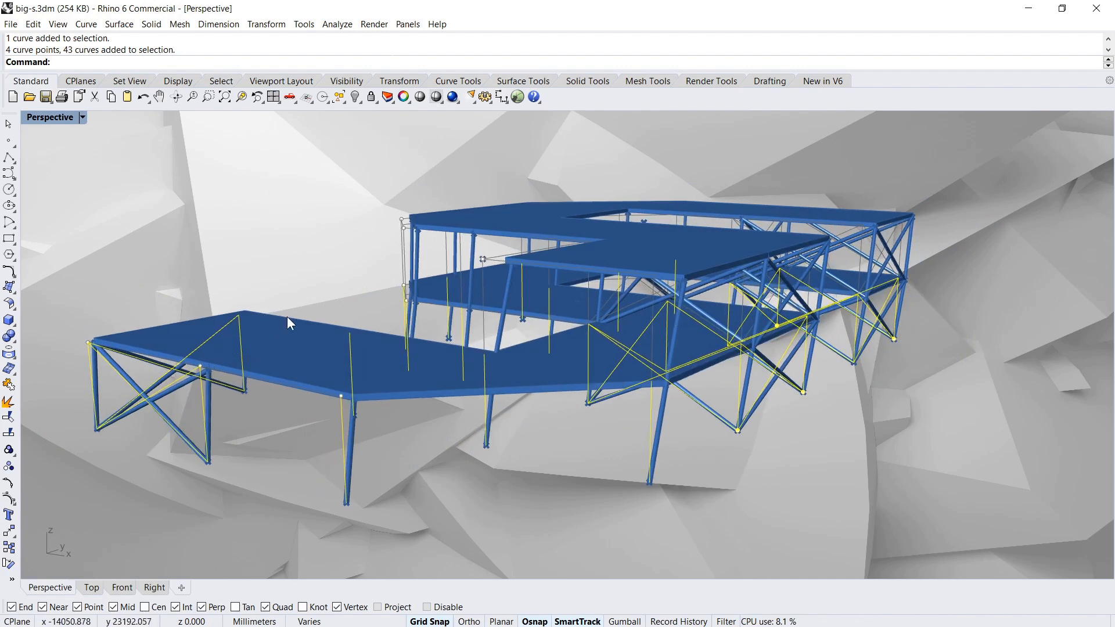
{"action": "left_click_drag", "start_coordinate": [288, 323], "coordinate": [380, 399]}
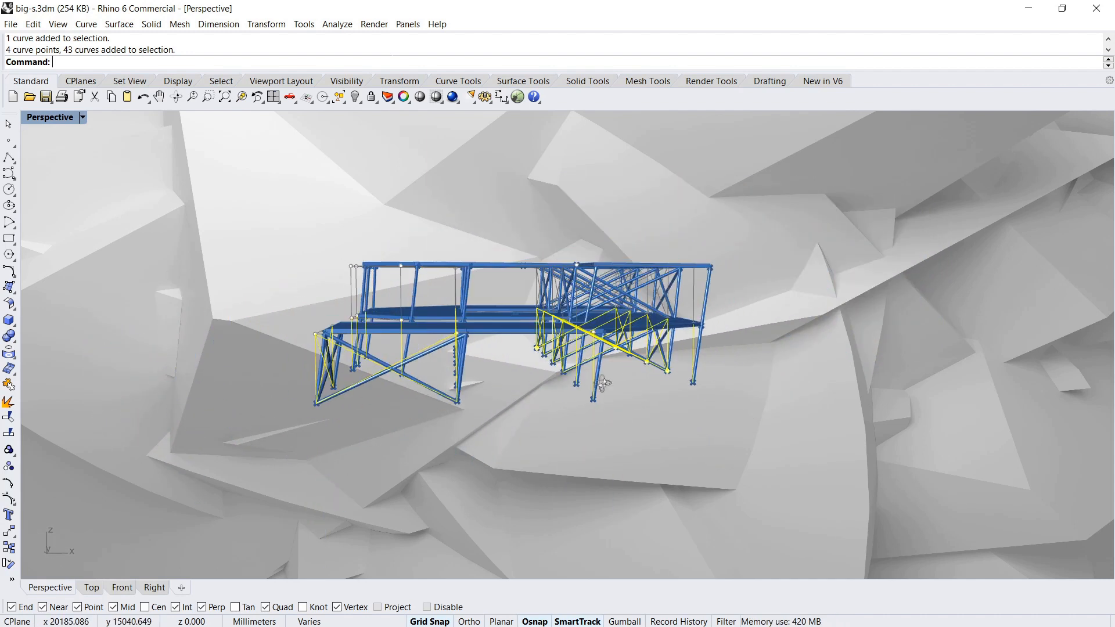
{"action": "left_click_drag", "start_coordinate": [602, 384], "coordinate": [561, 377]}
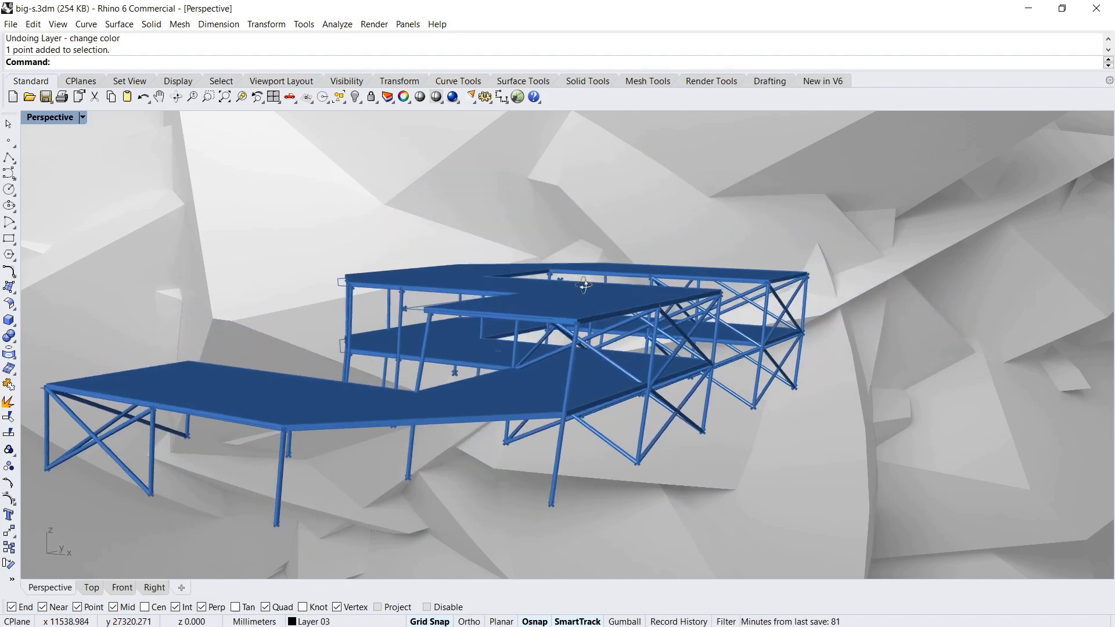
- Simulate the fully braced building and orbit to inspect the slight floor deflection
{"action": "left_click_drag", "start_coordinate": [583, 285], "coordinate": [557, 304]}
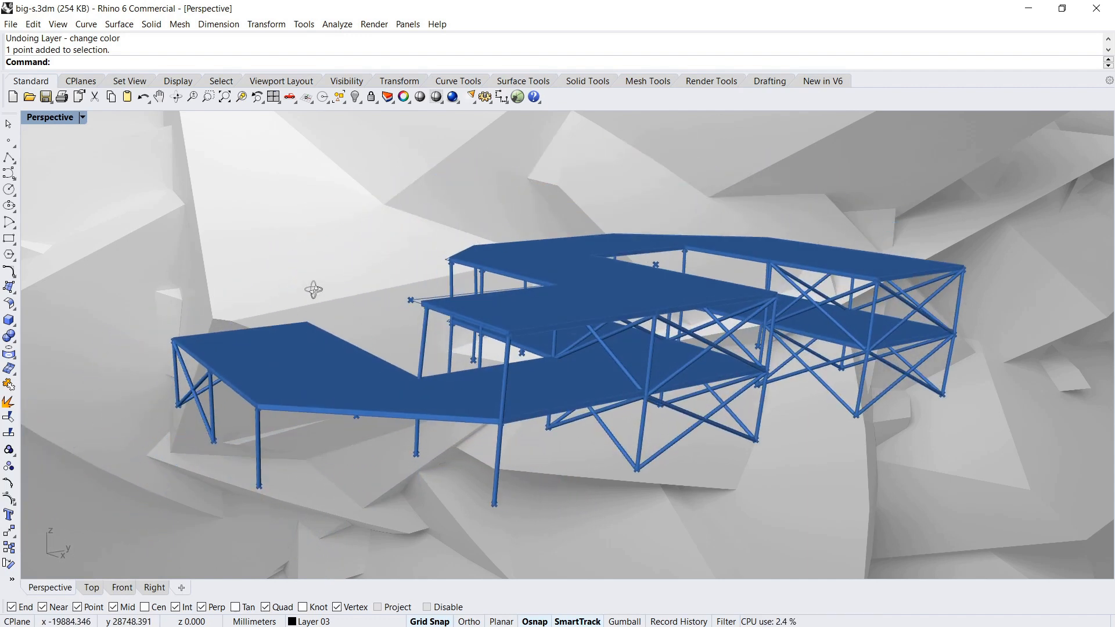
{"action": "mouse_move", "coordinate": [373, 315]}
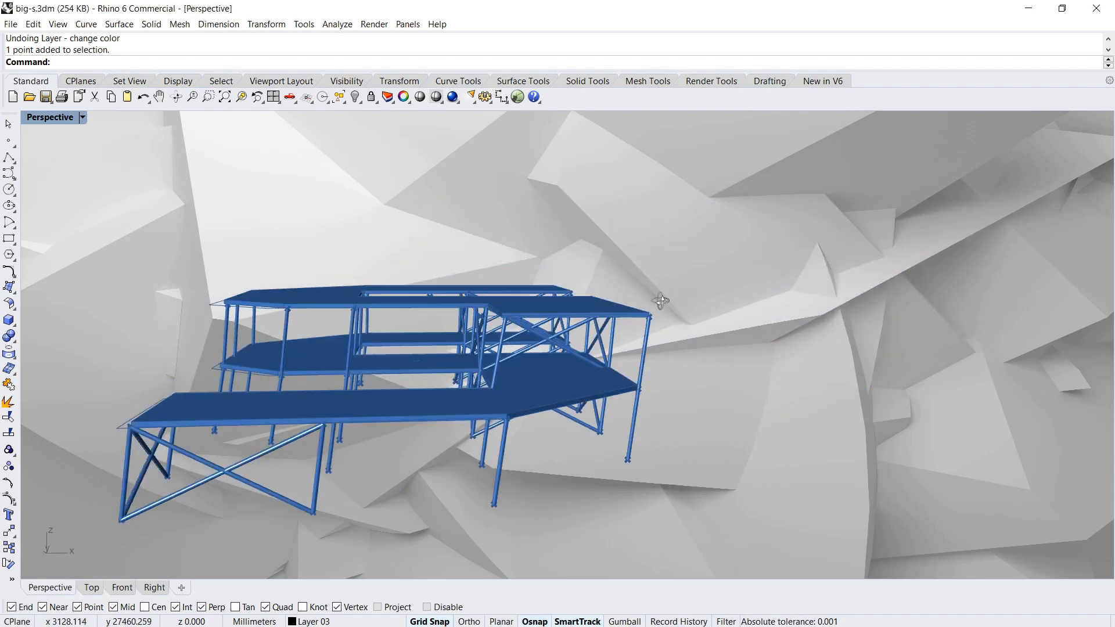
{"action": "left_click_drag", "start_coordinate": [660, 301], "coordinate": [551, 327]}
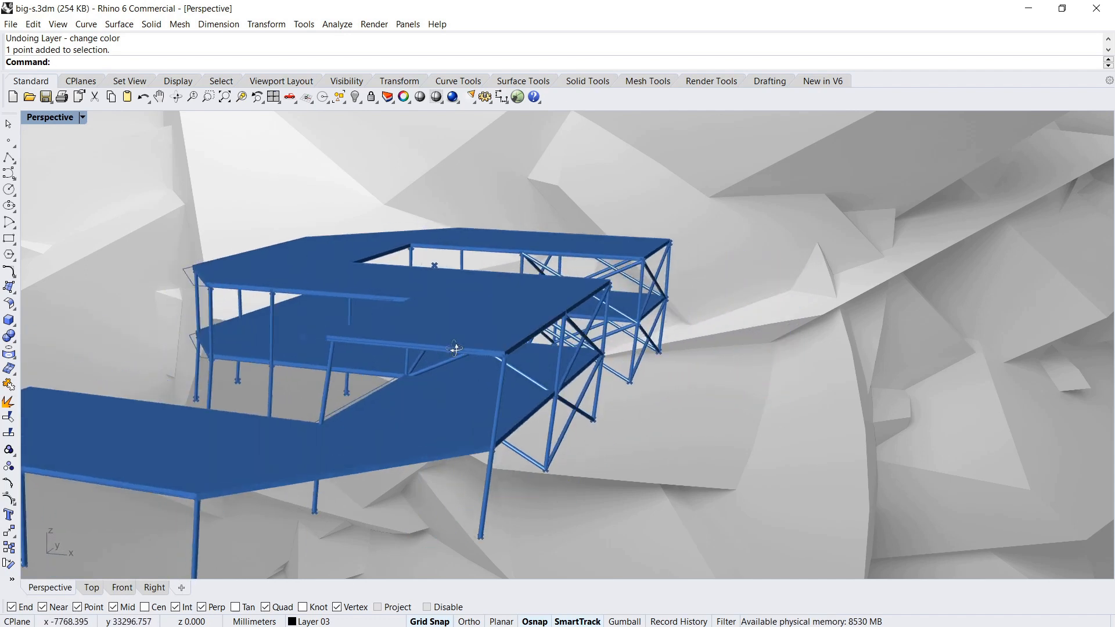
{"action": "left_click_drag", "start_coordinate": [456, 349], "coordinate": [482, 368]}
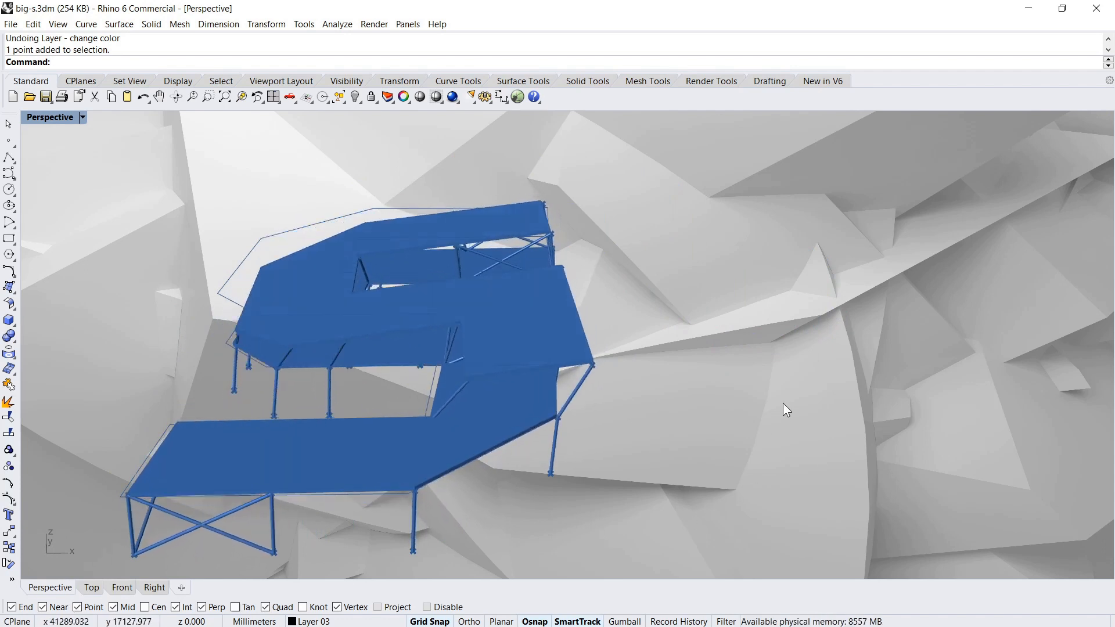
{"action": "left_click_drag", "start_coordinate": [787, 410], "coordinate": [590, 298]}
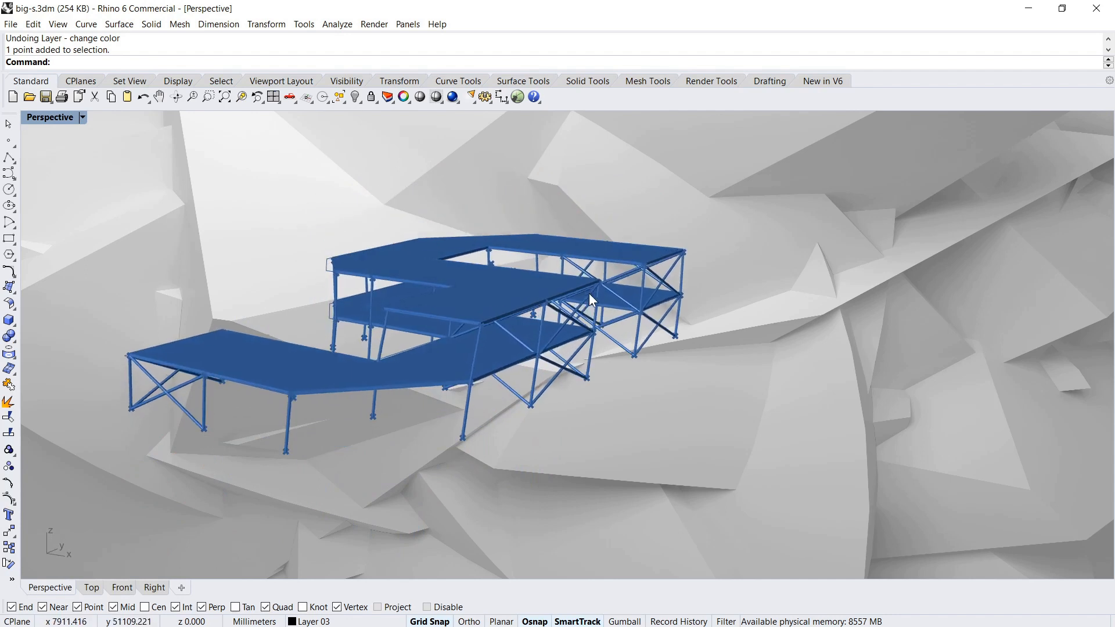
{"action": "left_click_drag", "start_coordinate": [590, 299], "coordinate": [602, 567]}
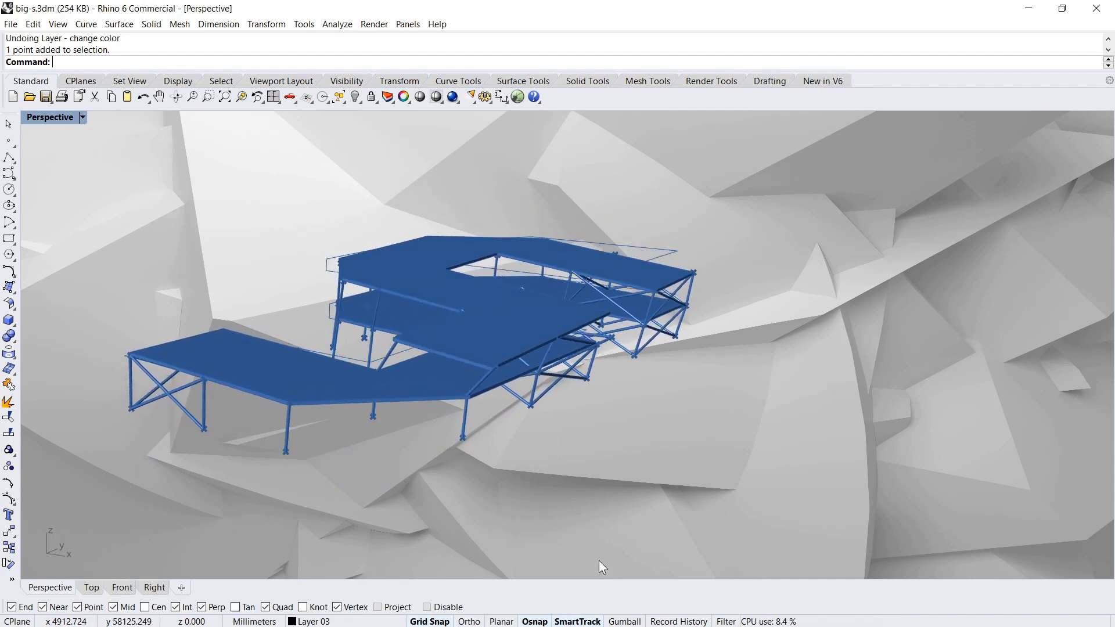